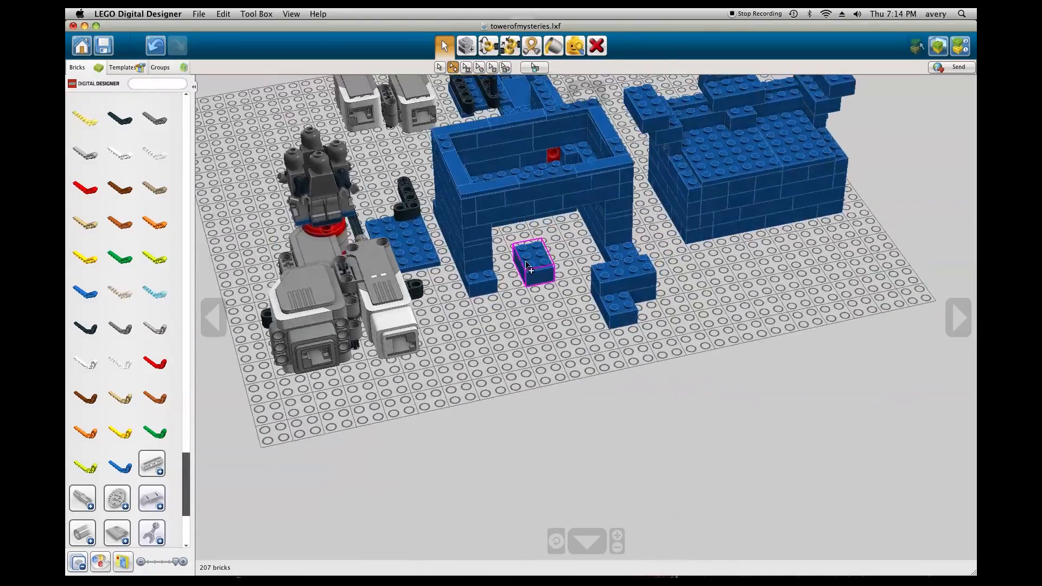
- Switch the tower model into building-instructions view, starting at step 0 of 75
{"action": "left_click", "coordinate": [938, 45]}
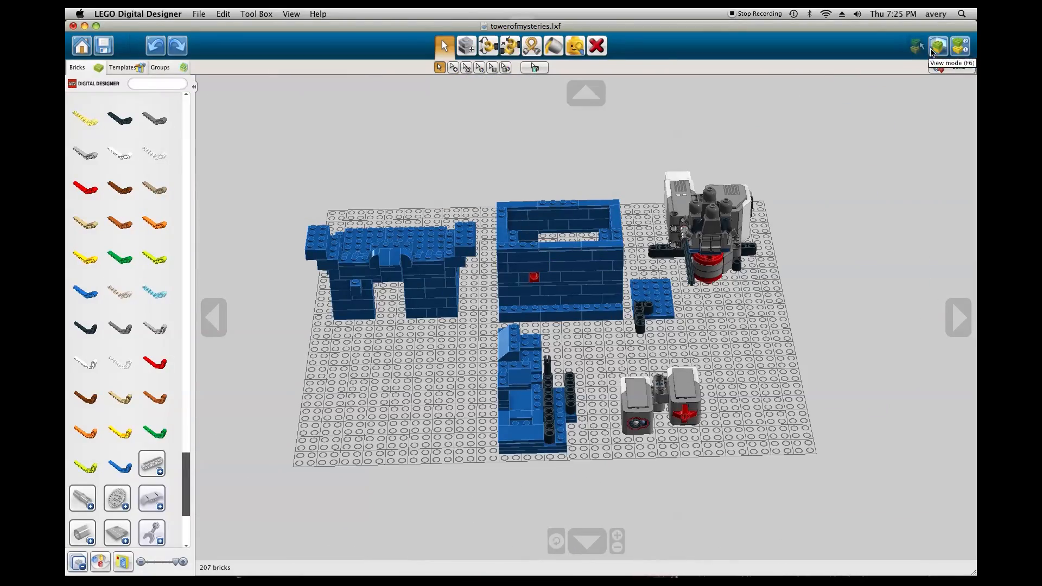
{"action": "left_click", "coordinate": [959, 45]}
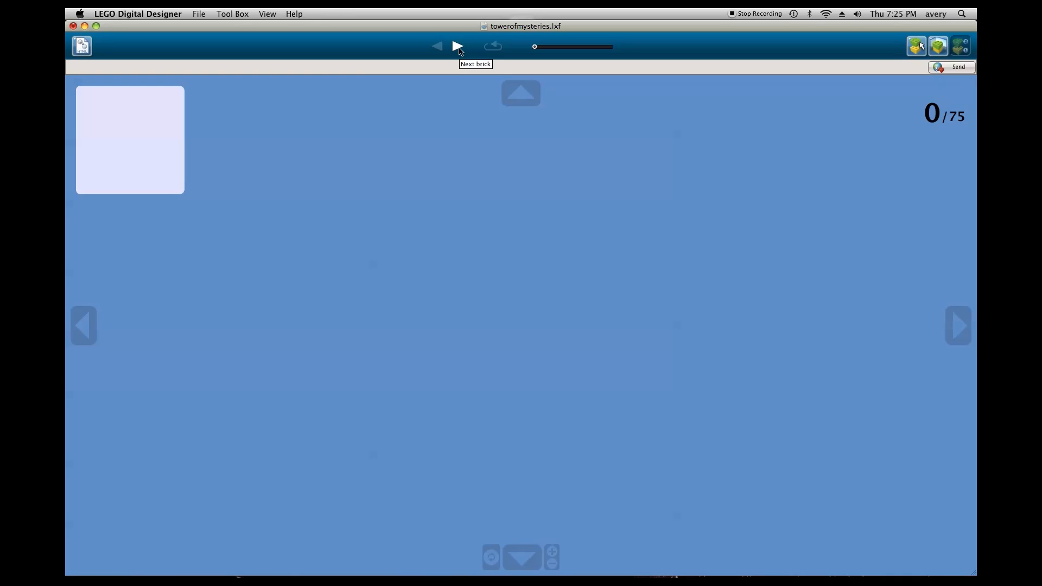
- Advance the building guide to step 1, showing the first blue brick placed
{"action": "left_click", "coordinate": [458, 45]}
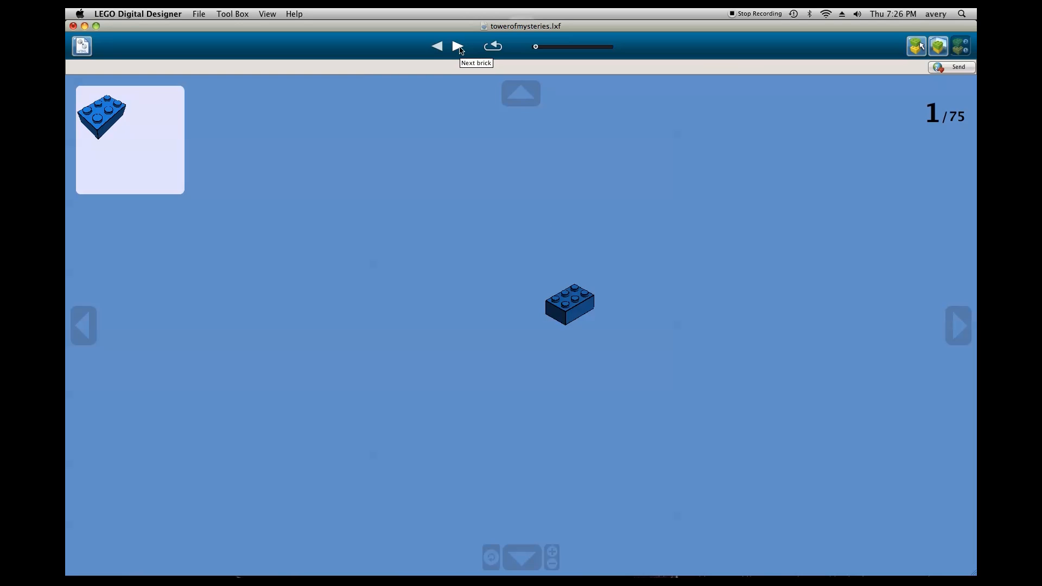
{"action": "mouse_move", "coordinate": [512, 27]}
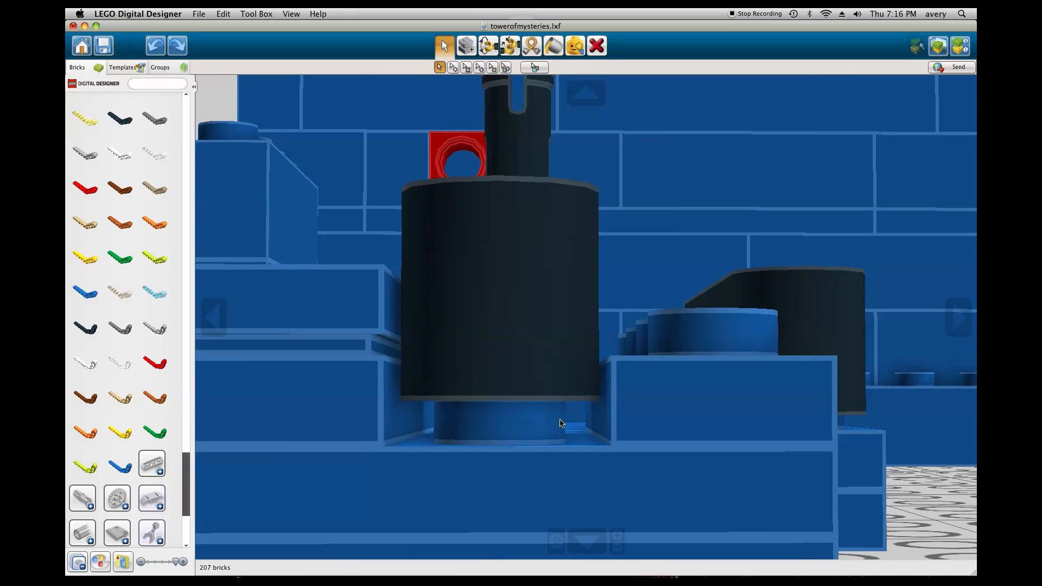
- Reset the camera so the blue walls, door section and EV3 parts are all visible
{"action": "left_click", "coordinate": [497, 322]}
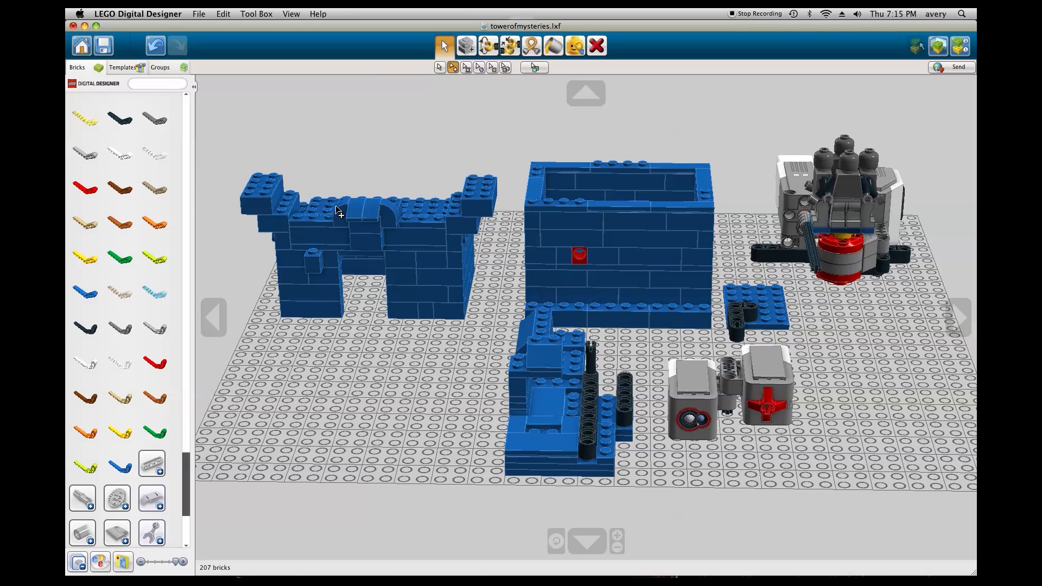
{"action": "left_click", "coordinate": [578, 255]}
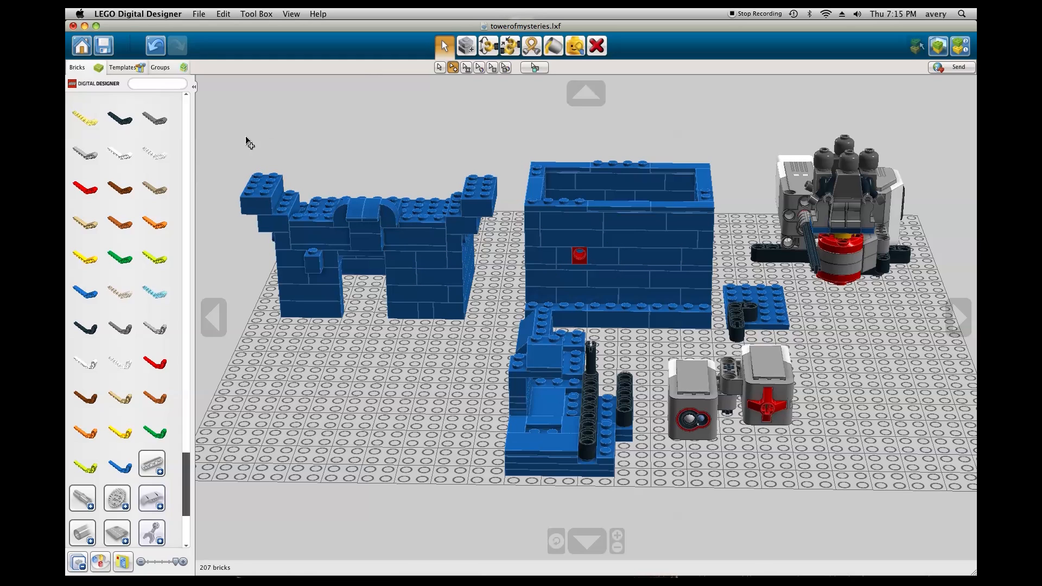
{"action": "mouse_move", "coordinate": [262, 127]}
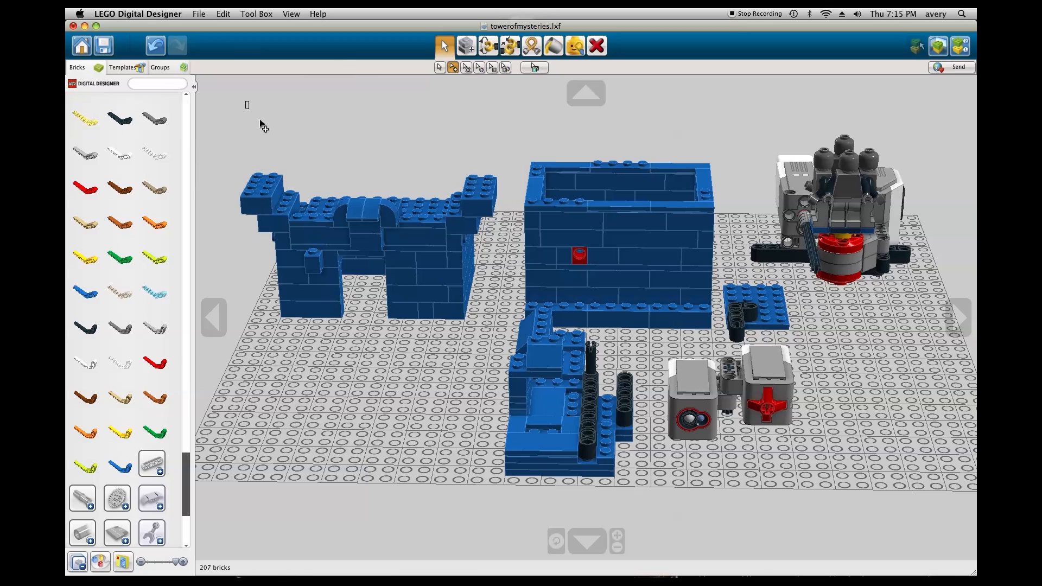
{"action": "left_click", "coordinate": [938, 46]}
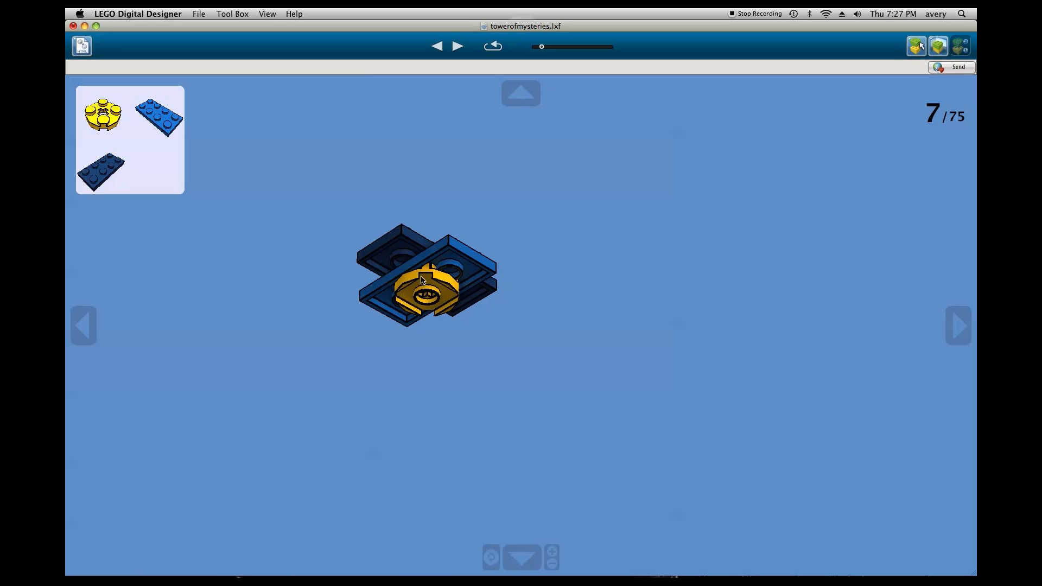
{"action": "mouse_move", "coordinate": [444, 300]}
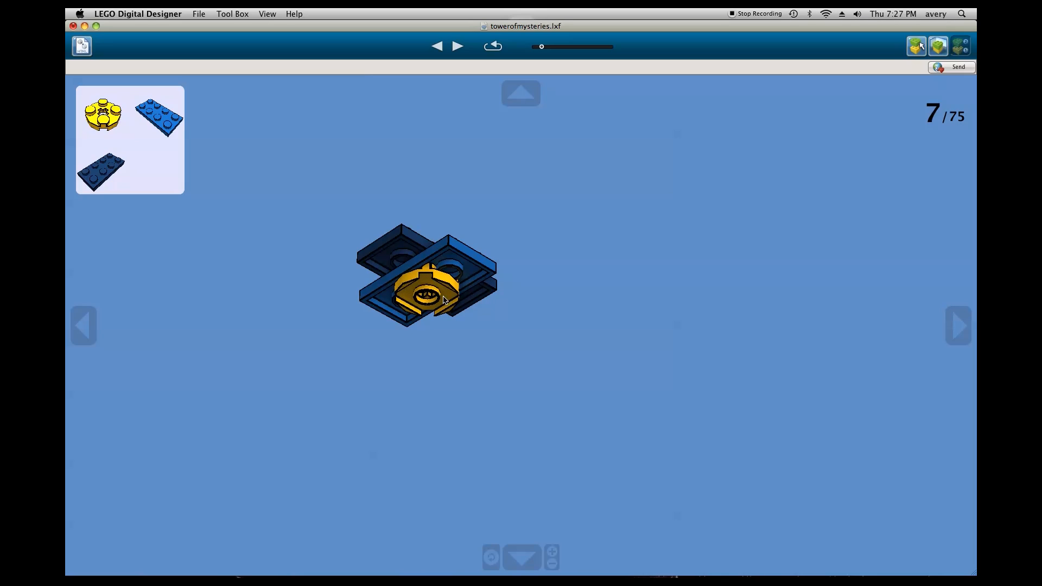
{"action": "mouse_move", "coordinate": [424, 298]}
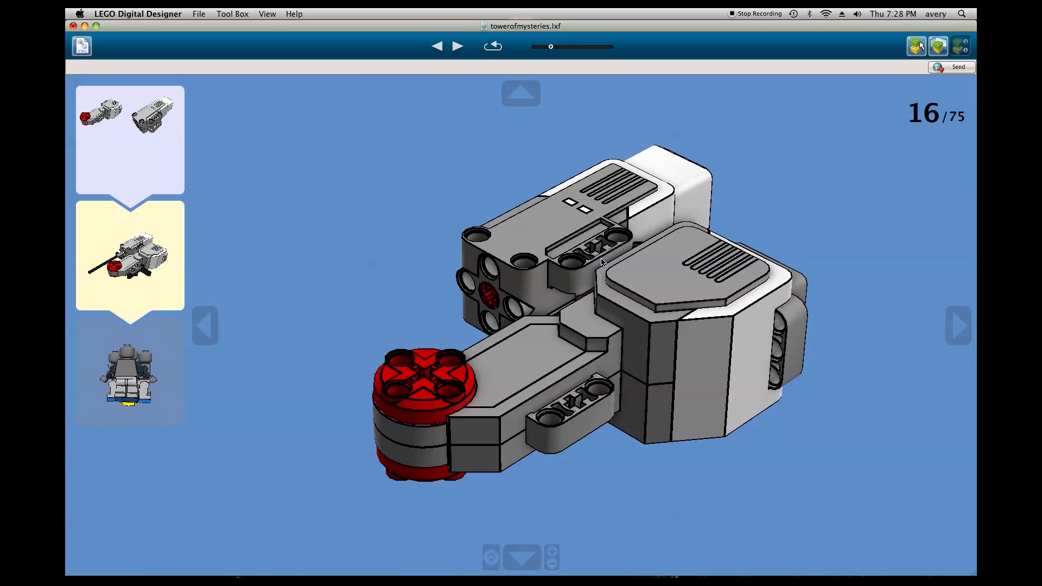
{"action": "mouse_move", "coordinate": [916, 45]}
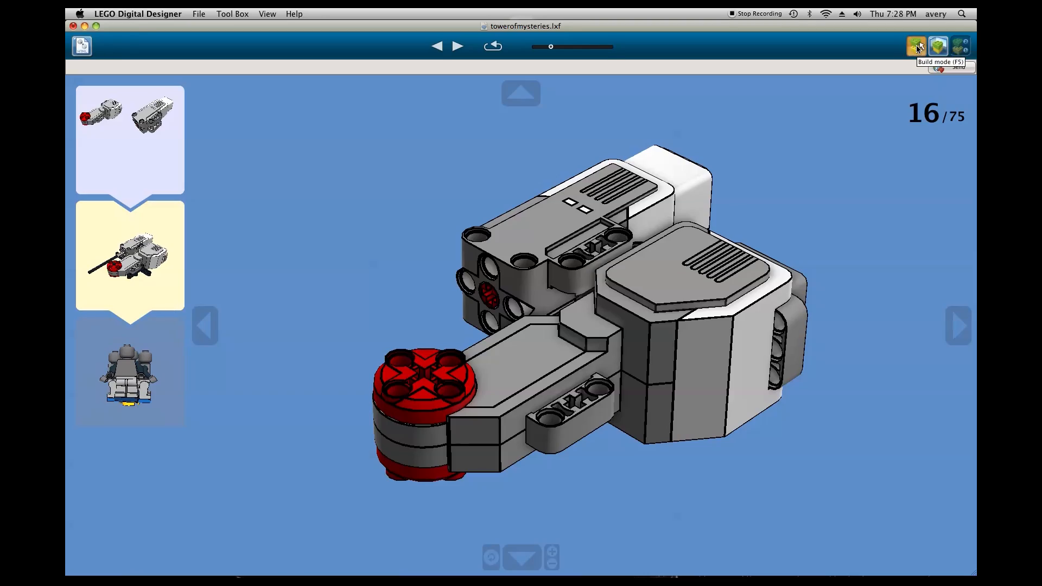
- In Build mode, zoom in, select the motor's small connector, then reopen the building guide
{"action": "left_click", "coordinate": [915, 45]}
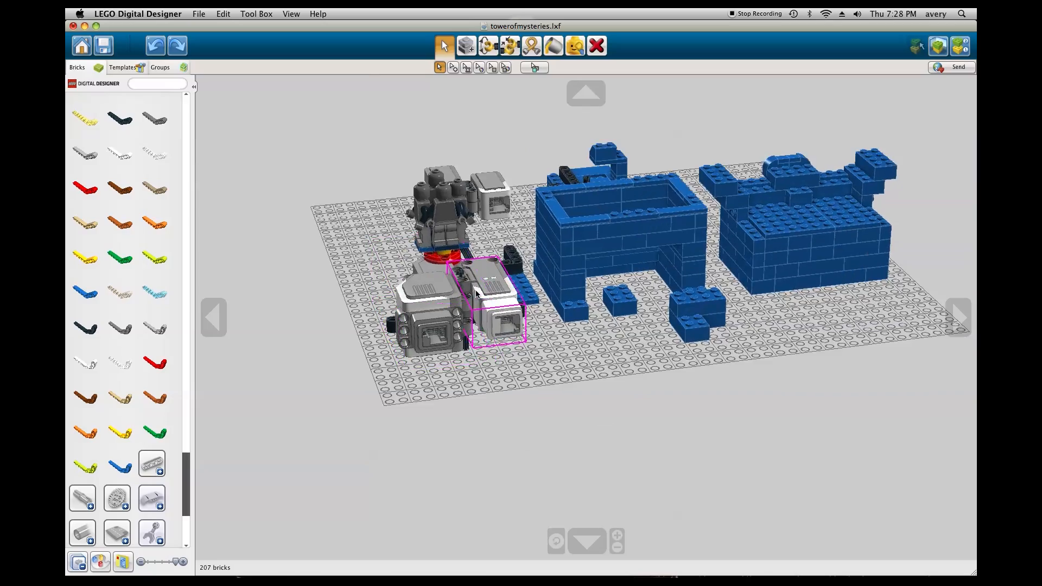
{"action": "scroll", "scroll_direction": "up", "scroll_amount": 3}
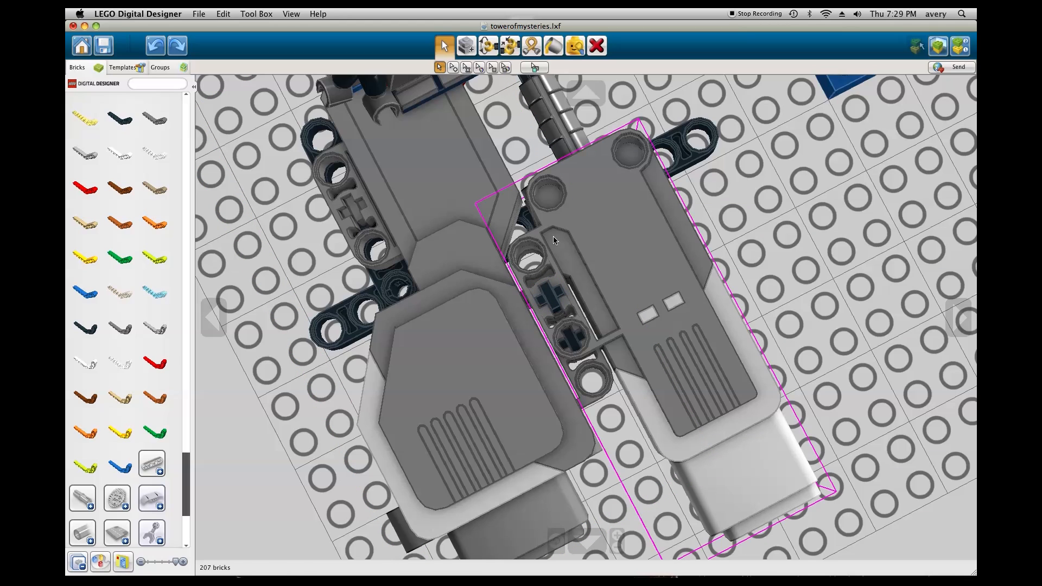
{"action": "left_click", "coordinate": [555, 299]}
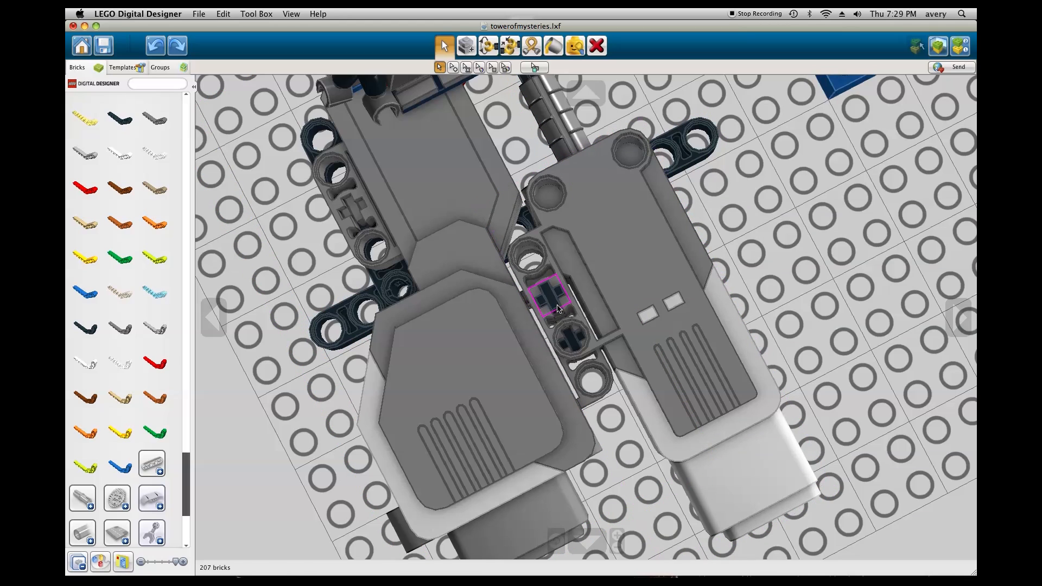
{"action": "left_click", "coordinate": [938, 46]}
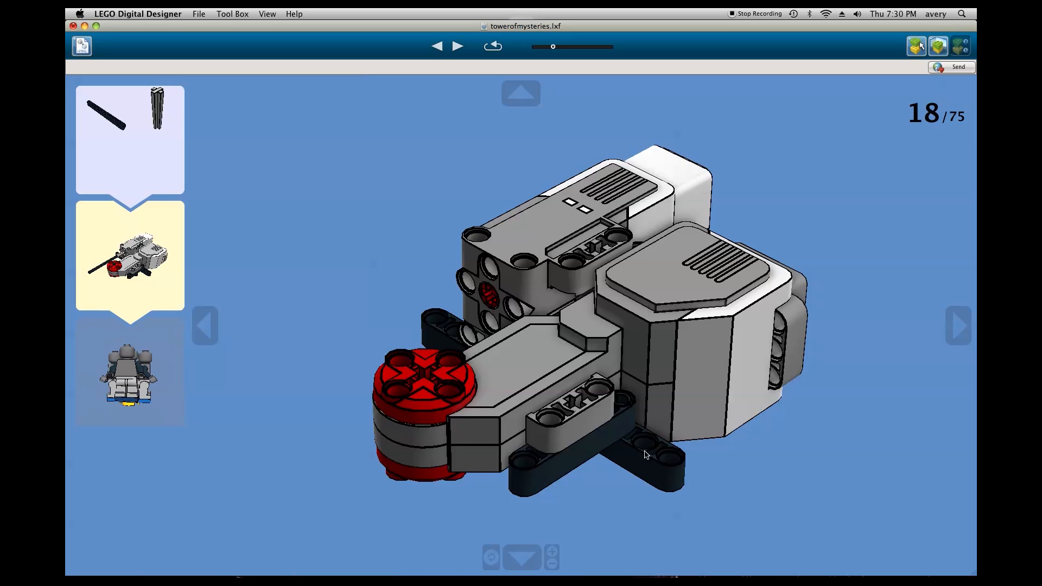
- Step the building guide back one step to step 17 of 75
{"action": "left_click", "coordinate": [436, 46]}
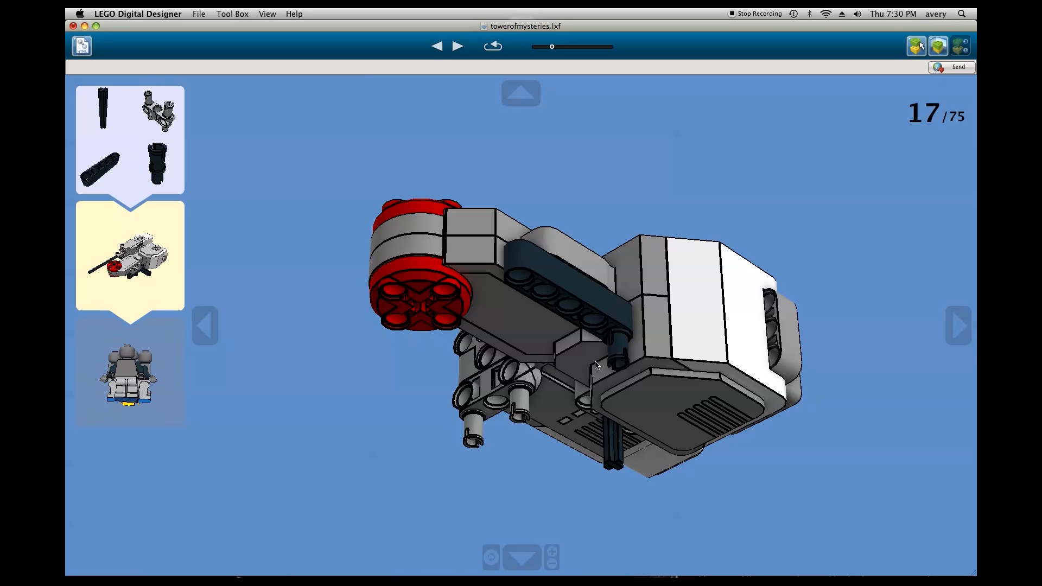
{"action": "mouse_move", "coordinate": [517, 408]}
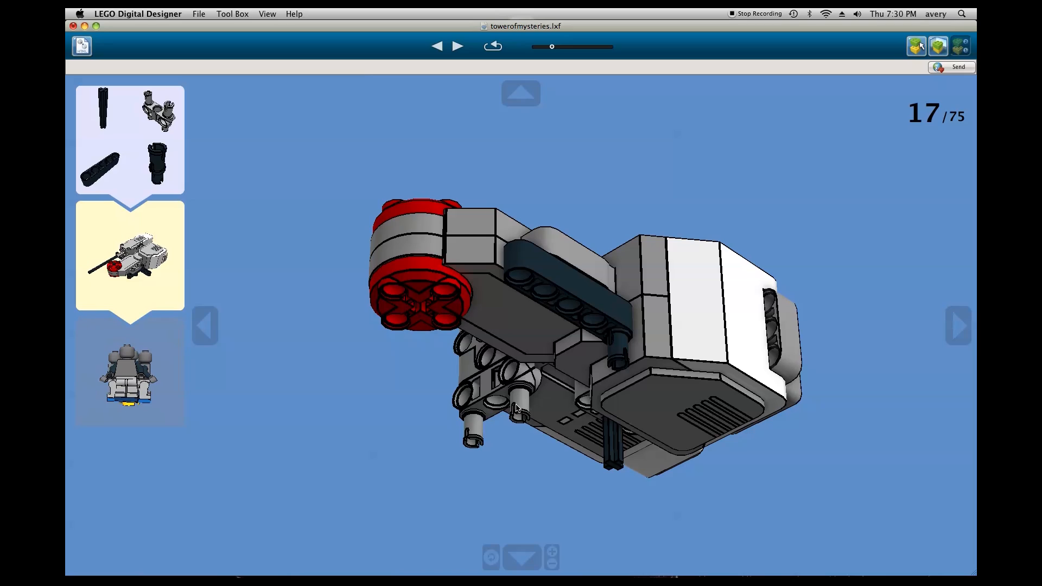
{"action": "mouse_move", "coordinate": [629, 365]}
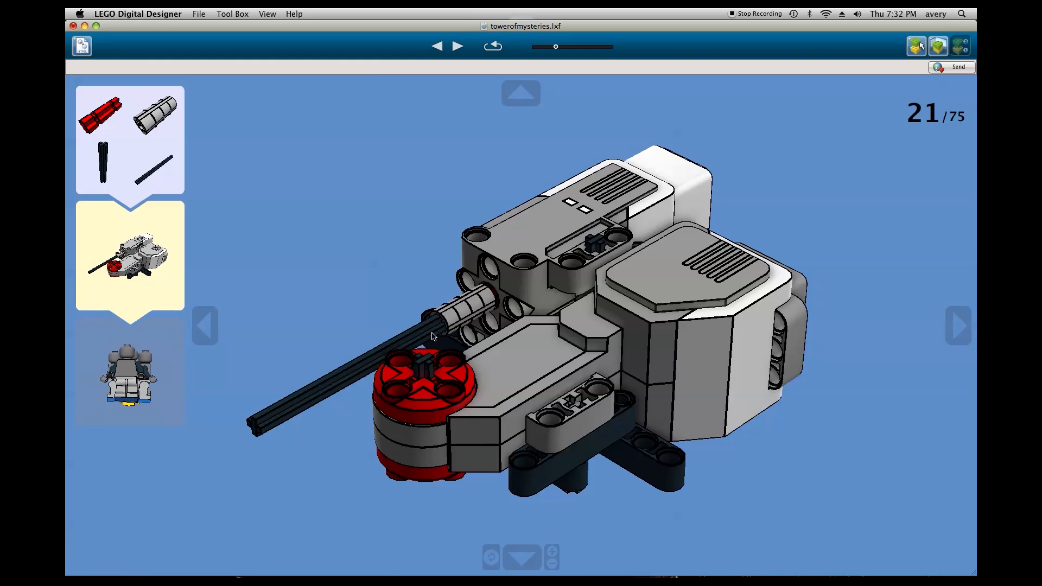
{"action": "mouse_move", "coordinate": [456, 317]}
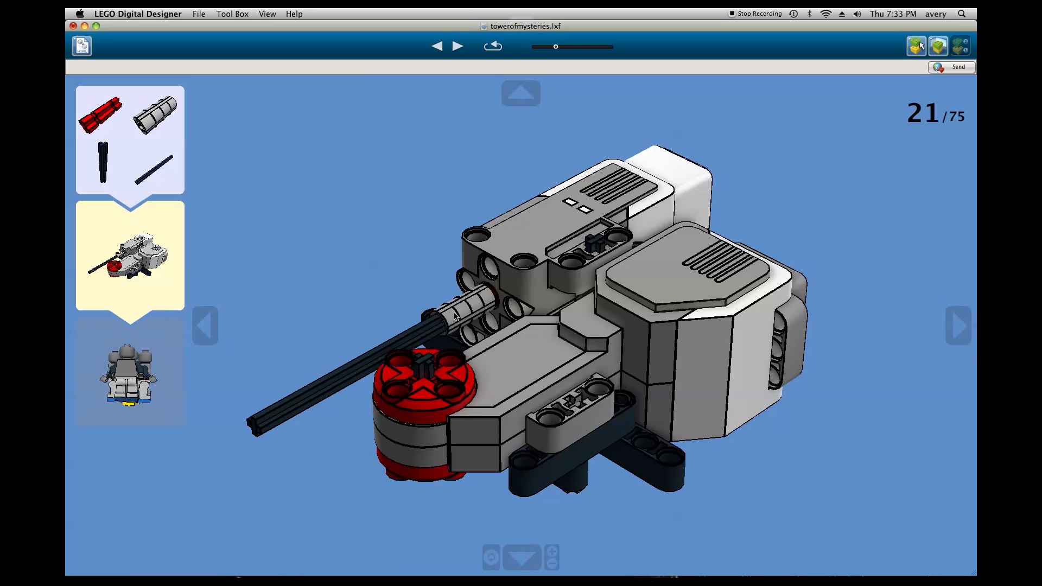
{"action": "mouse_move", "coordinate": [552, 296]}
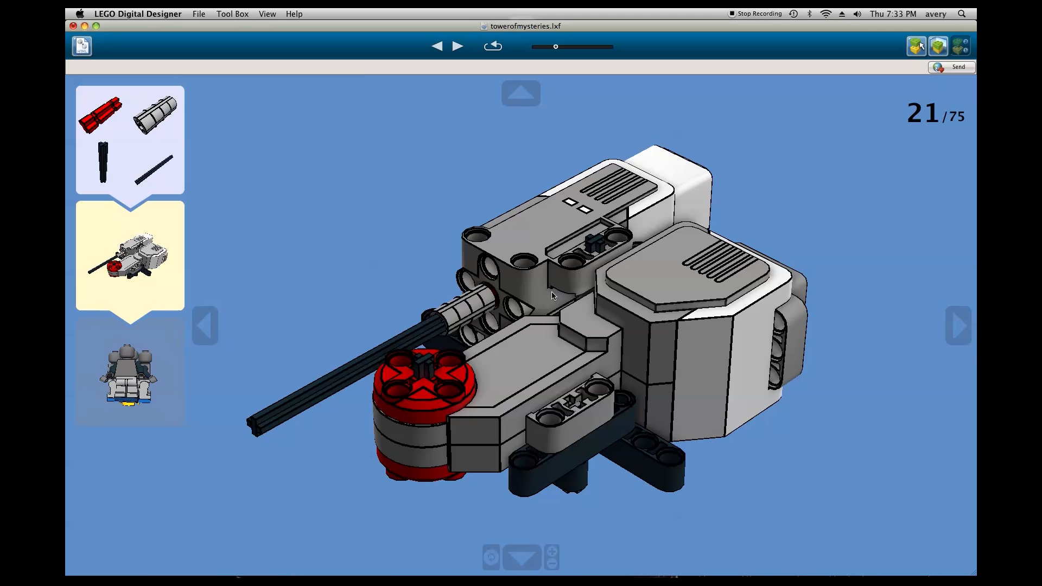
- Advance the building guide to step 28, showing the stacked blue plates
{"action": "left_click", "coordinate": [457, 45]}
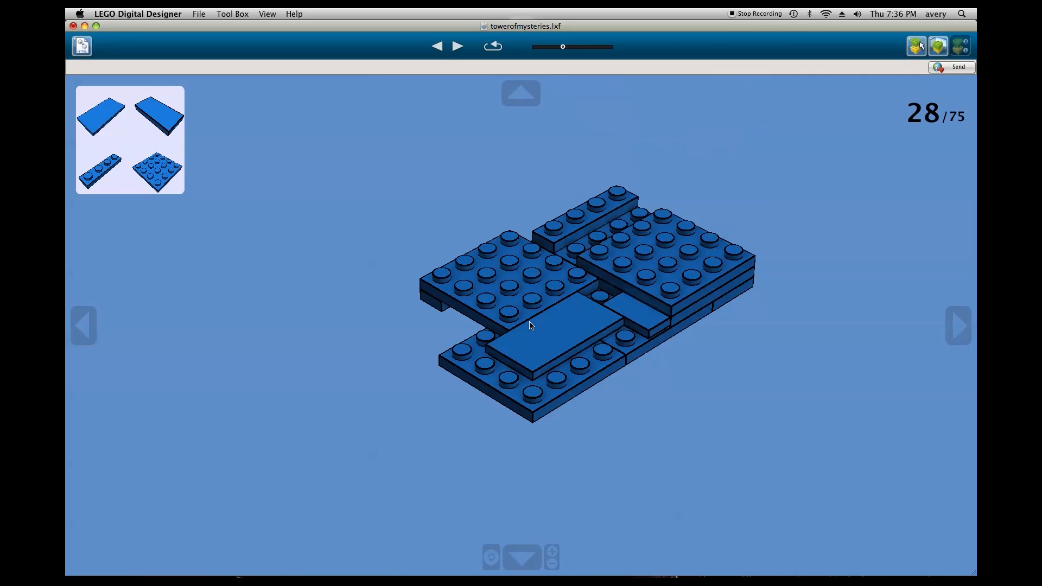
- Advance the building guide to step 33, stacking blue bricks onto the plate base
{"action": "left_click", "coordinate": [457, 46]}
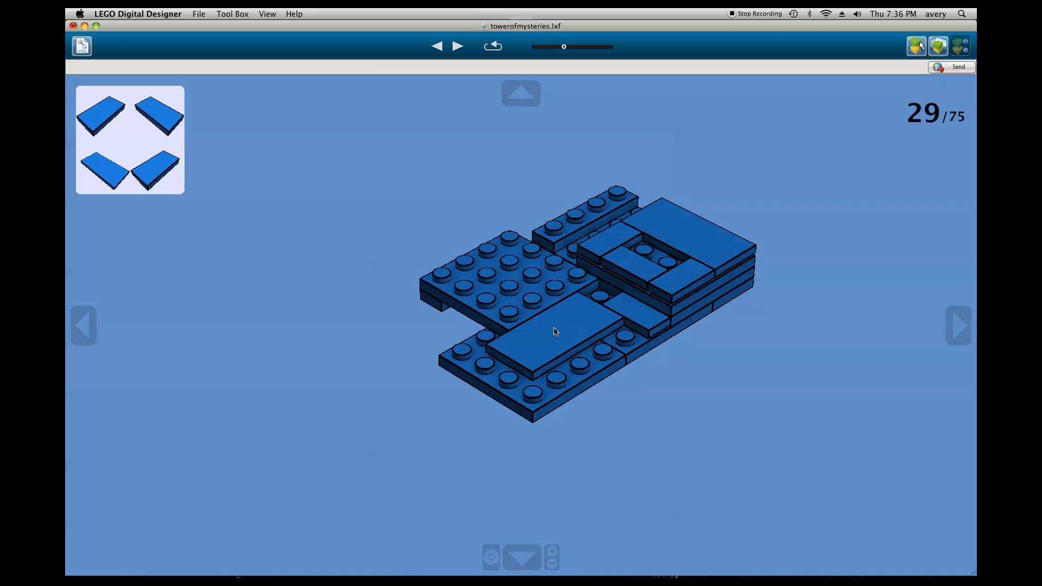
{"action": "mouse_move", "coordinate": [588, 317]}
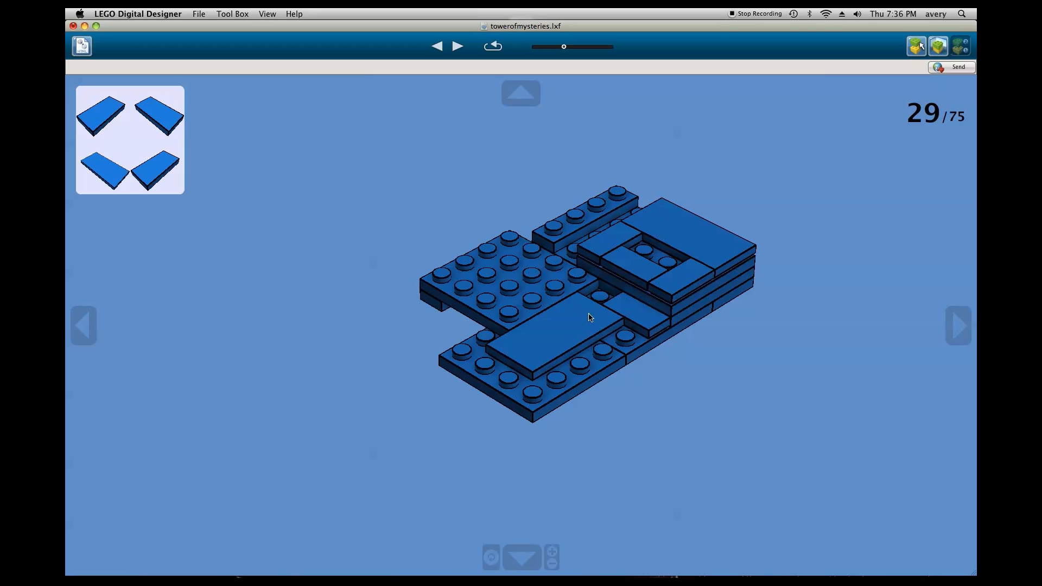
{"action": "mouse_move", "coordinate": [635, 271]}
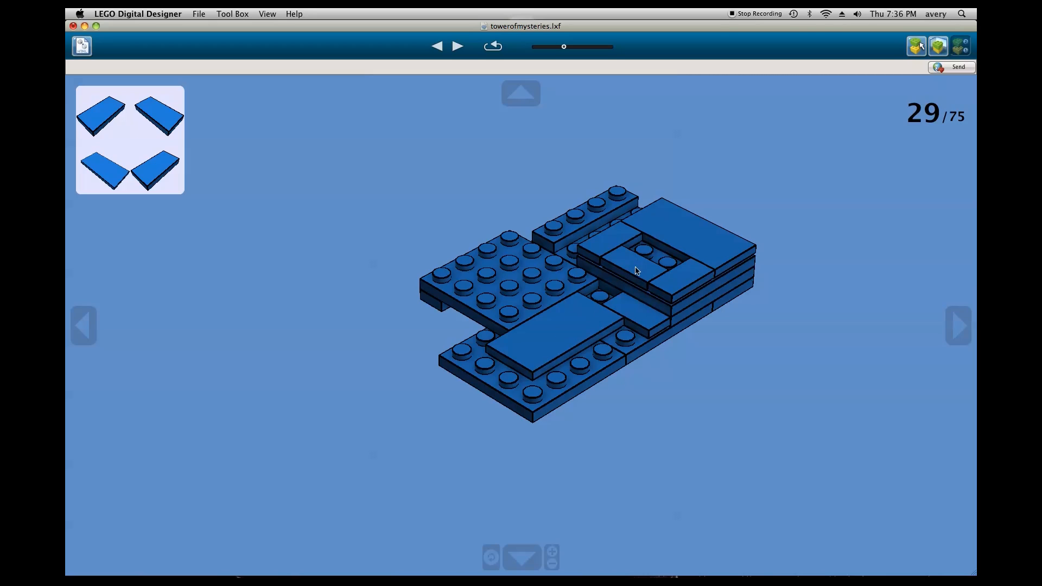
{"action": "mouse_move", "coordinate": [643, 275]}
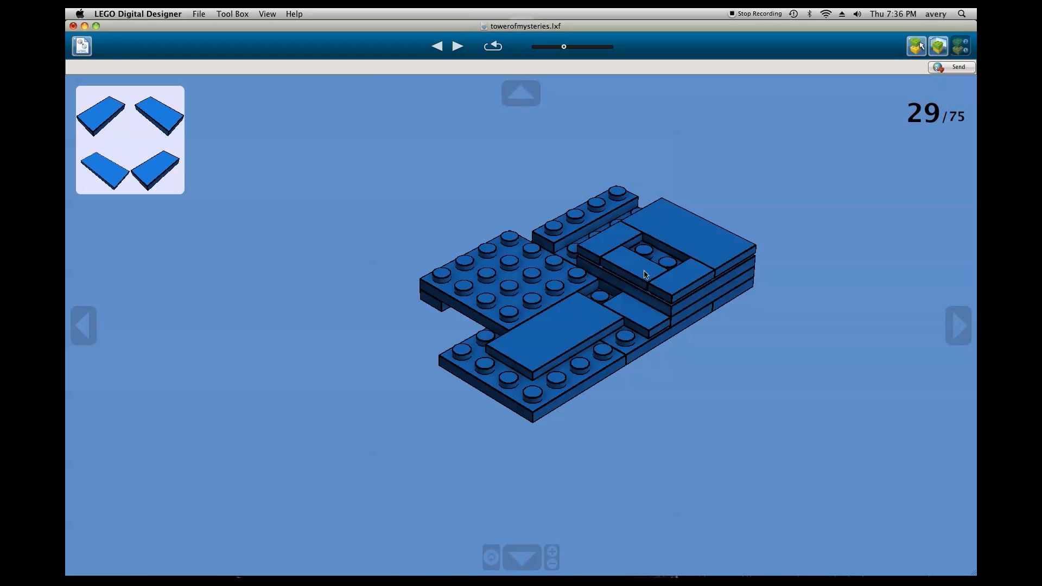
{"action": "mouse_move", "coordinate": [667, 262]}
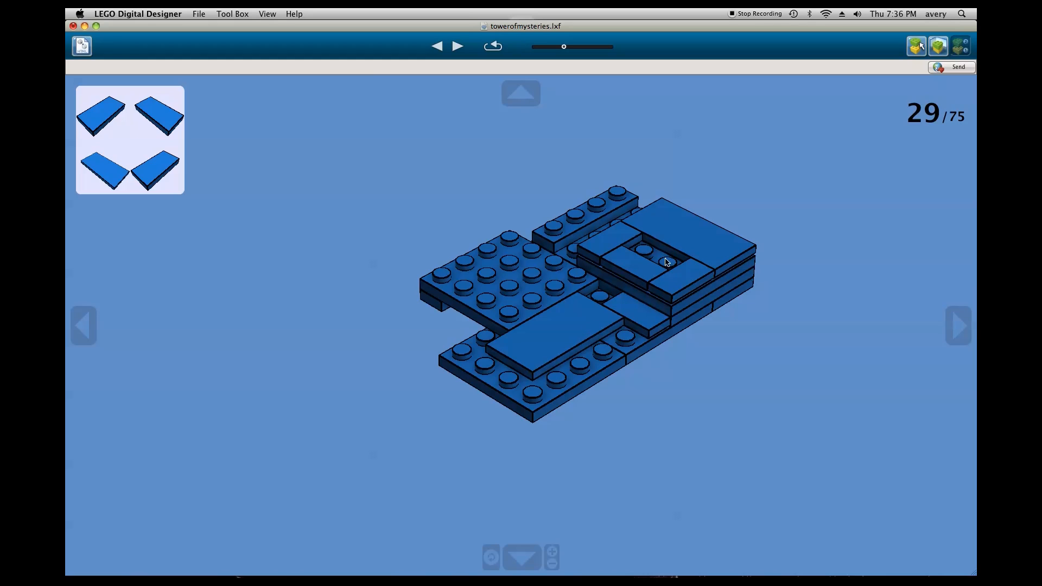
{"action": "left_click", "coordinate": [458, 46]}
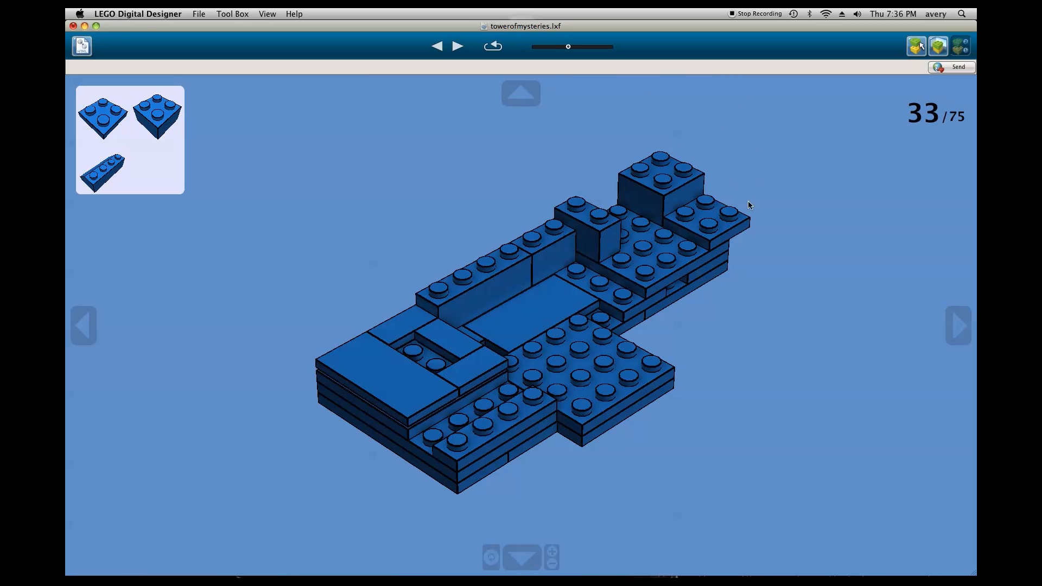
{"action": "mouse_move", "coordinate": [681, 178]}
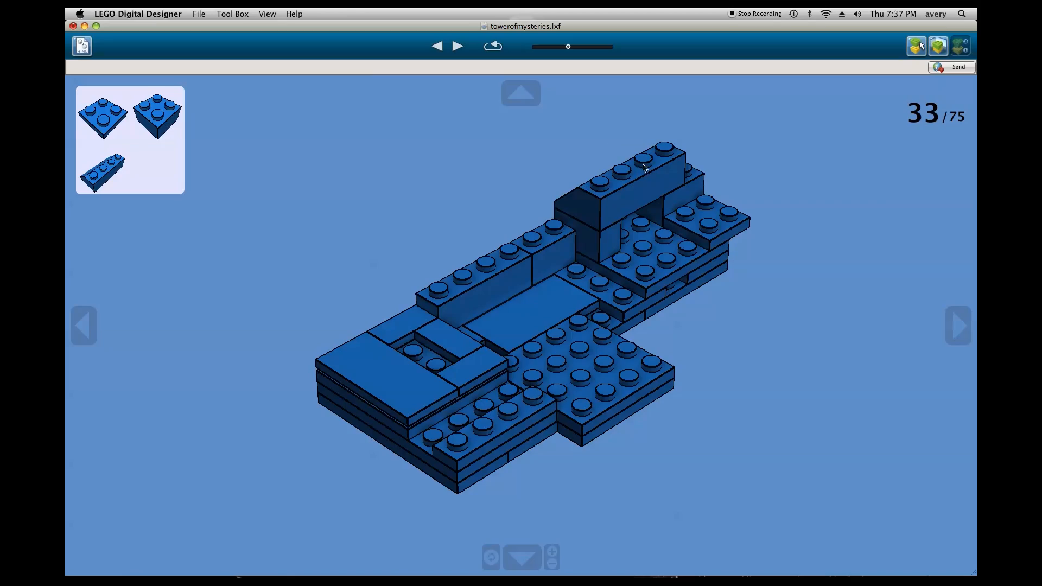
{"action": "mouse_move", "coordinate": [614, 195]}
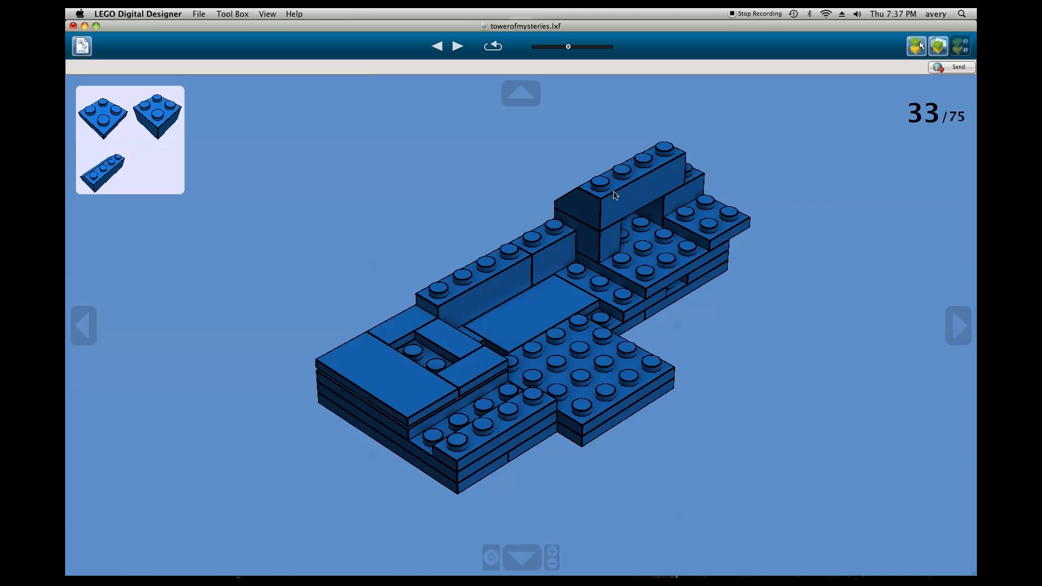
{"action": "mouse_move", "coordinate": [545, 183]}
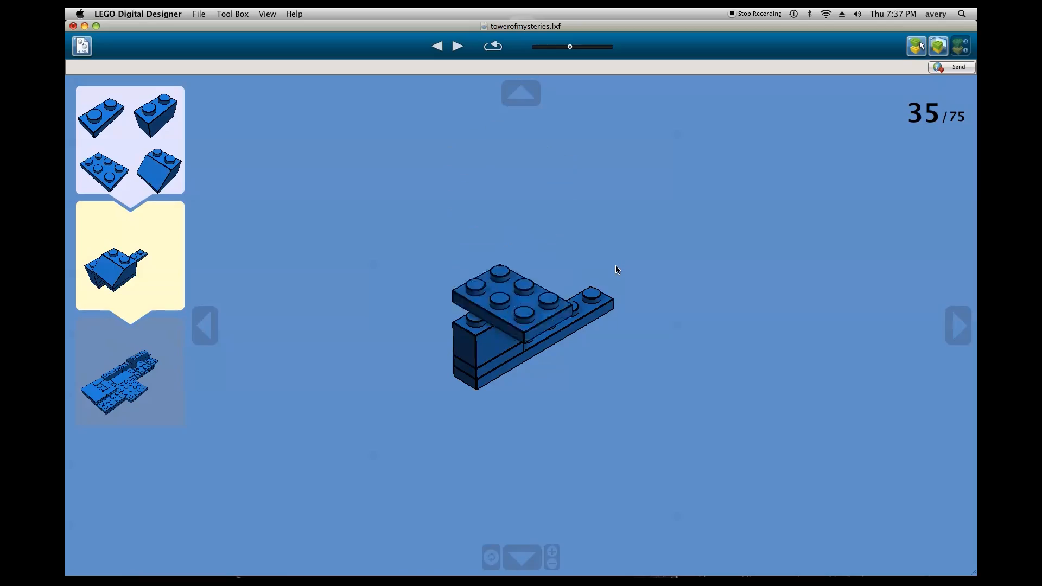
- Advance the guide to step 35, adding a sloped brick to the blue sub-assembly
{"action": "left_click", "coordinate": [457, 46]}
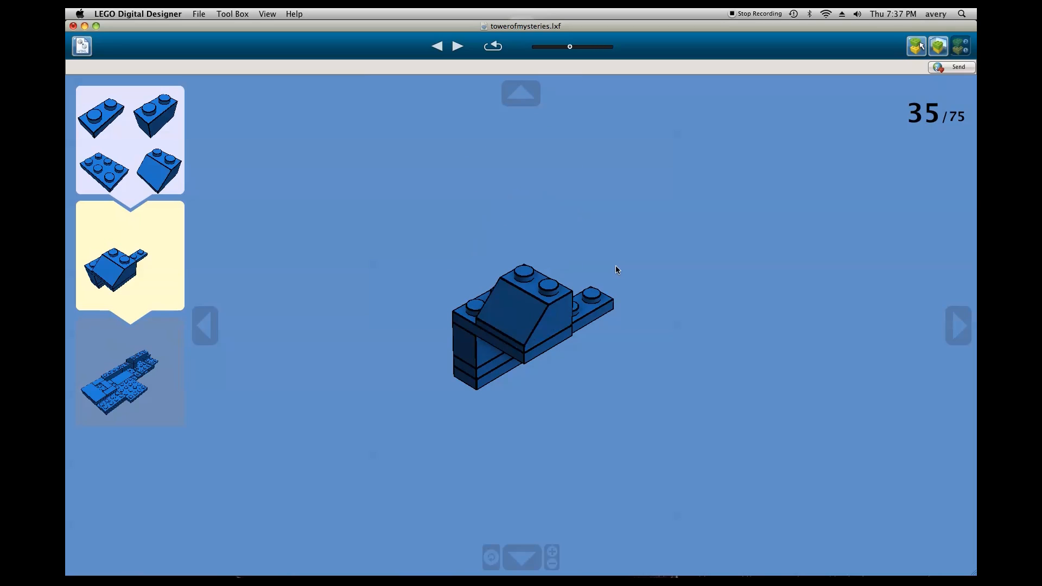
{"action": "mouse_move", "coordinate": [564, 330]}
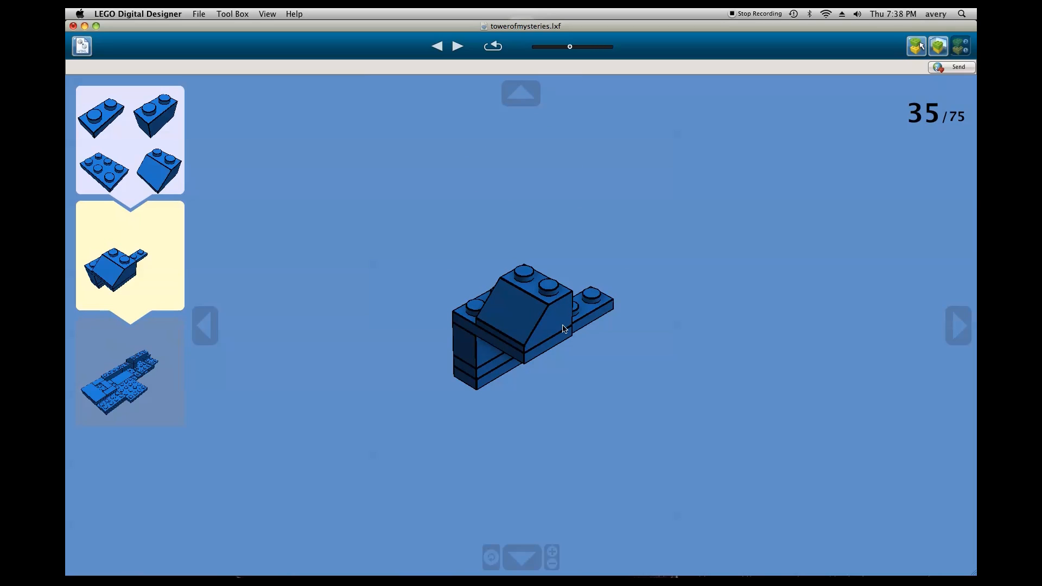
{"action": "mouse_move", "coordinate": [580, 312]}
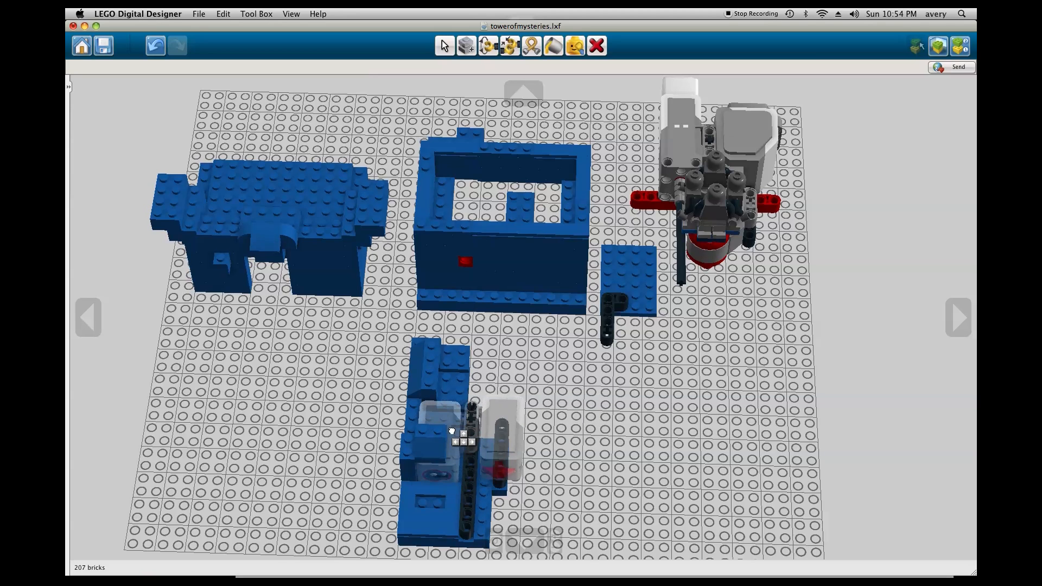
- Reopen the building instructions at step 38, which starts with a single blue brick
{"action": "left_click", "coordinate": [937, 45]}
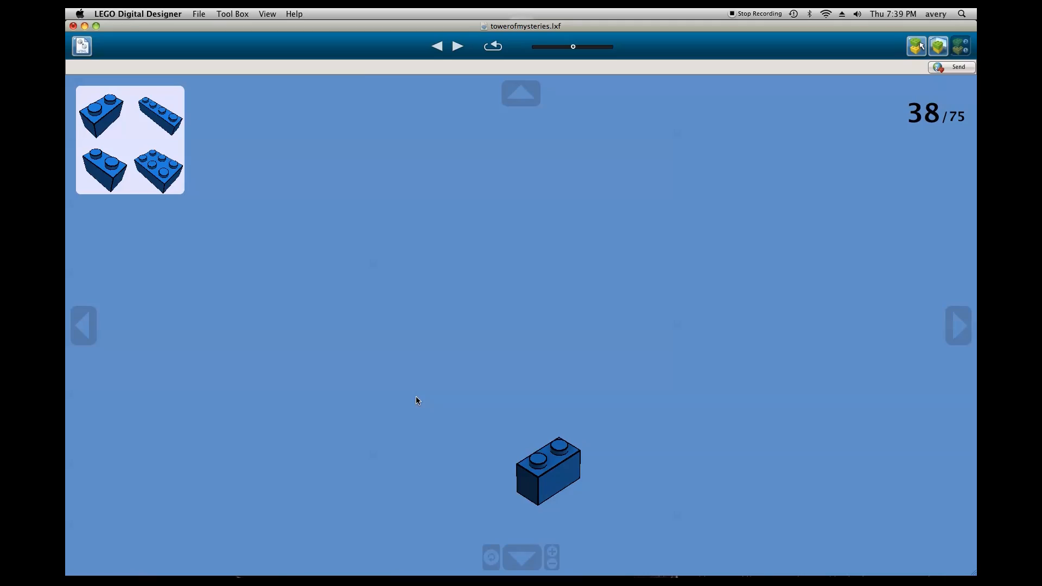
- Step through the instructions from step 38 to 56, completing the blue tower walls
{"action": "left_click", "coordinate": [458, 45]}
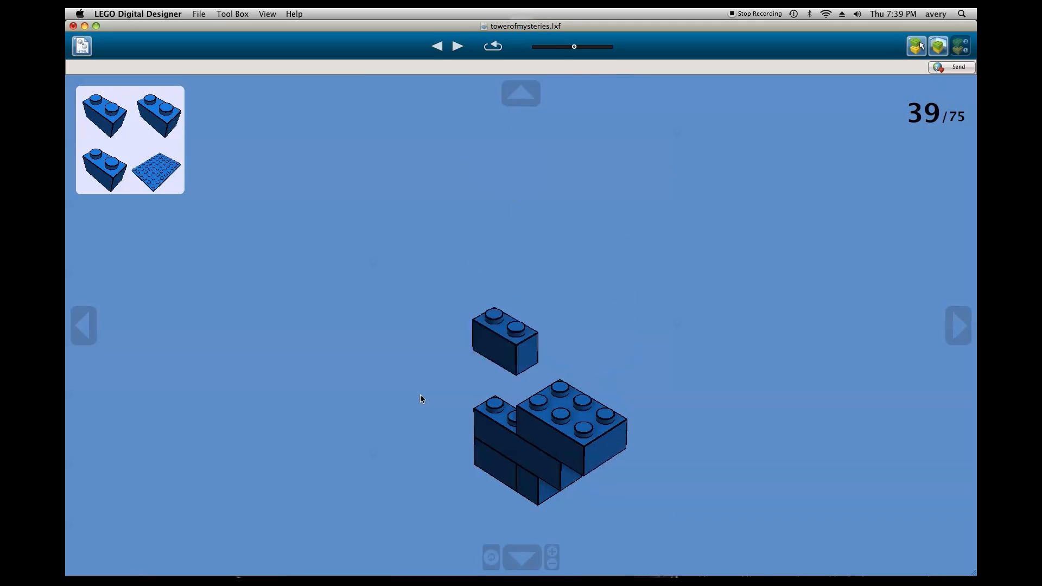
{"action": "left_click", "coordinate": [457, 45]}
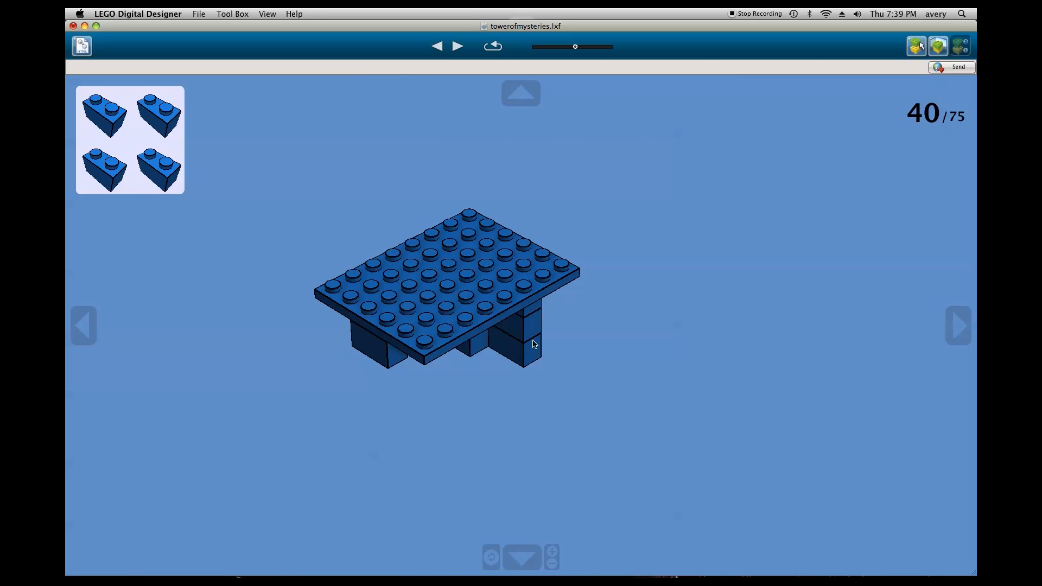
{"action": "left_click", "coordinate": [458, 46]}
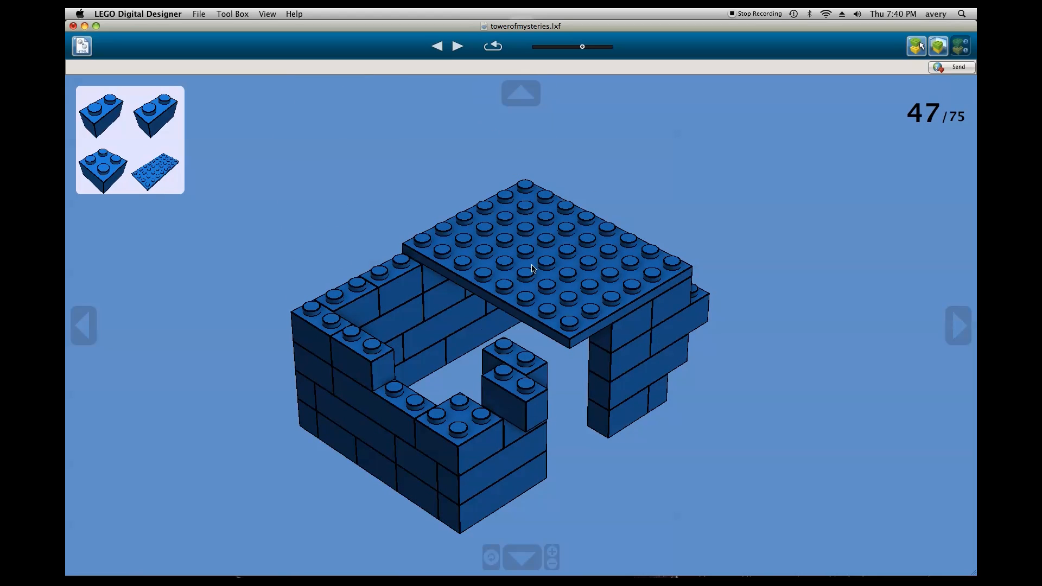
{"action": "mouse_move", "coordinate": [510, 396]}
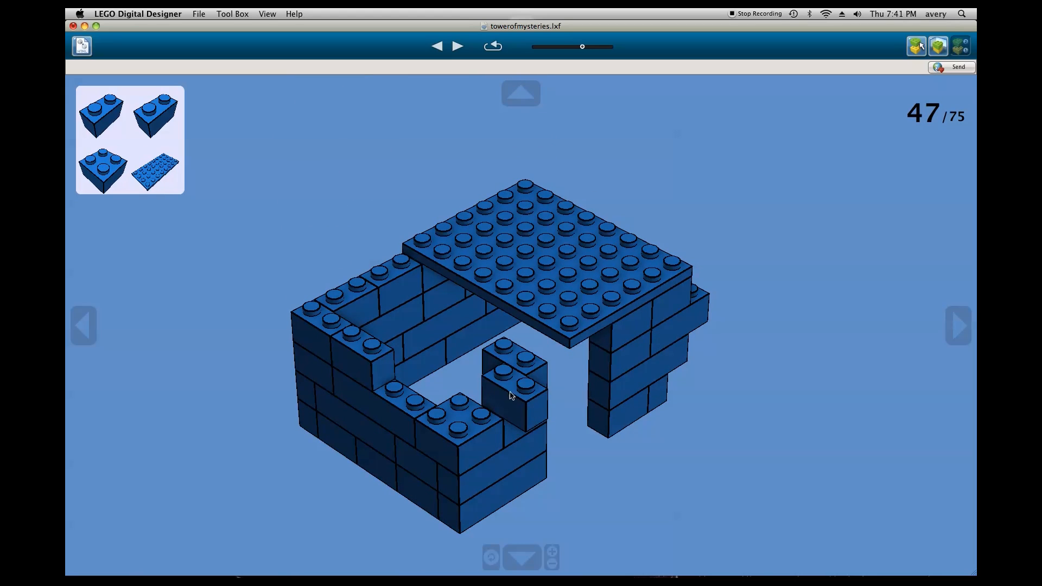
{"action": "mouse_move", "coordinate": [567, 385]}
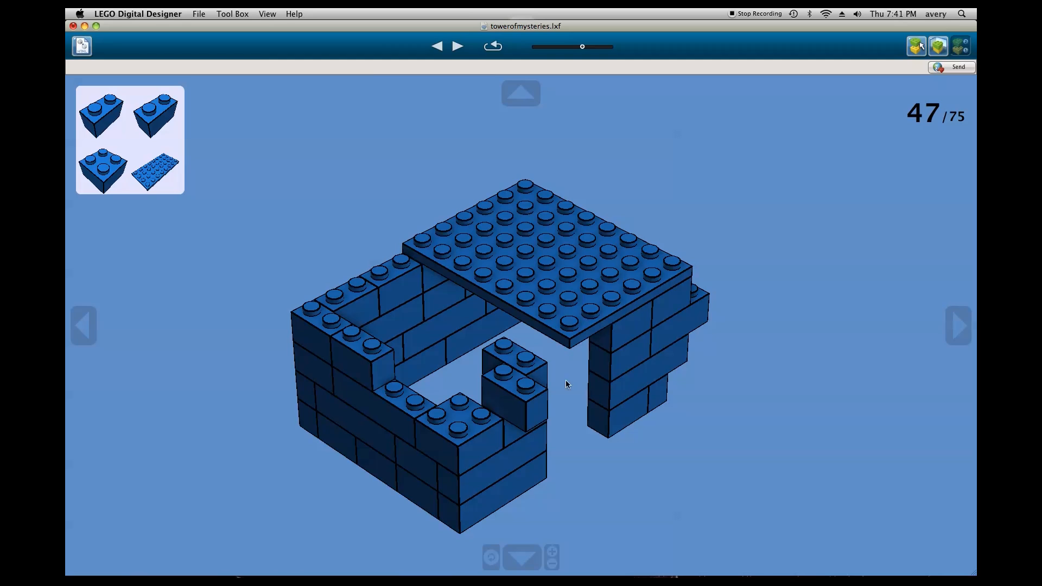
{"action": "mouse_move", "coordinate": [525, 391]}
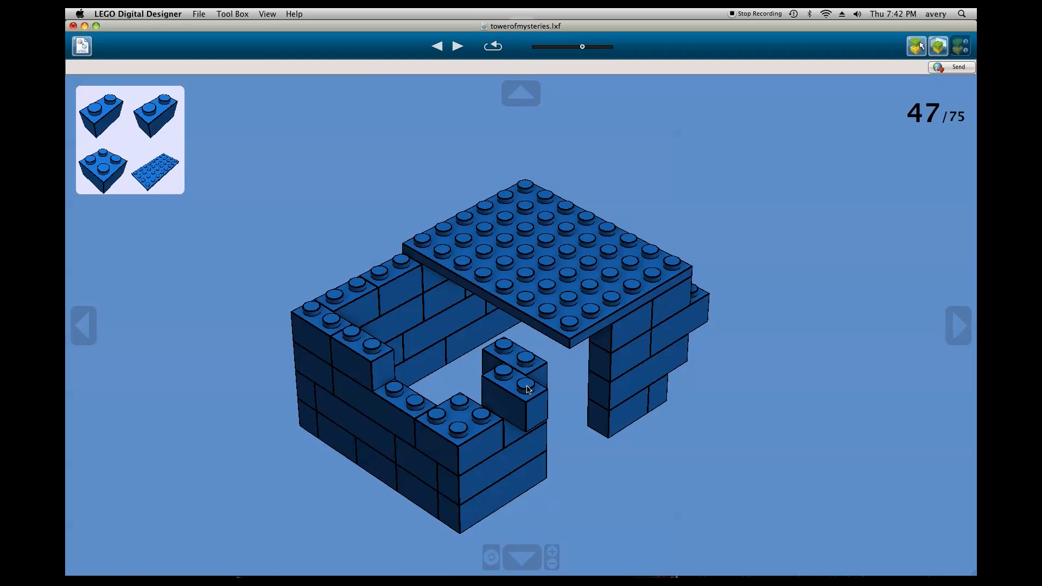
{"action": "mouse_move", "coordinate": [535, 390]}
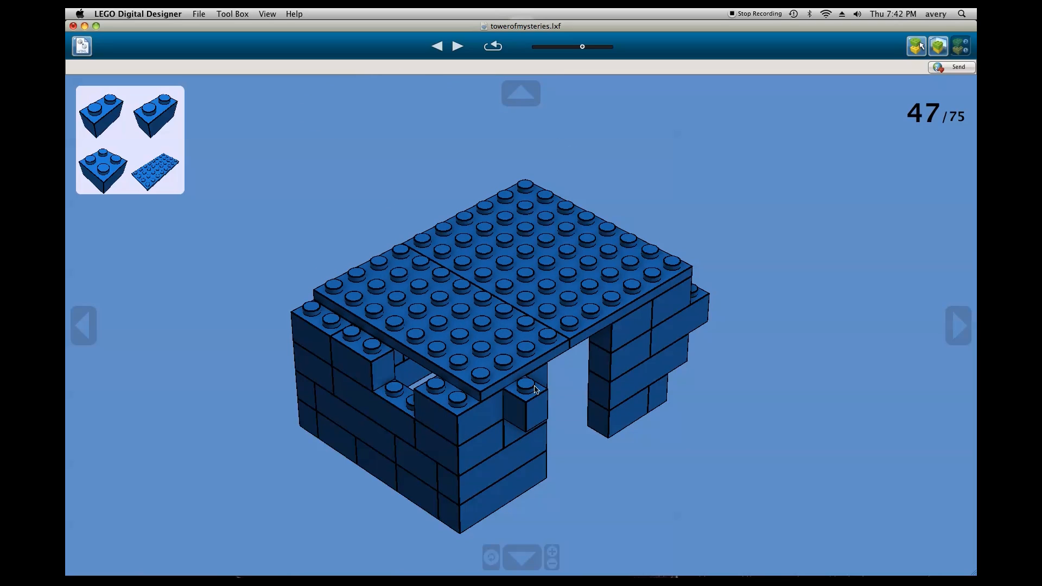
{"action": "left_click", "coordinate": [458, 45]}
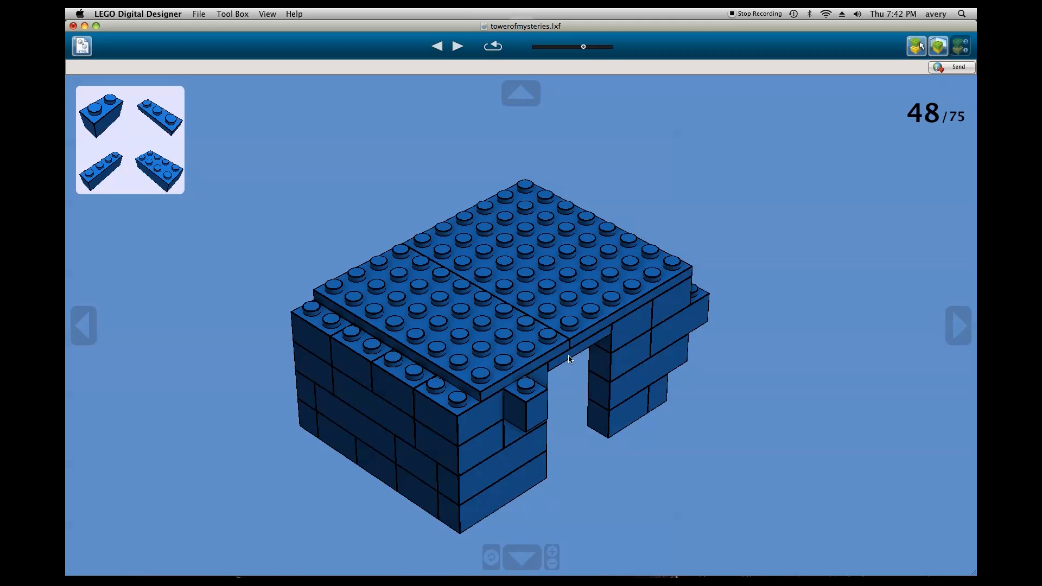
{"action": "mouse_move", "coordinate": [586, 350]}
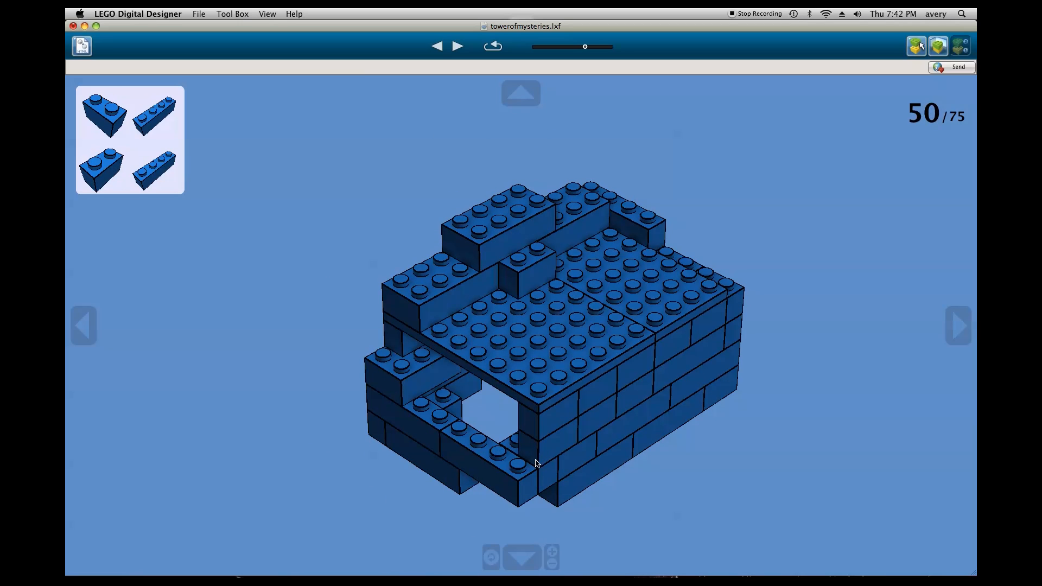
{"action": "left_click", "coordinate": [458, 46]}
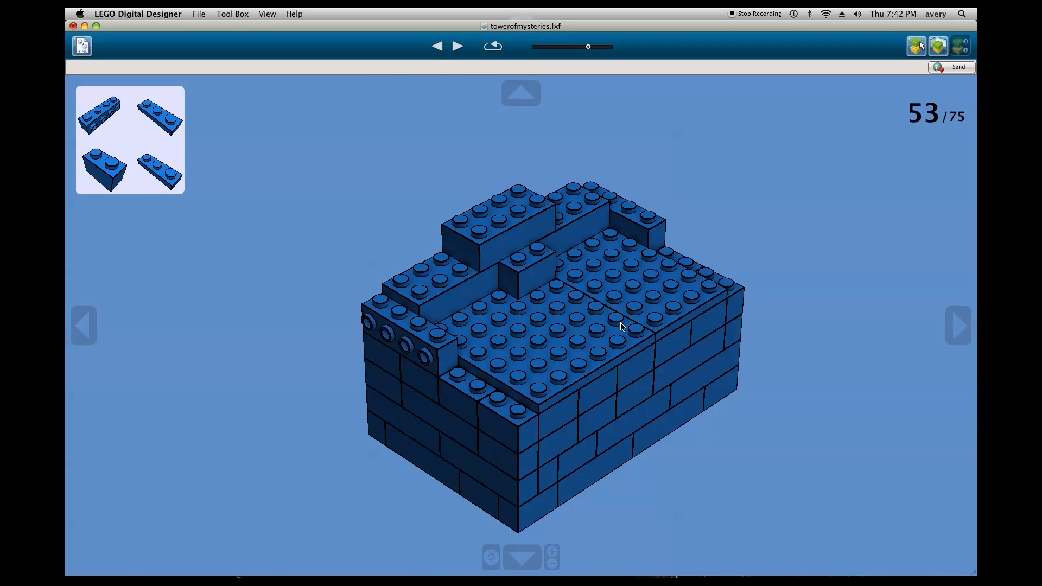
{"action": "mouse_move", "coordinate": [568, 223]}
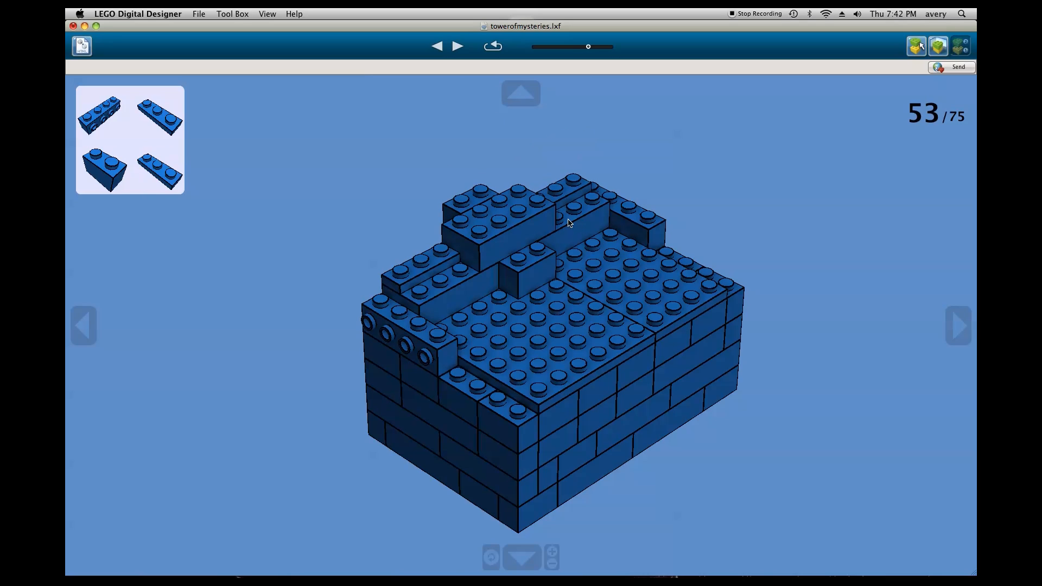
{"action": "left_click", "coordinate": [457, 46]}
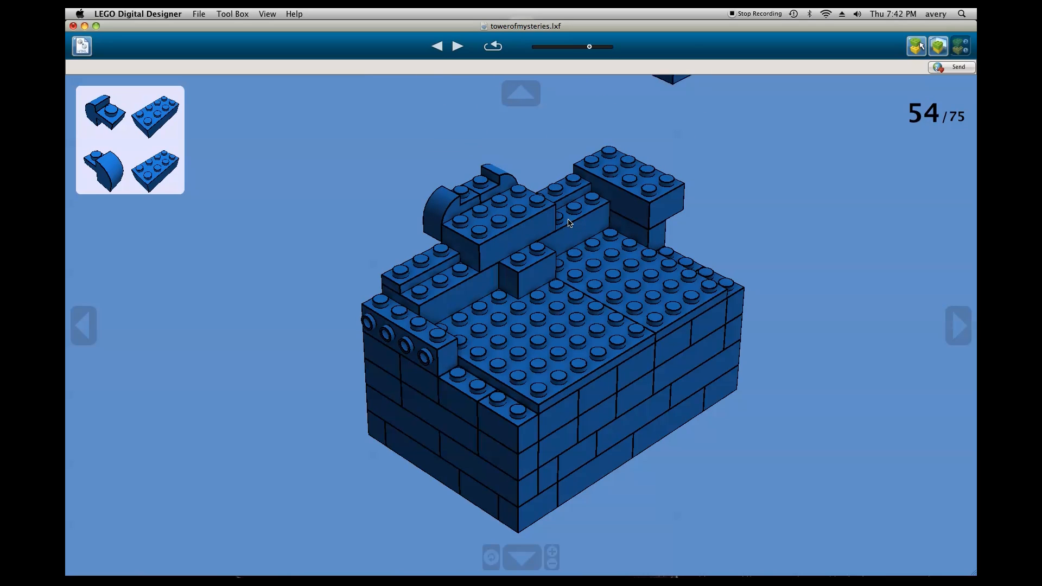
{"action": "left_click", "coordinate": [457, 45]}
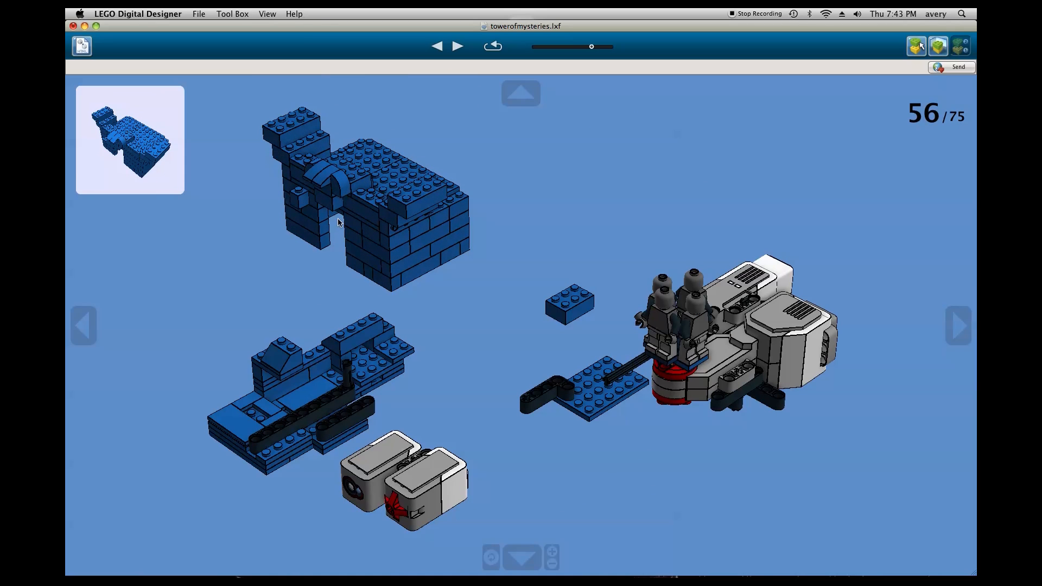
{"action": "mouse_move", "coordinate": [361, 204]}
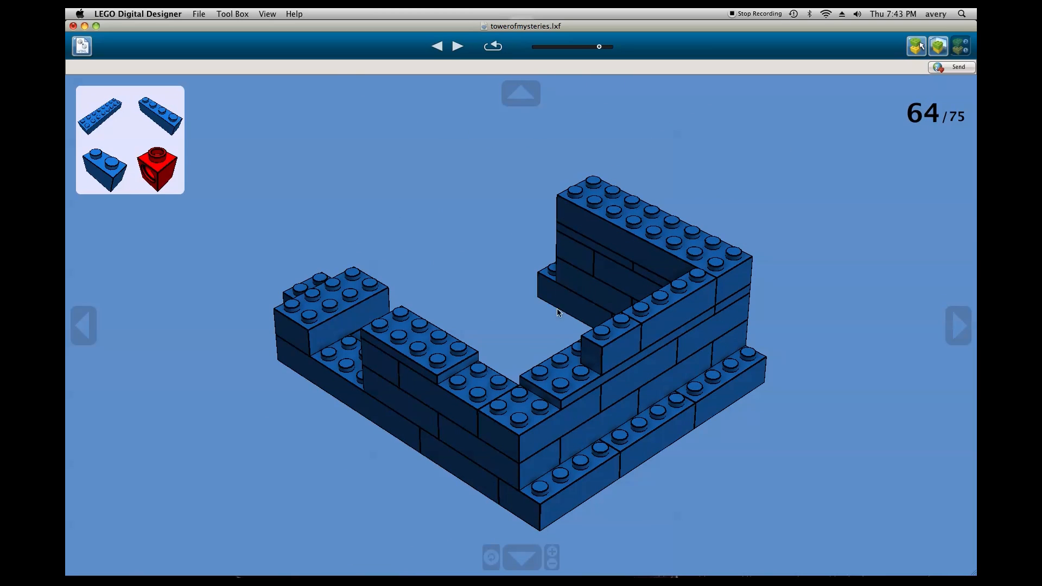
{"action": "mouse_move", "coordinate": [621, 259]}
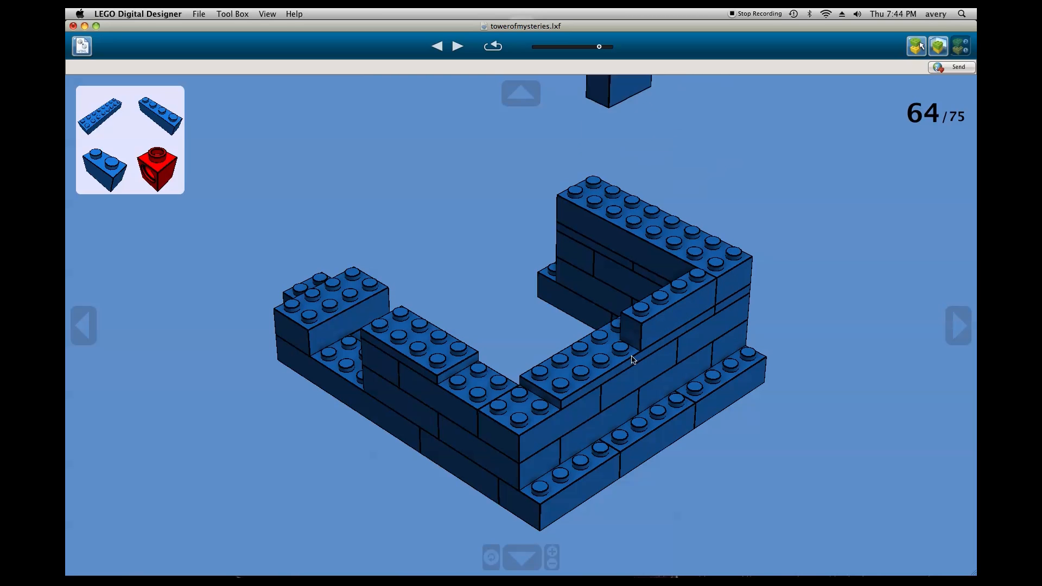
- Step the building guide forward to step 74 of 75, capping the walls around the red brick
{"action": "left_click", "coordinate": [581, 365]}
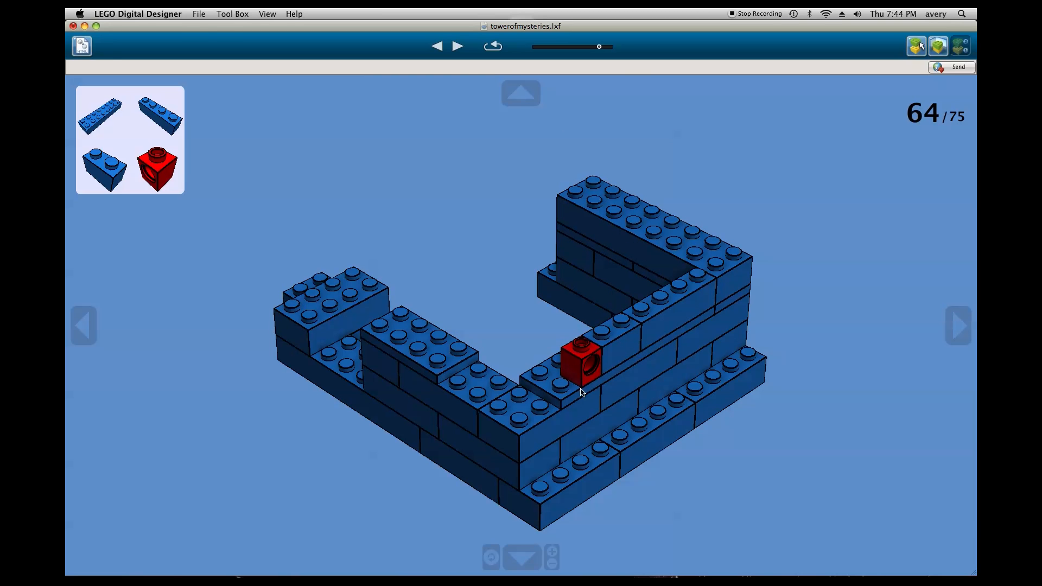
{"action": "left_click", "coordinate": [458, 45]}
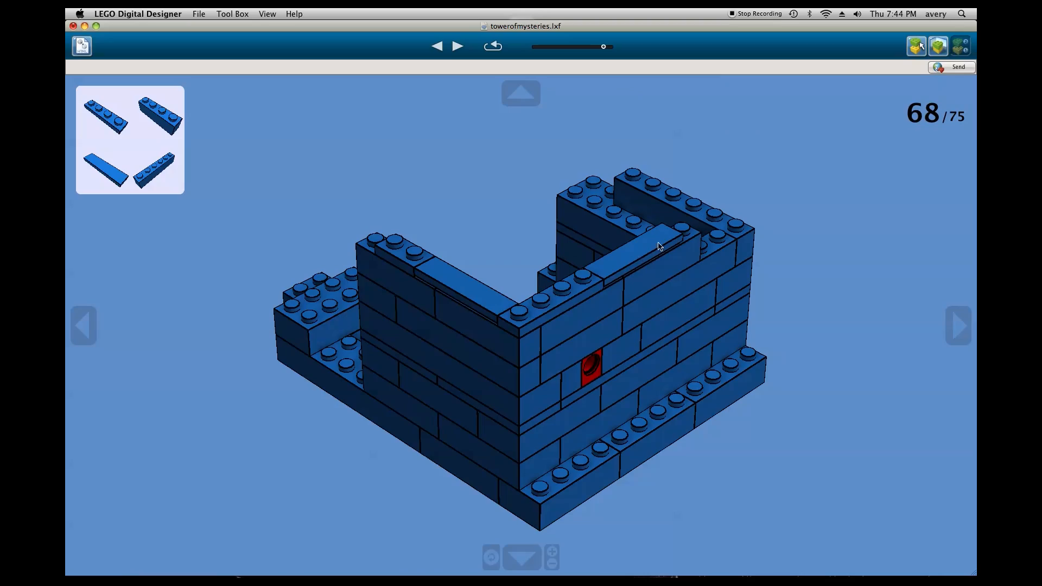
{"action": "left_click", "coordinate": [457, 46]}
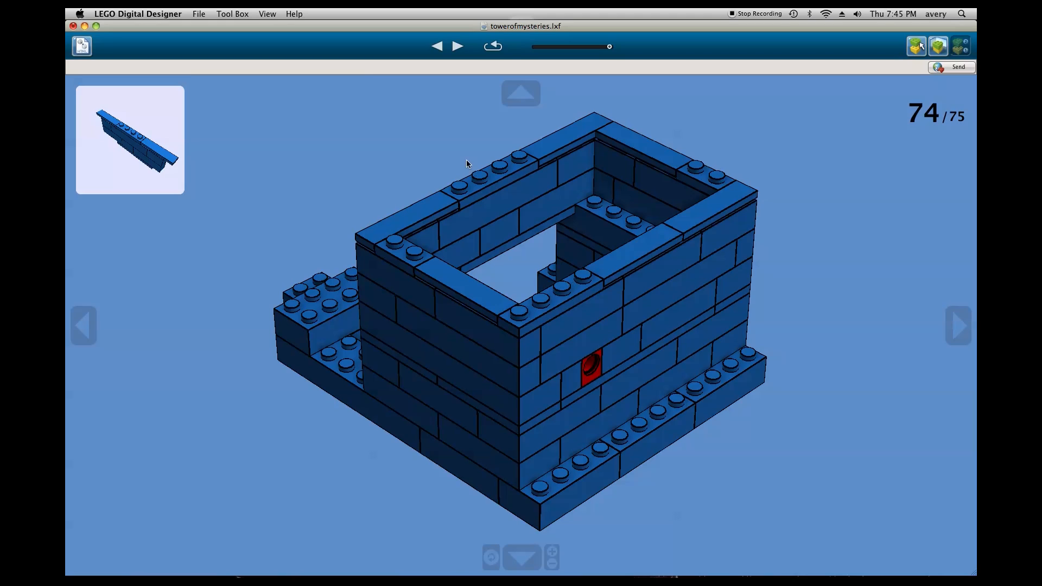
{"action": "mouse_move", "coordinate": [470, 183]}
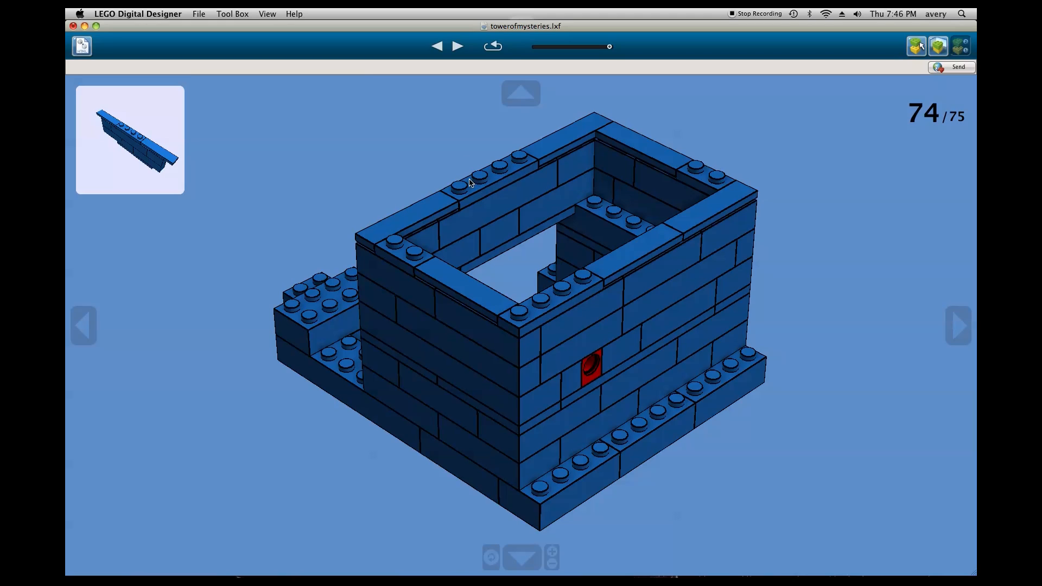
{"action": "mouse_move", "coordinate": [575, 293]}
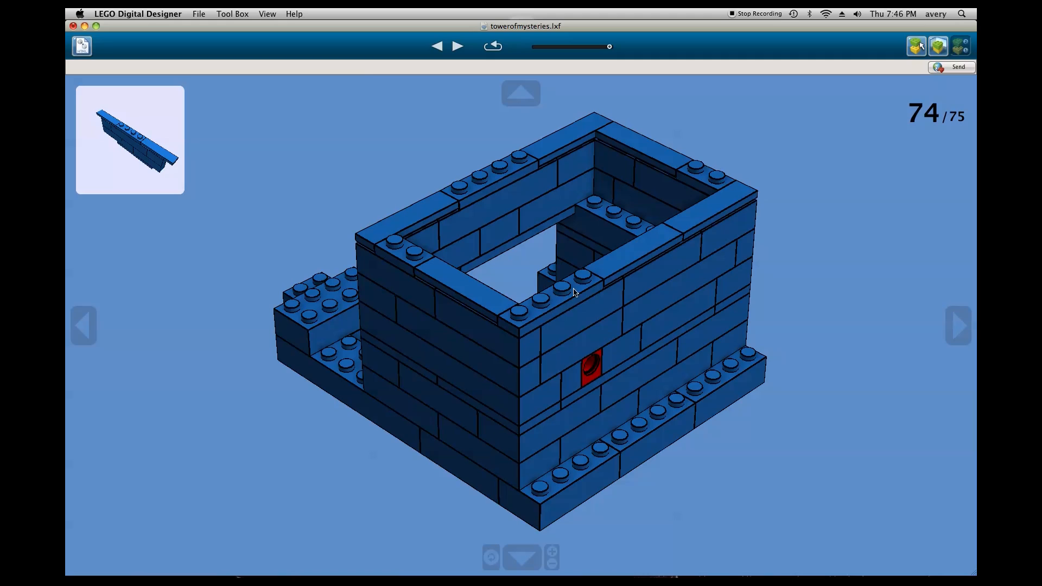
{"action": "mouse_move", "coordinate": [570, 287]}
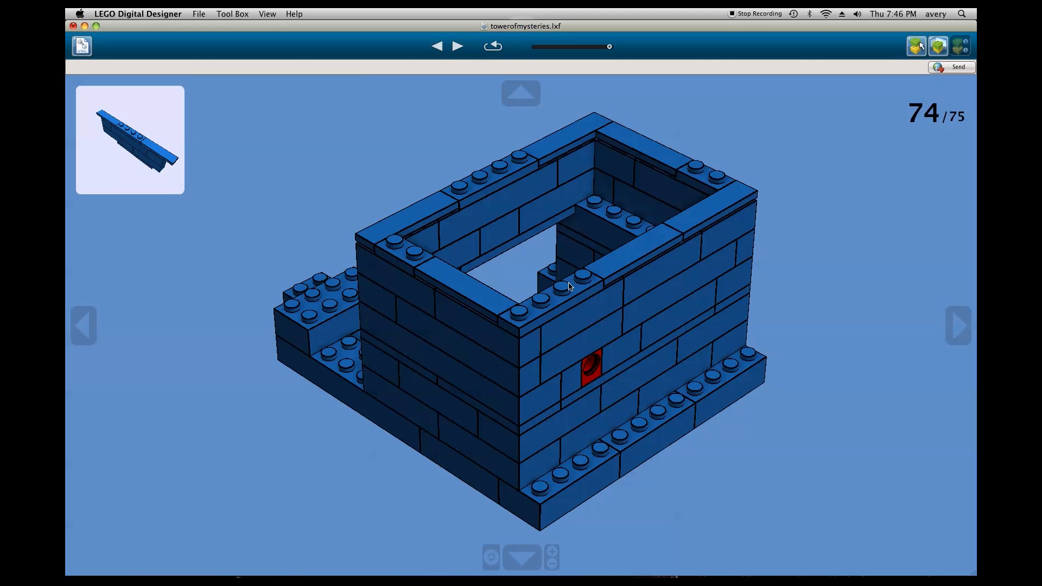
{"action": "mouse_move", "coordinate": [499, 216]}
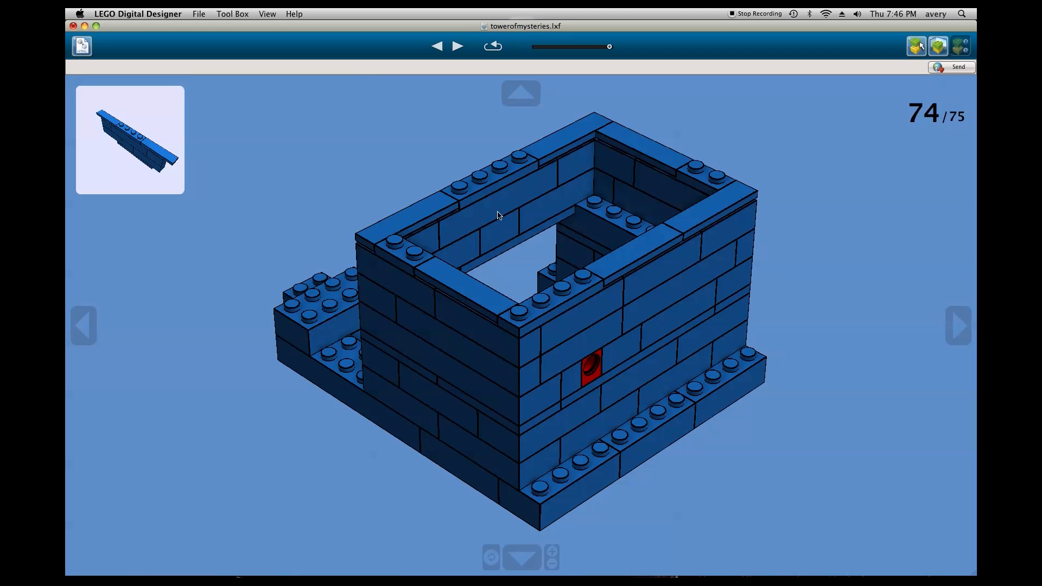
{"action": "mouse_move", "coordinate": [500, 276]}
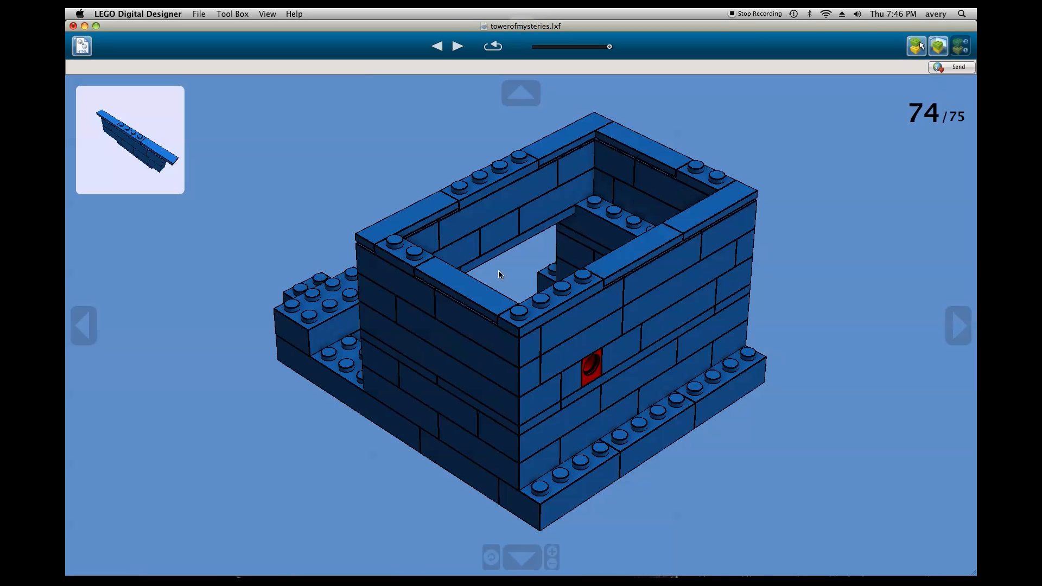
- Explode the finished tower model into scattered bricks and robot parts
{"action": "left_click", "coordinate": [457, 46]}
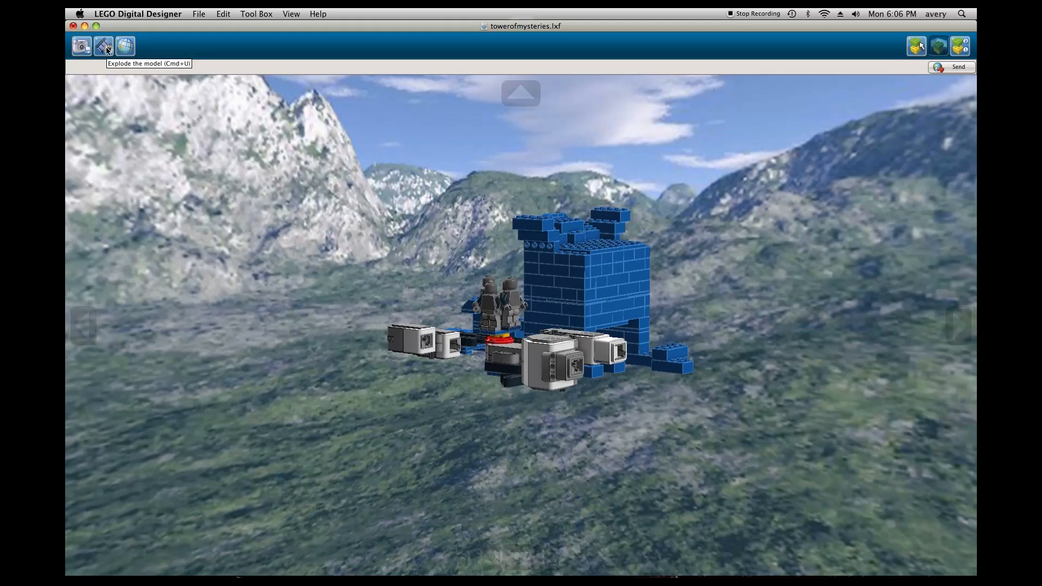
{"action": "left_click", "coordinate": [103, 45]}
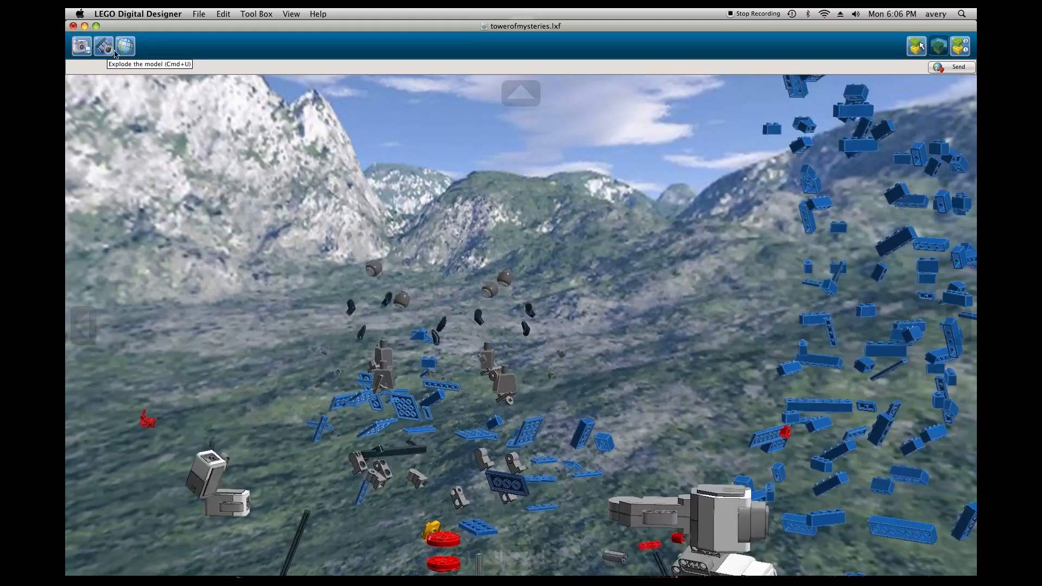
{"action": "left_click", "coordinate": [104, 45]}
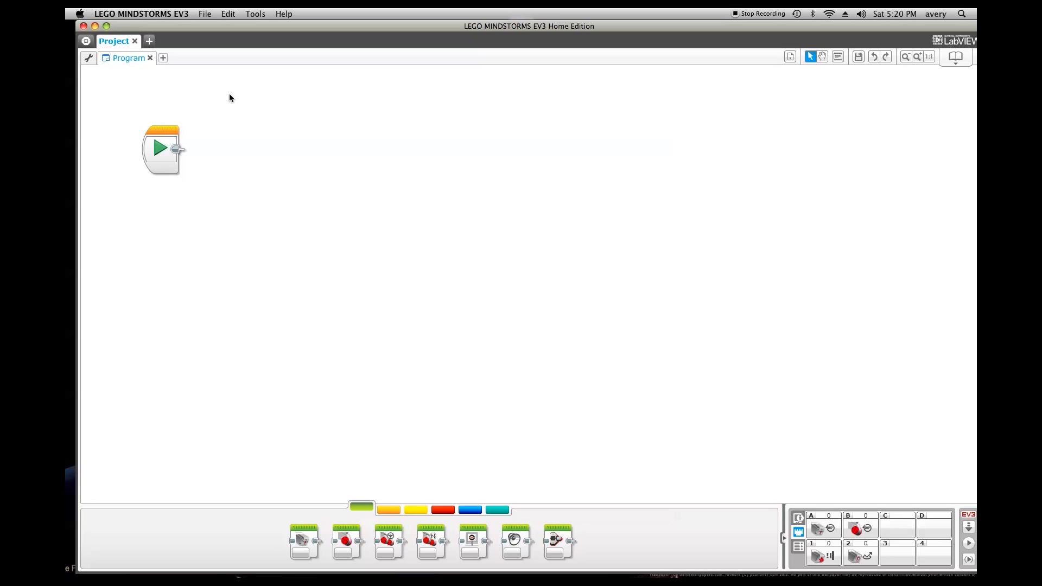
{"action": "mouse_move", "coordinate": [186, 140]}
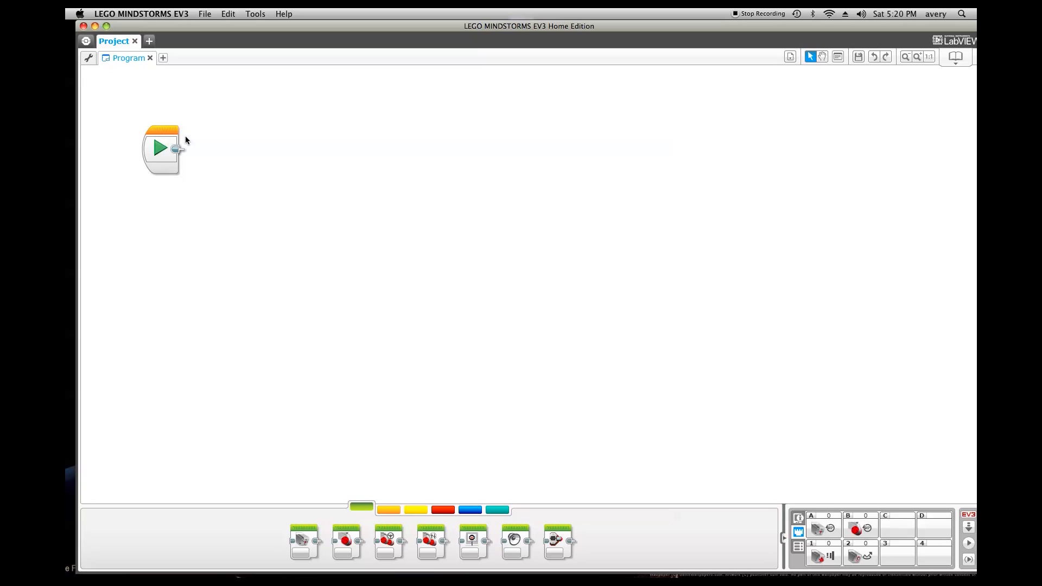
{"action": "mouse_move", "coordinate": [196, 158]}
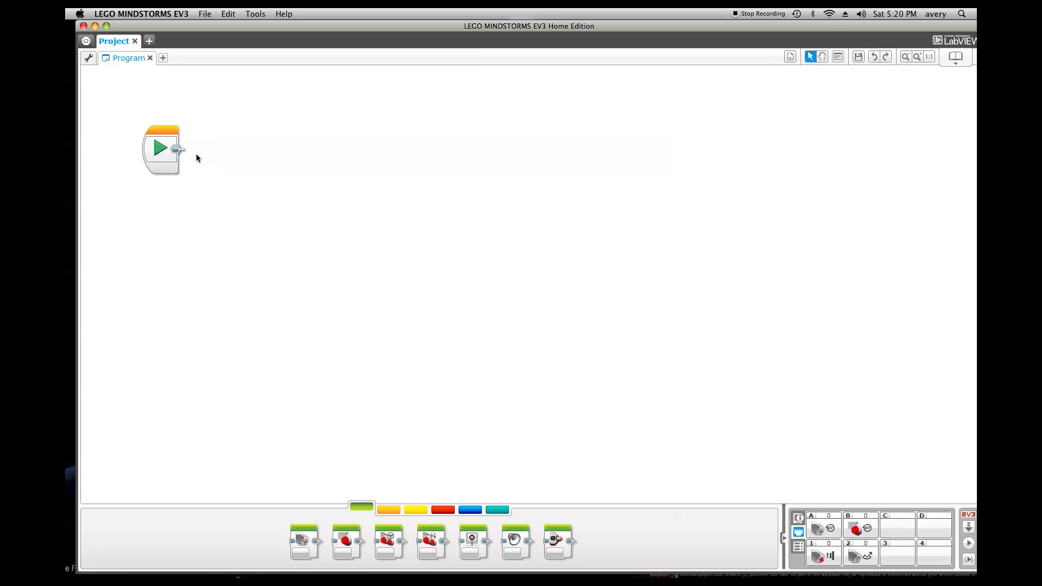
{"action": "mouse_move", "coordinate": [173, 189]}
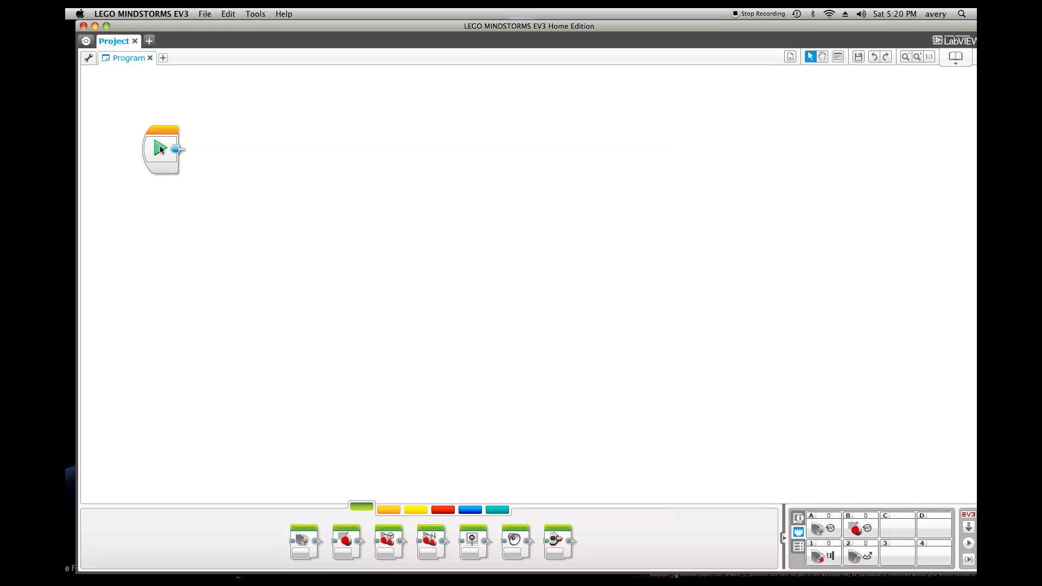
- Add a Loop block after Start and set it to Unlimited
{"action": "left_click", "coordinate": [388, 509]}
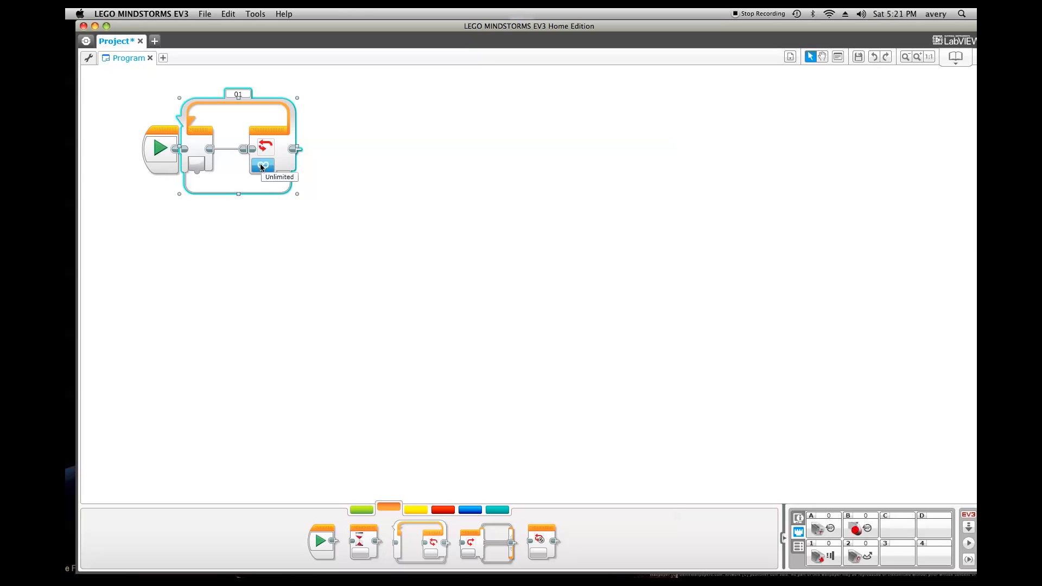
{"action": "left_click", "coordinate": [264, 165]}
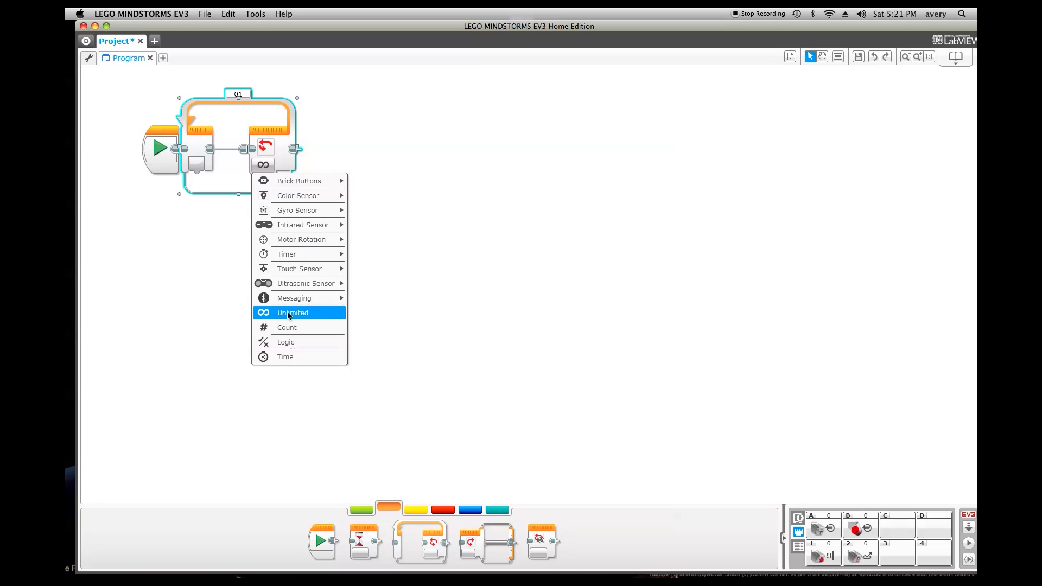
{"action": "mouse_move", "coordinate": [290, 312]}
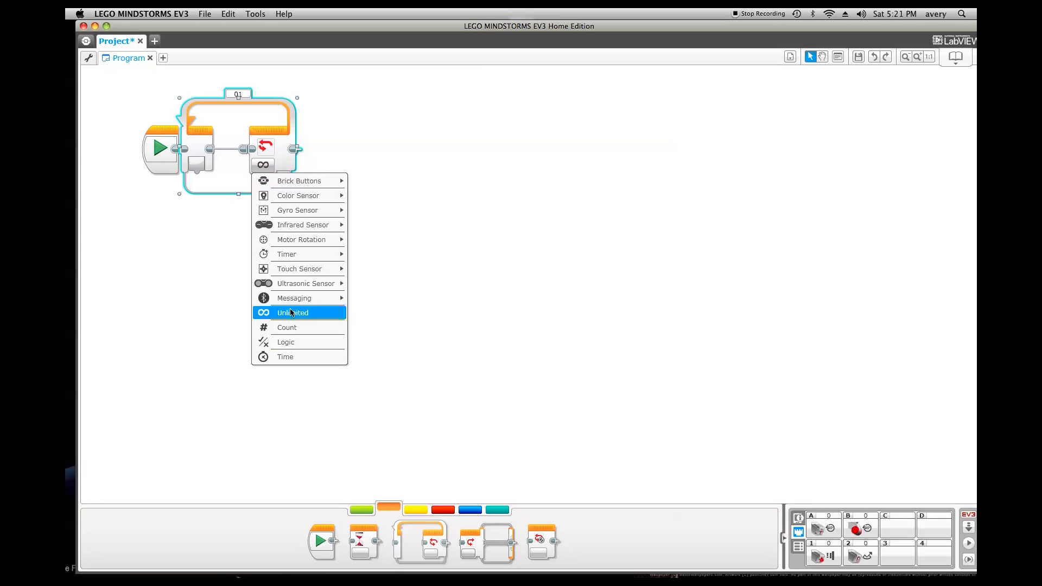
{"action": "left_click", "coordinate": [292, 312]}
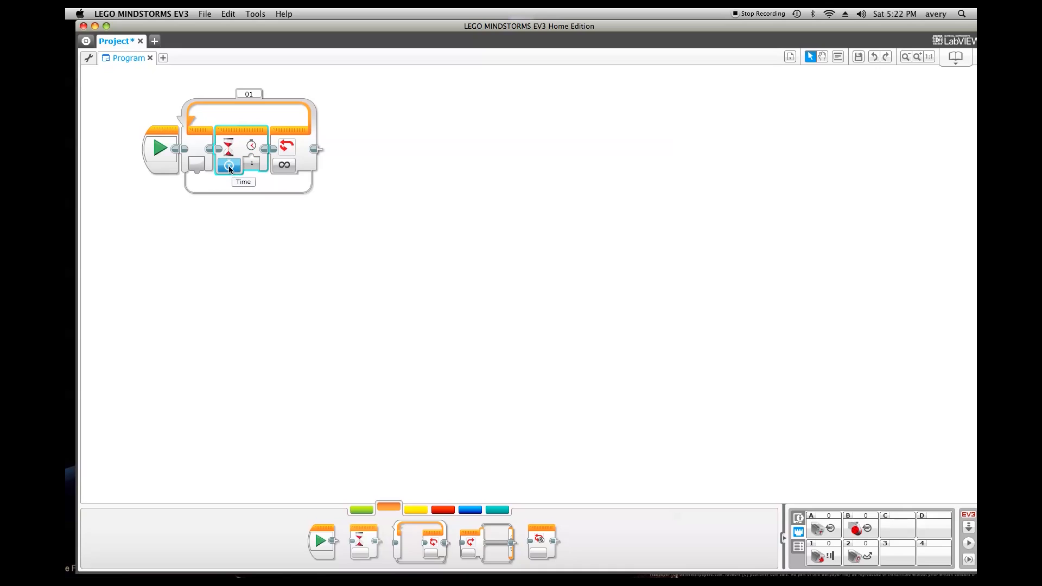
- Set the Wait block to Touch Sensor > Compare > State, waiting for Pressed
{"action": "left_click", "coordinate": [228, 165]}
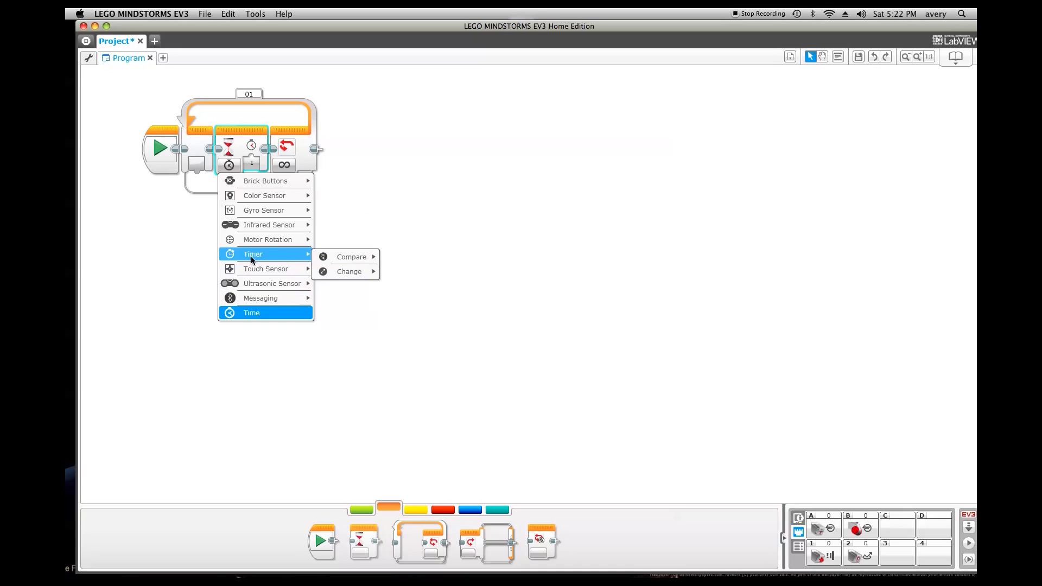
{"action": "mouse_move", "coordinate": [266, 269]}
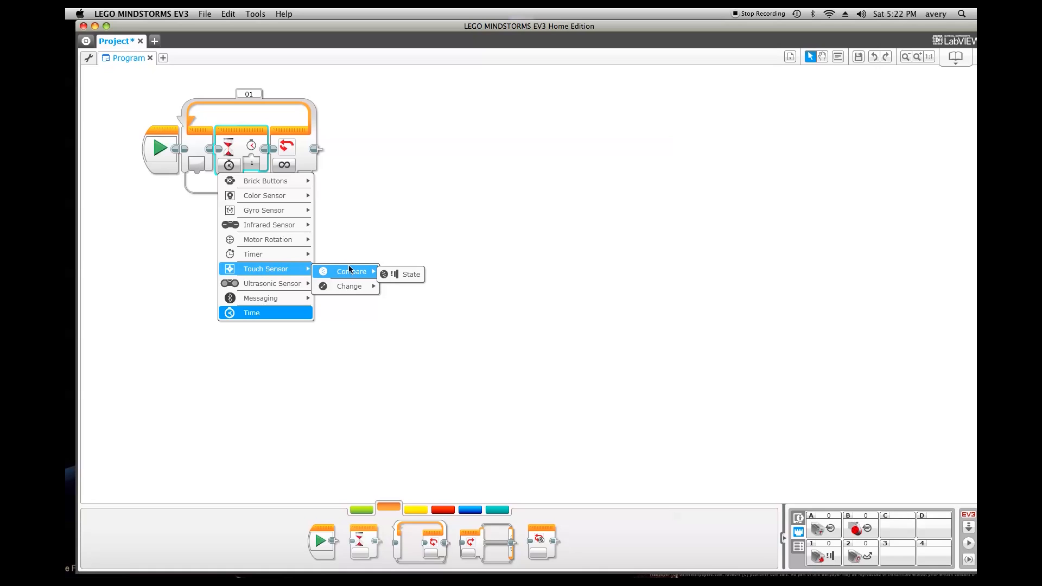
{"action": "left_click", "coordinate": [411, 274]}
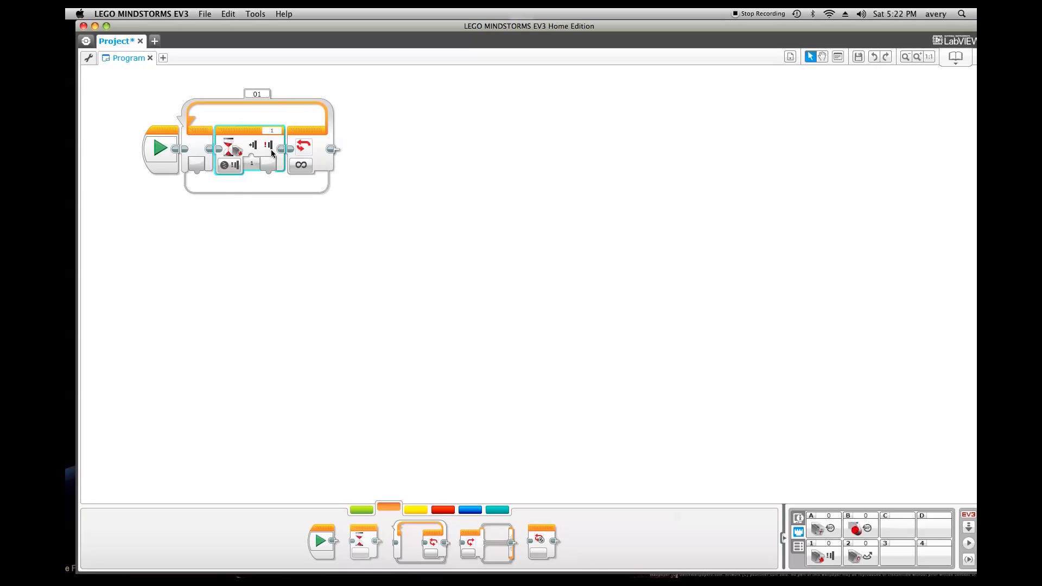
{"action": "mouse_move", "coordinate": [316, 184]}
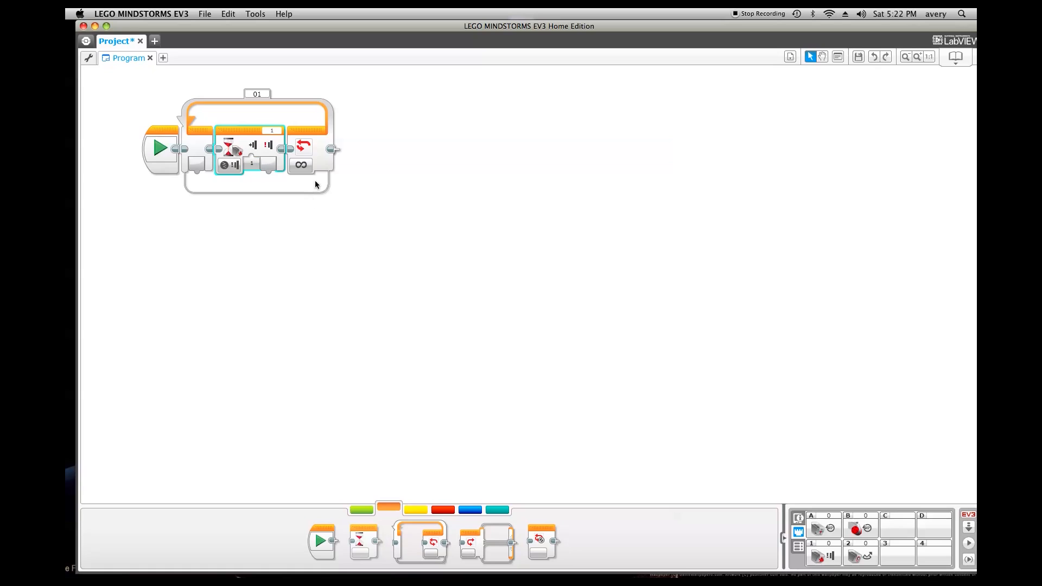
{"action": "left_click", "coordinate": [251, 165]}
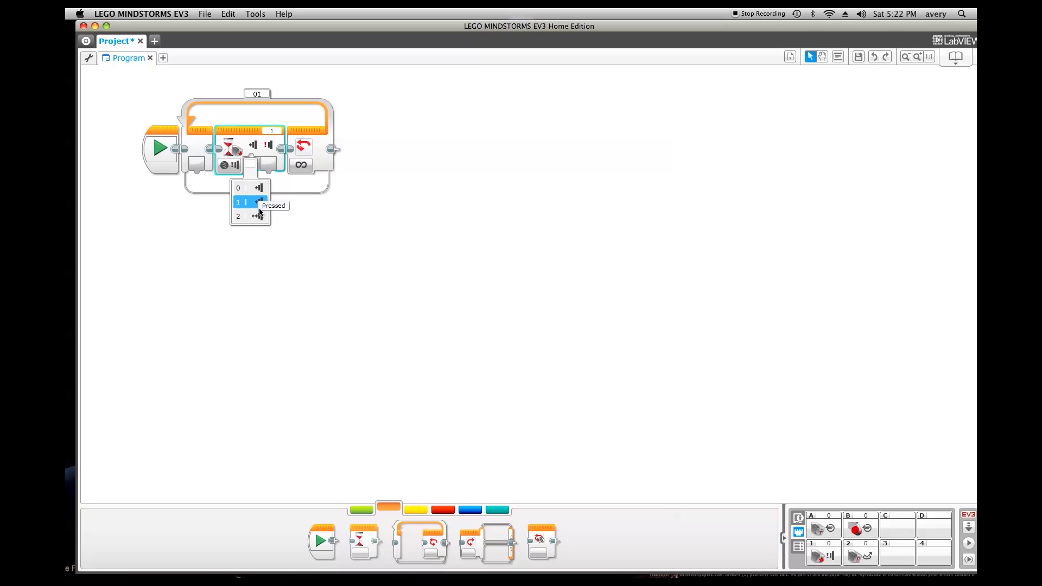
{"action": "left_click", "coordinate": [238, 202]}
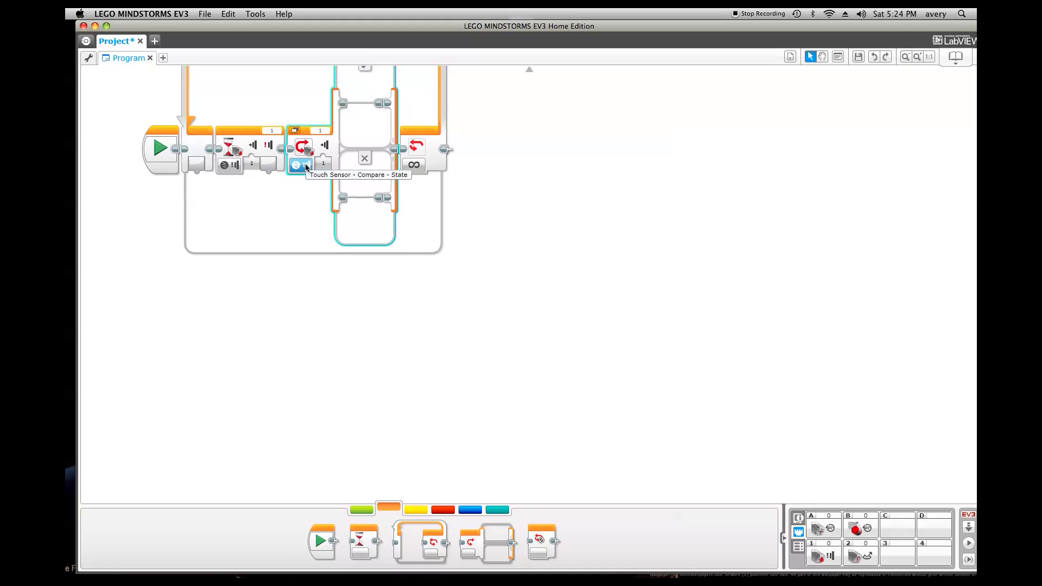
- Set the switch to Color Sensor > Measure > Color with a blue case and an added green case
{"action": "left_click", "coordinate": [302, 165]}
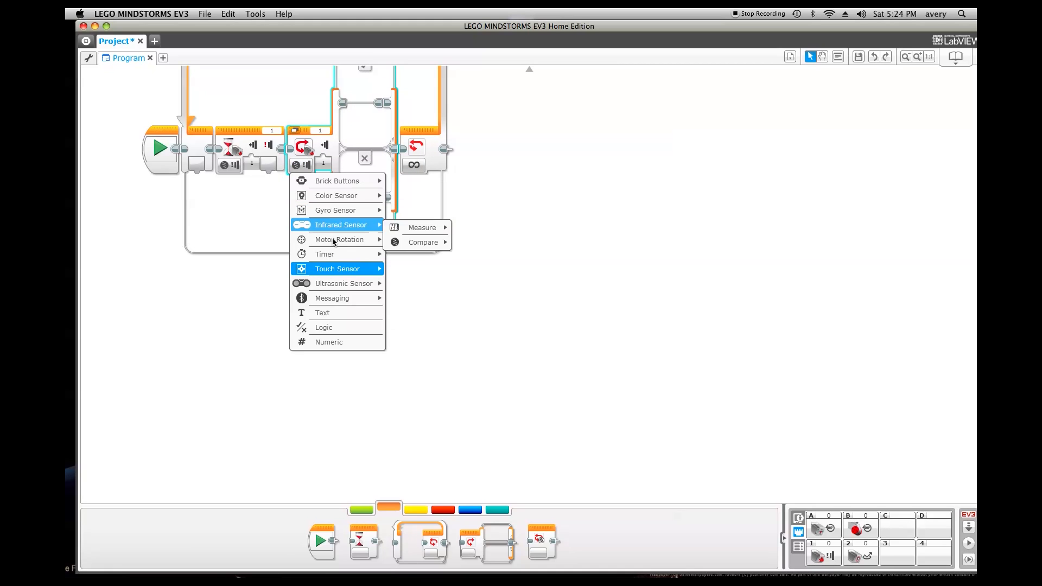
{"action": "mouse_move", "coordinate": [336, 195]}
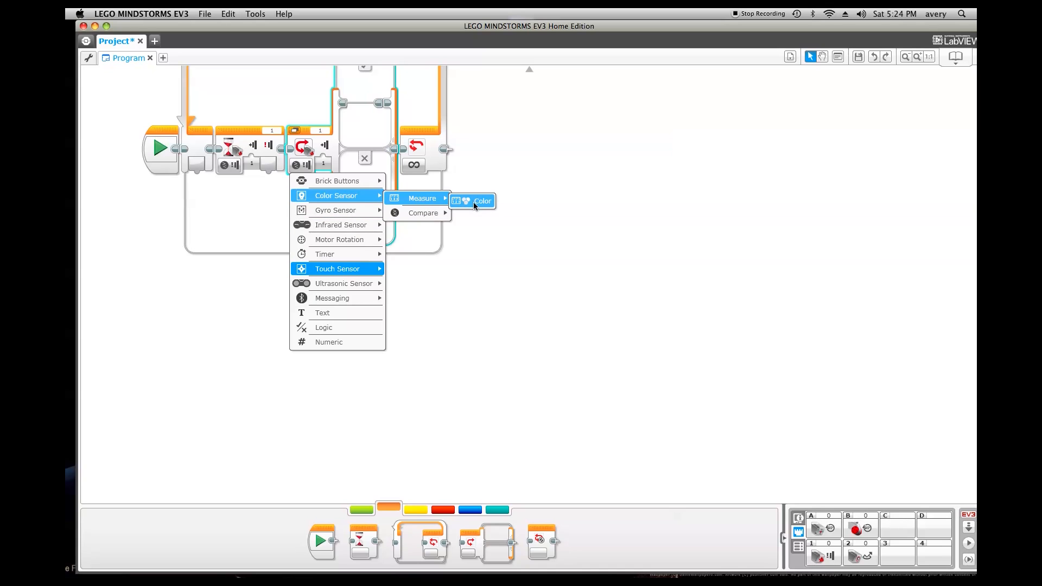
{"action": "left_click", "coordinate": [483, 200]}
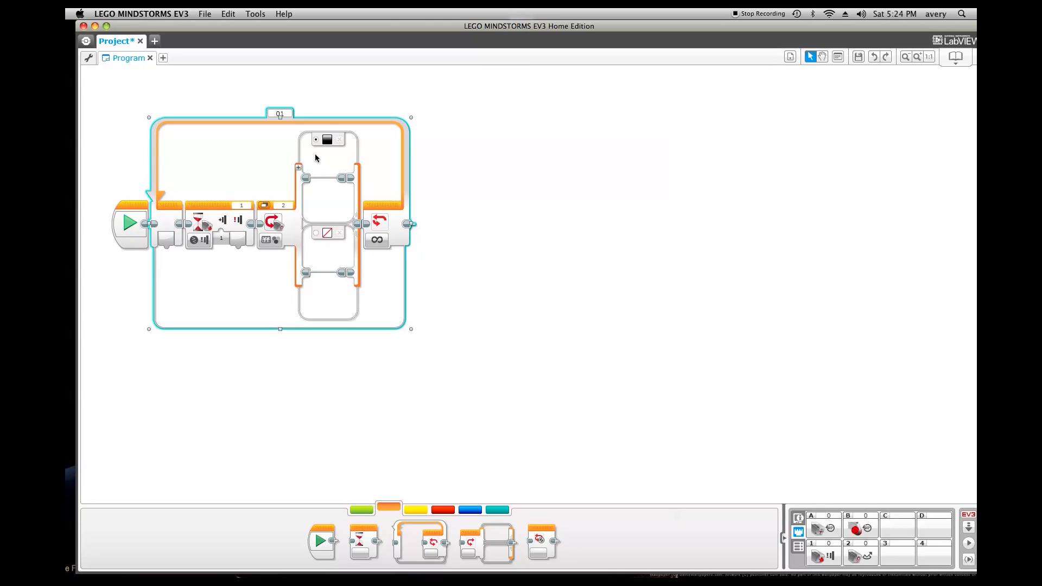
{"action": "left_click", "coordinate": [327, 139]}
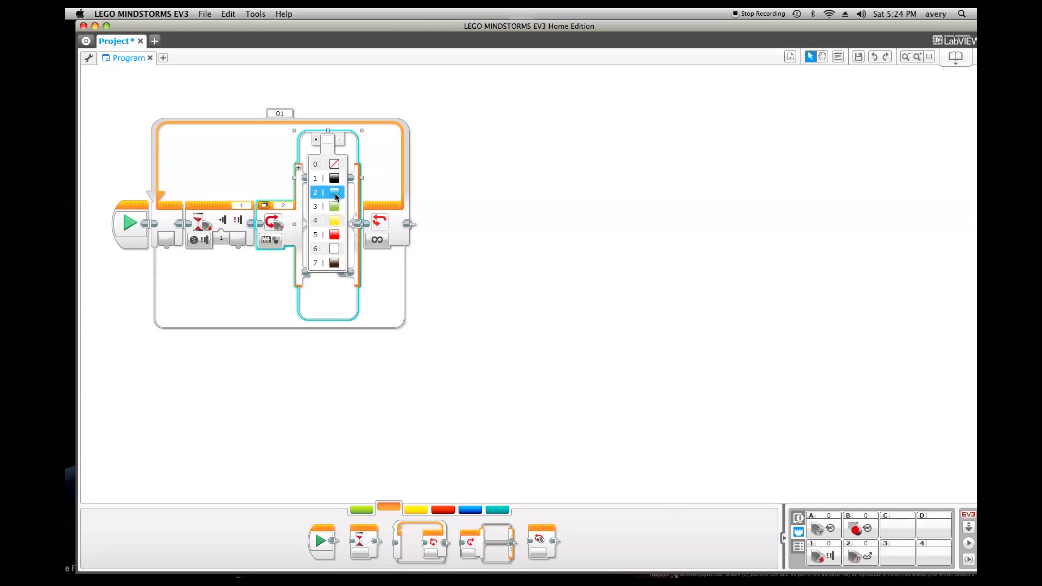
{"action": "left_click", "coordinate": [333, 192]}
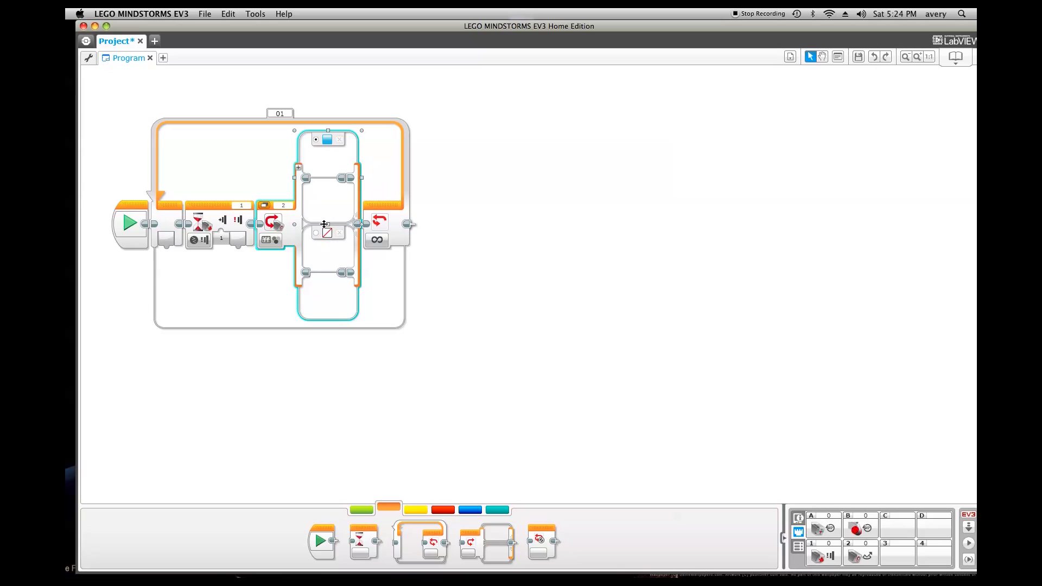
{"action": "mouse_move", "coordinate": [284, 202]}
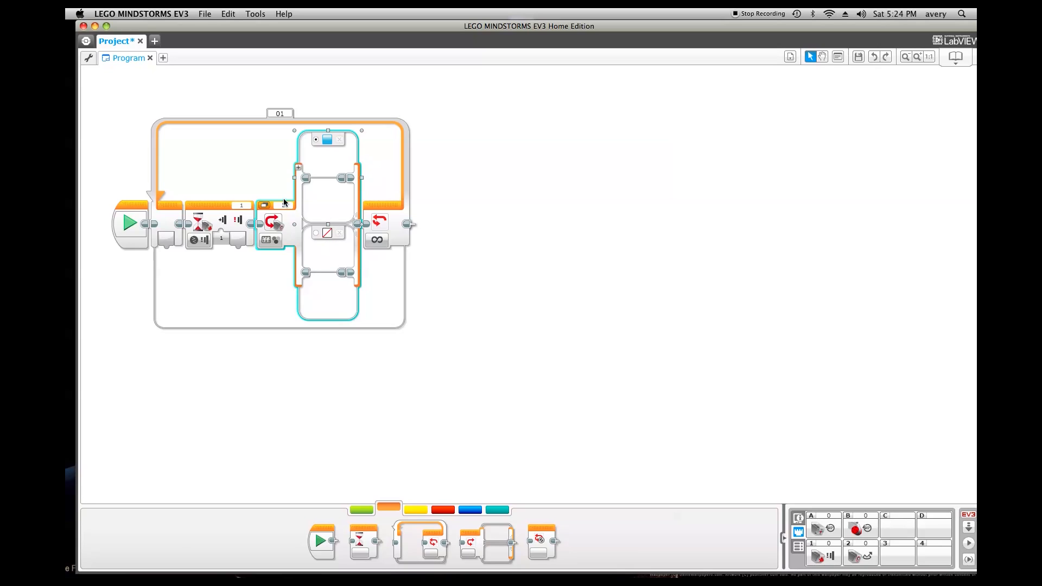
{"action": "left_click", "coordinate": [299, 168]}
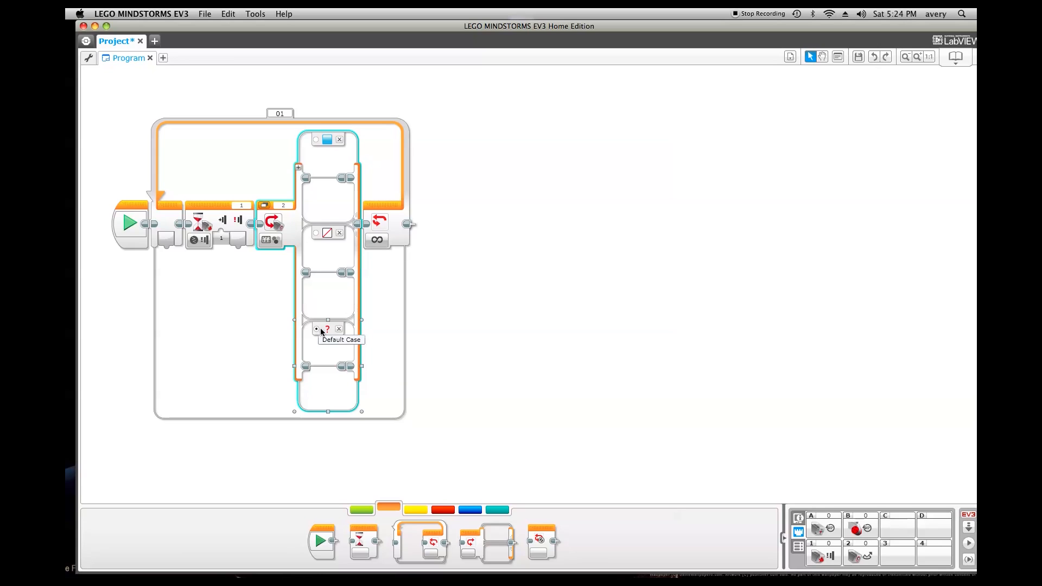
{"action": "mouse_move", "coordinate": [314, 234]}
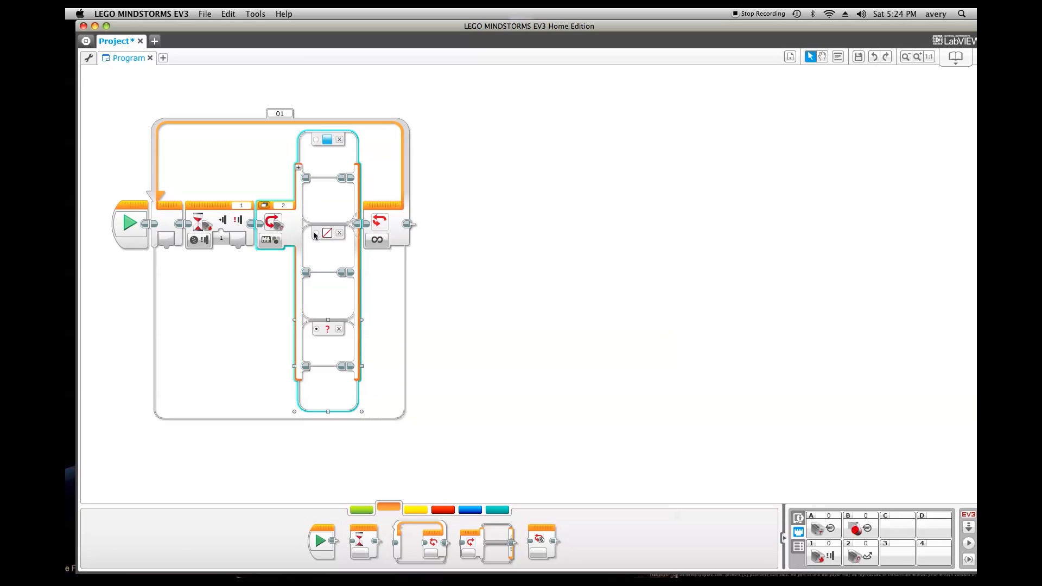
{"action": "left_click", "coordinate": [317, 329]}
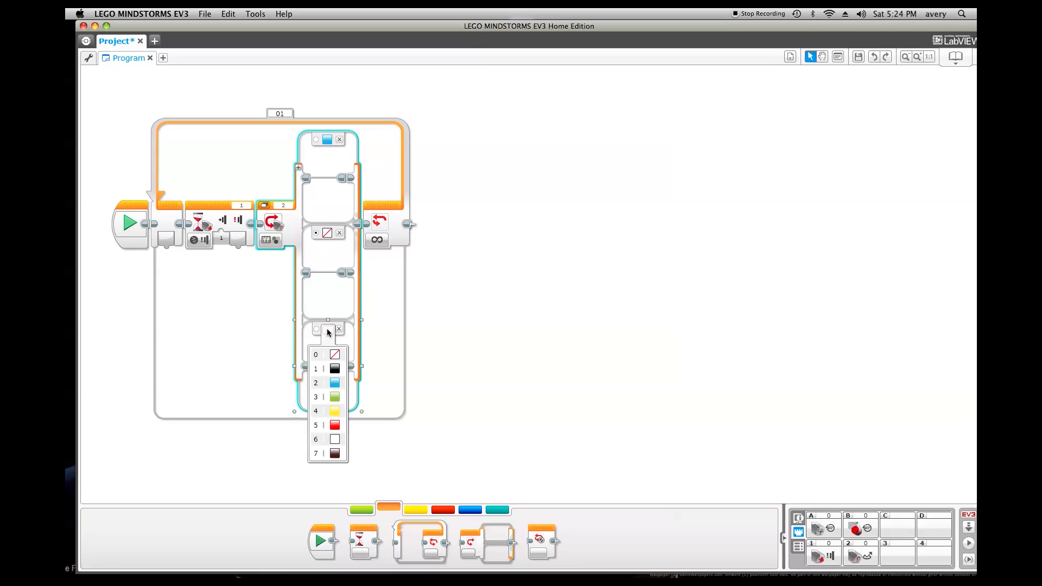
{"action": "left_click", "coordinate": [334, 396]}
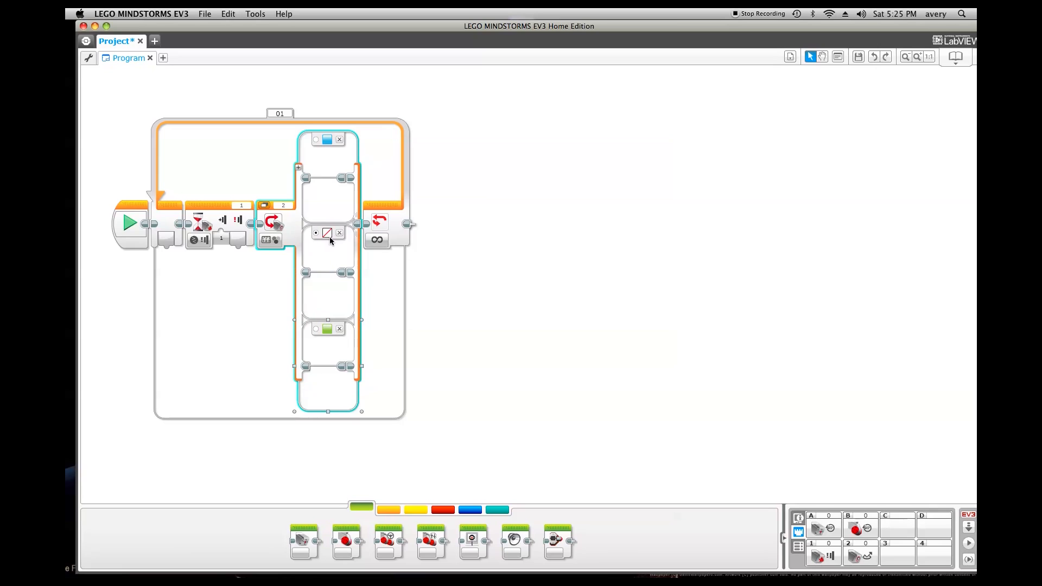
{"action": "mouse_move", "coordinate": [331, 233]}
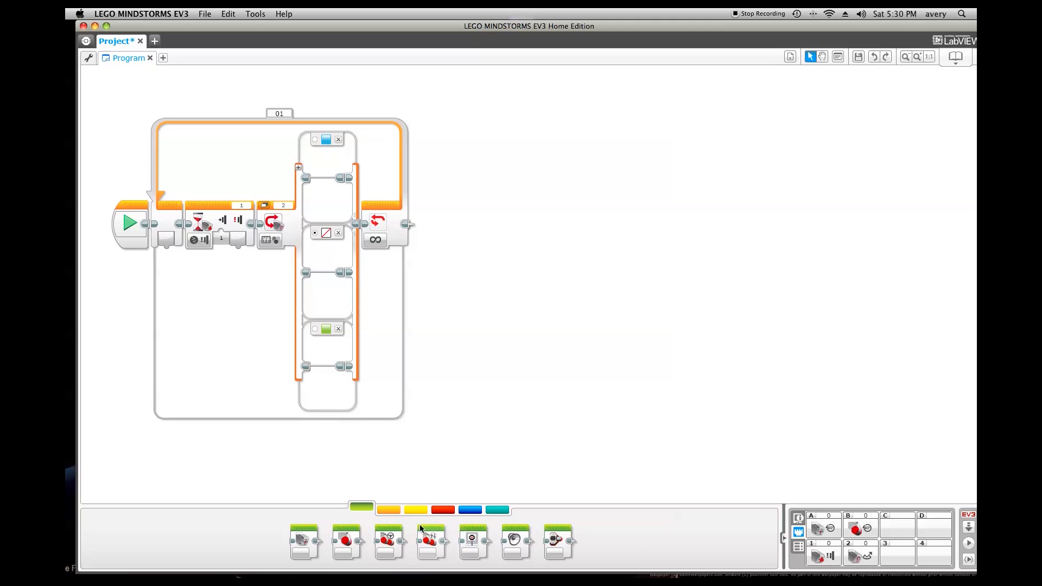
{"action": "mouse_move", "coordinate": [346, 540]}
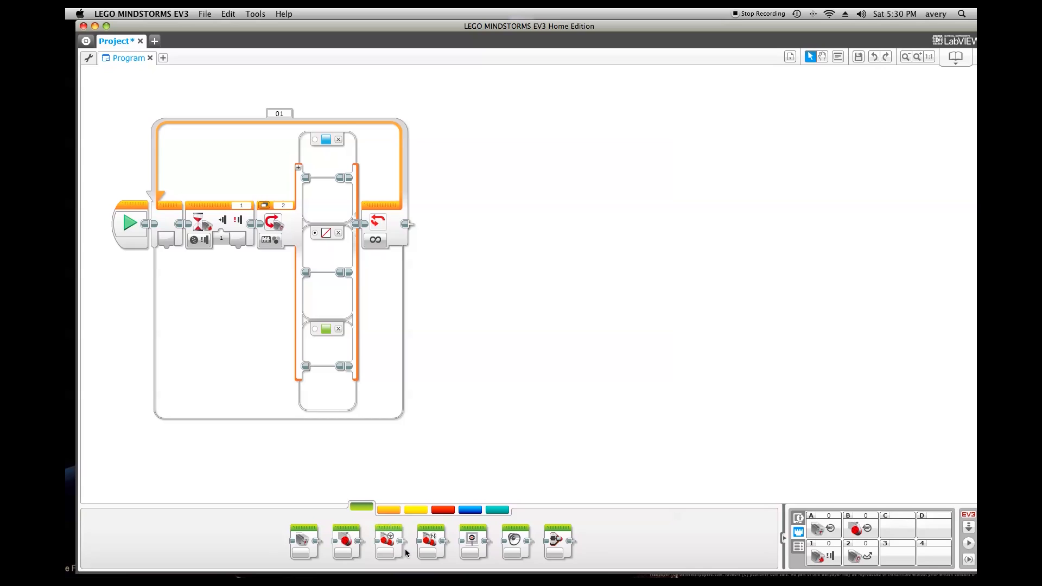
{"action": "mouse_move", "coordinate": [305, 539]}
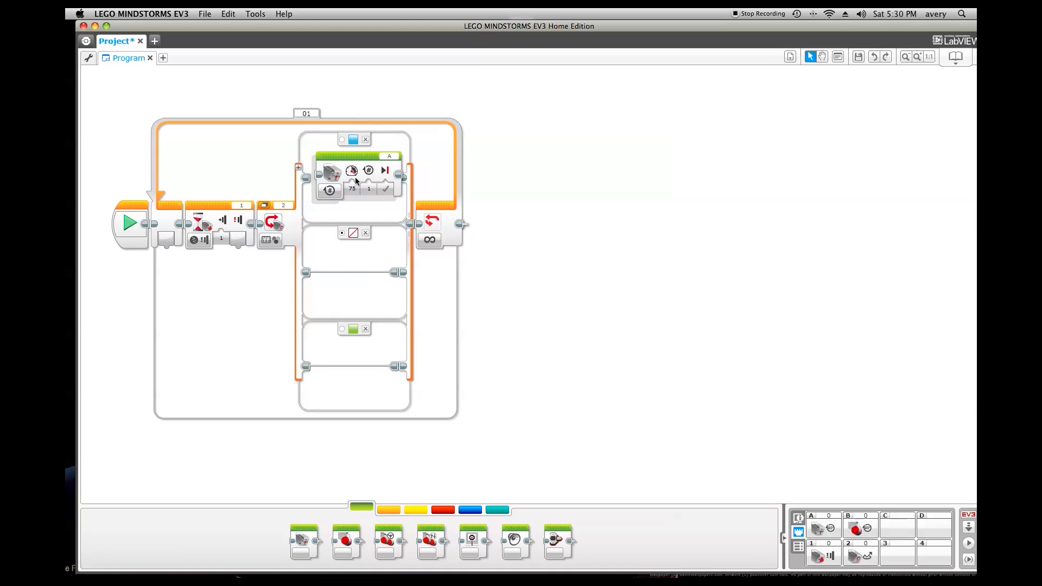
- Set the blue case's port A motor to On for Degrees at power 40
{"action": "left_click", "coordinate": [331, 170]}
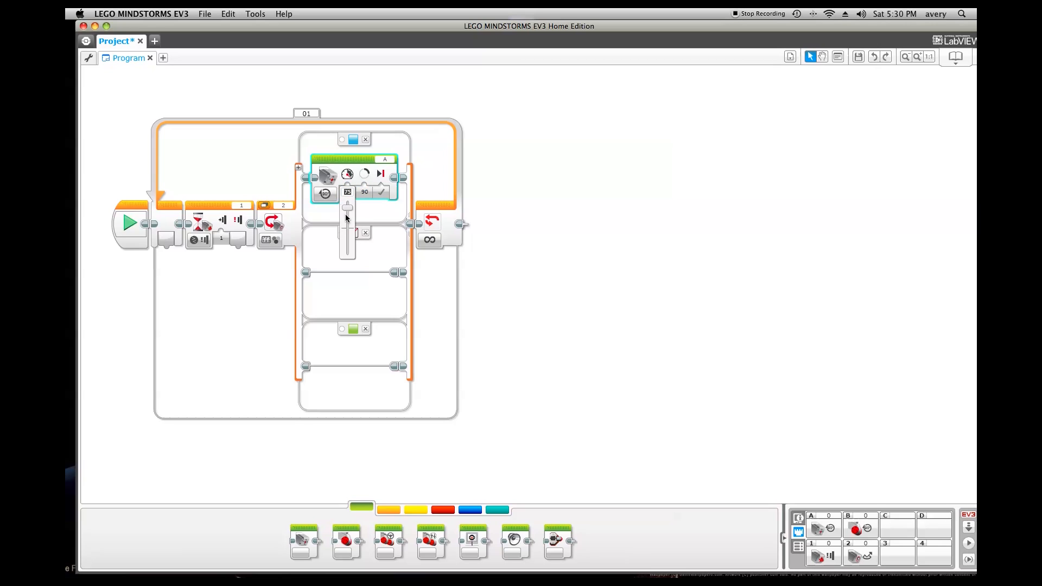
{"action": "left_click", "coordinate": [347, 192]}
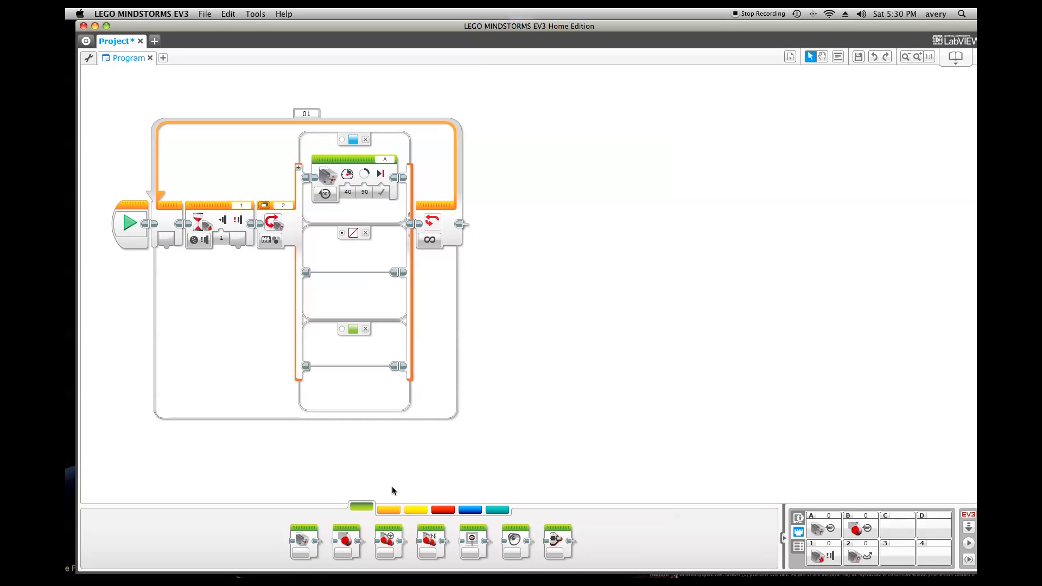
{"action": "mouse_move", "coordinate": [516, 538]}
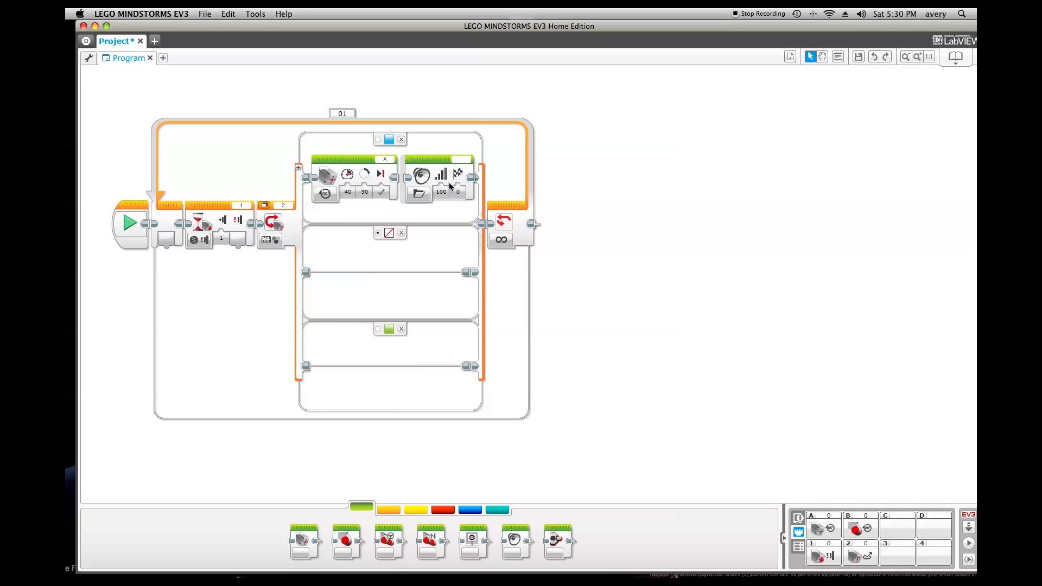
- Select the new sound block, then record, trim and play back a two-second voice clip
{"action": "left_click", "coordinate": [435, 193]}
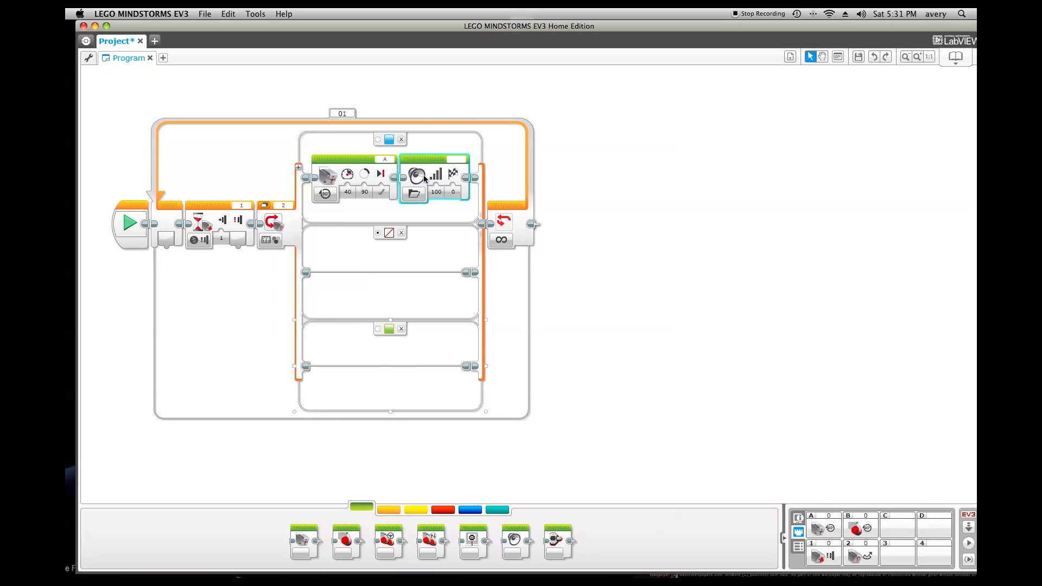
{"action": "mouse_move", "coordinate": [458, 160]}
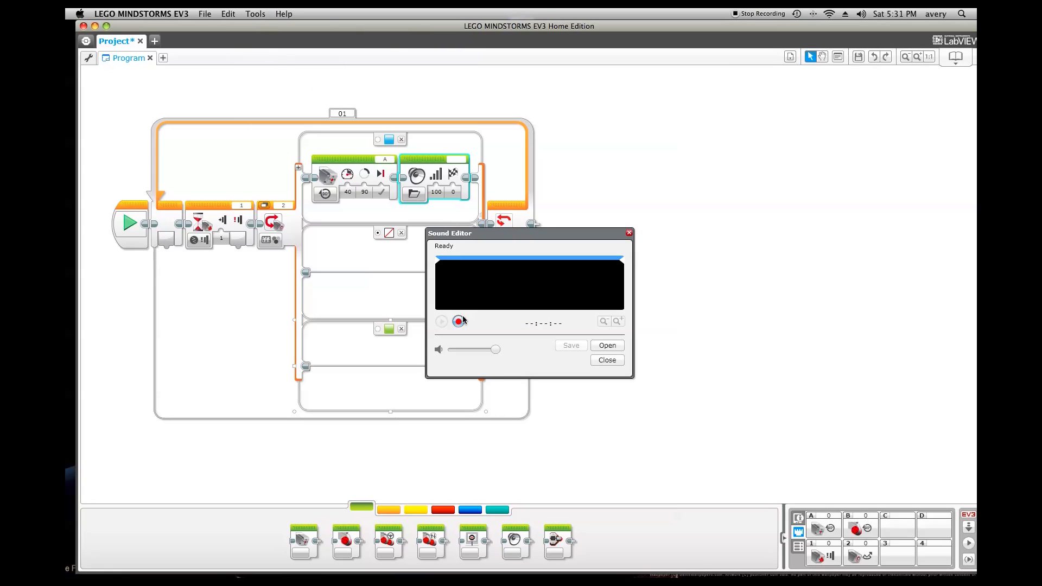
{"action": "mouse_move", "coordinate": [458, 322]}
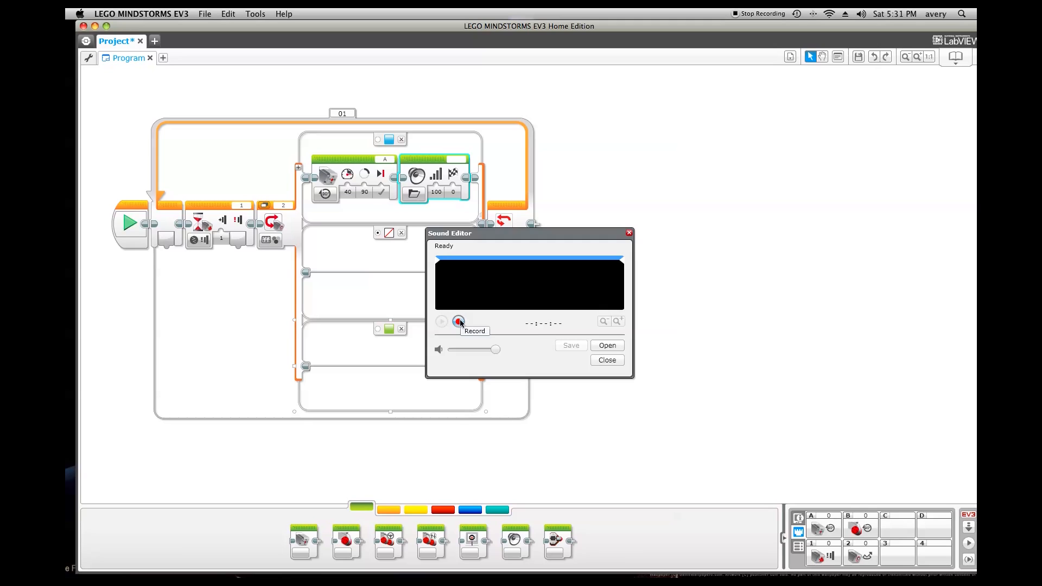
{"action": "left_click", "coordinate": [459, 322]}
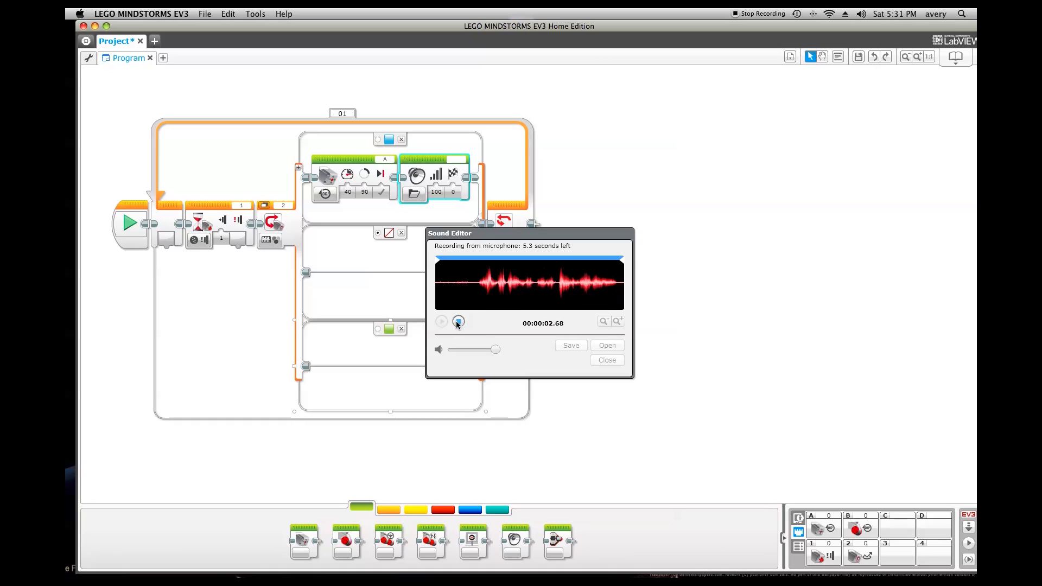
{"action": "left_click", "coordinate": [457, 322]}
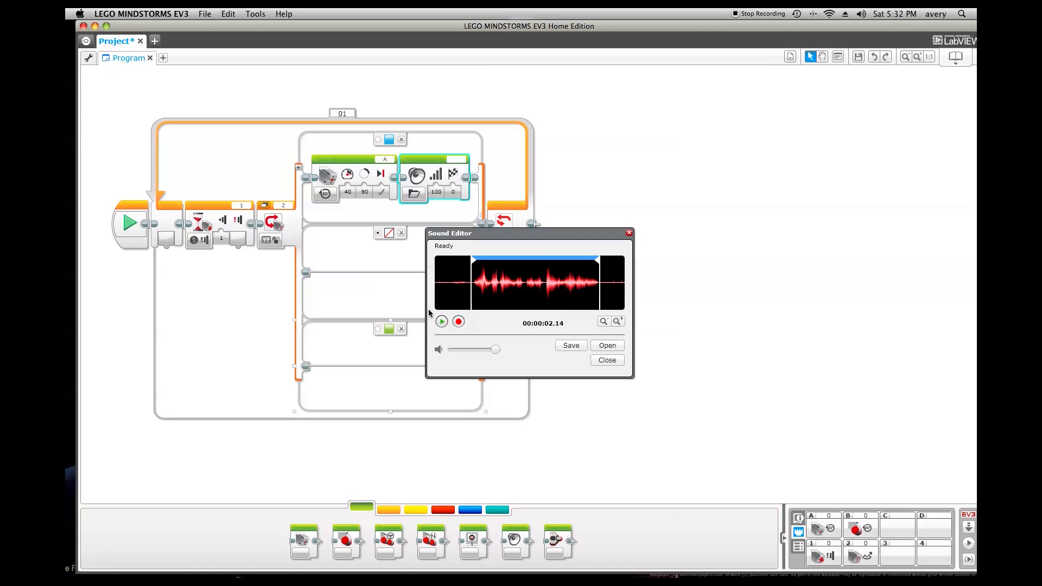
{"action": "left_click", "coordinate": [441, 323]}
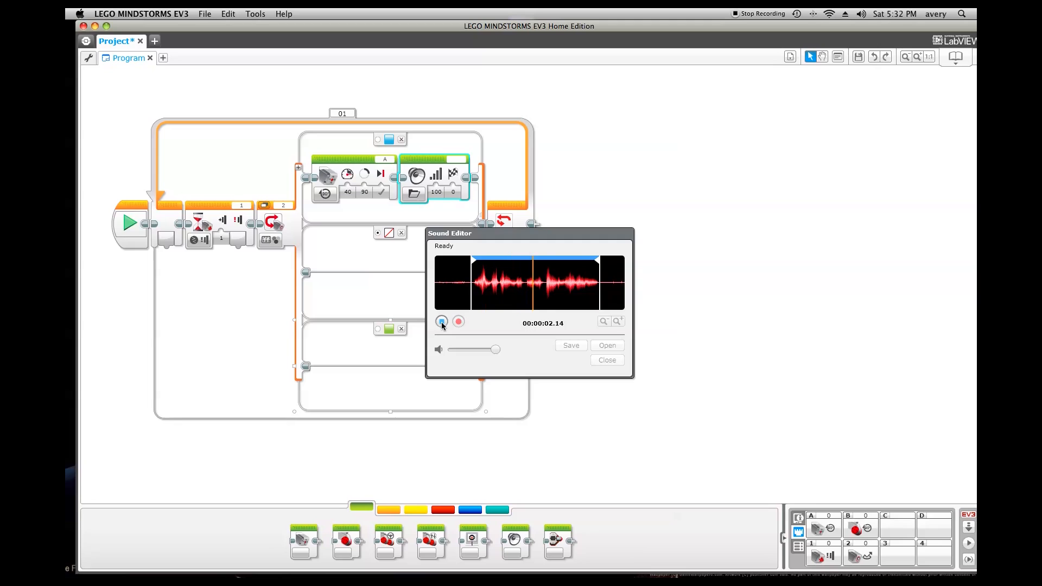
{"action": "left_click", "coordinate": [441, 322]}
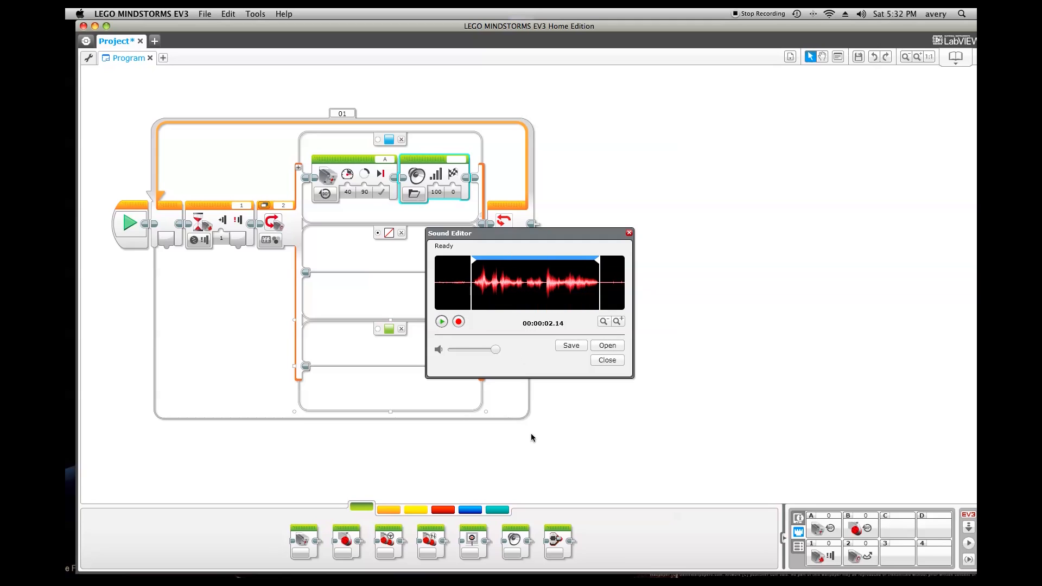
- Save the recording as the project sound 'Mindstorms is awesome'
{"action": "left_click", "coordinate": [571, 345]}
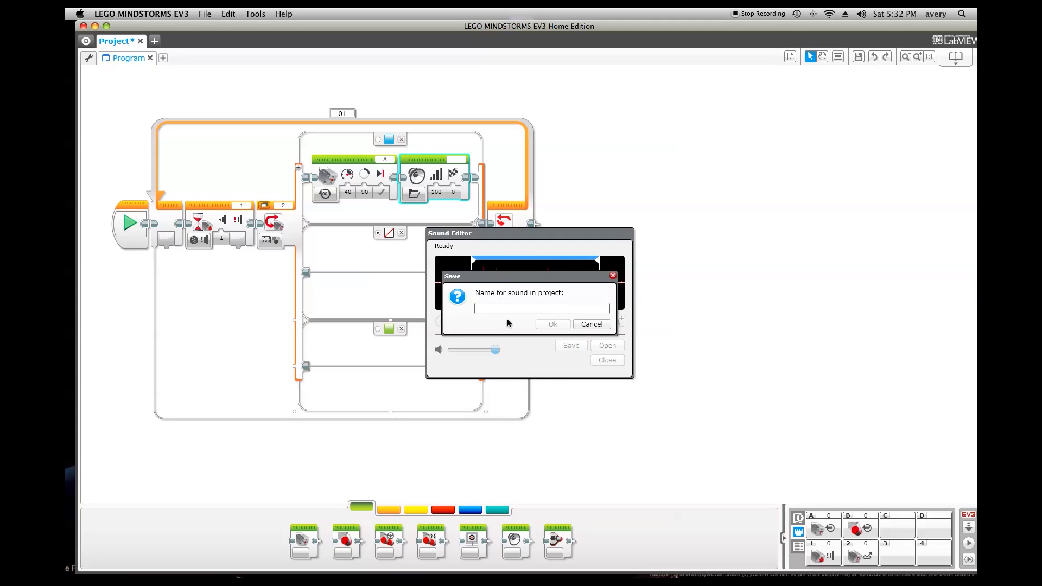
{"action": "type", "text": "Mindstr"}
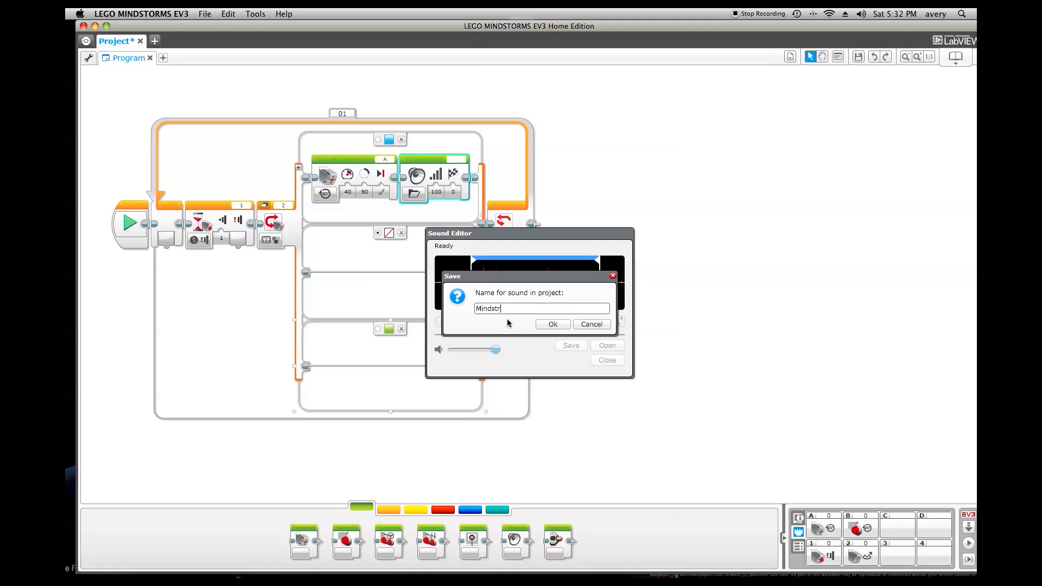
{"action": "type", "text": "orm"}
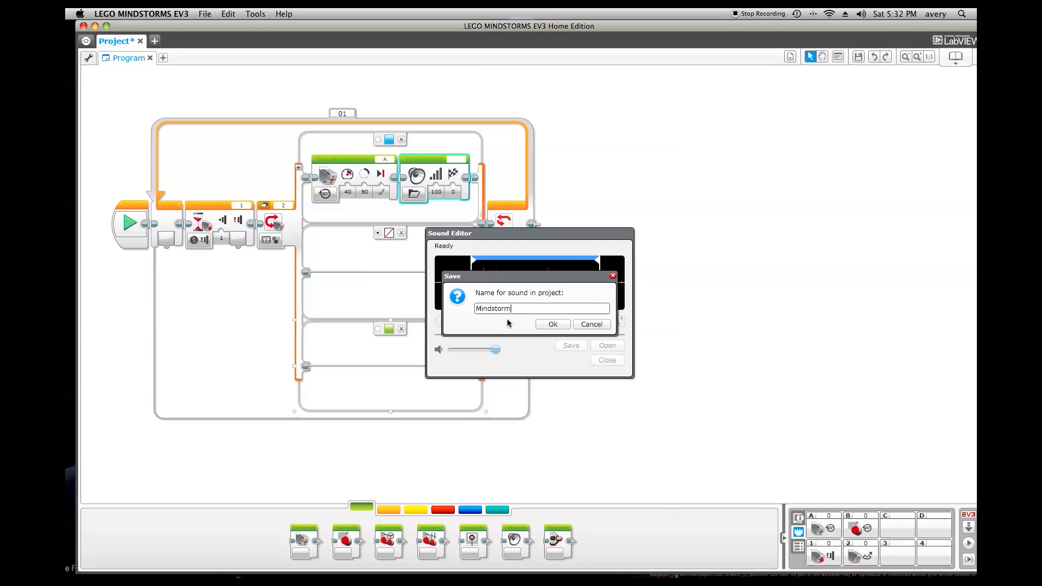
{"action": "type", "text": "s is"}
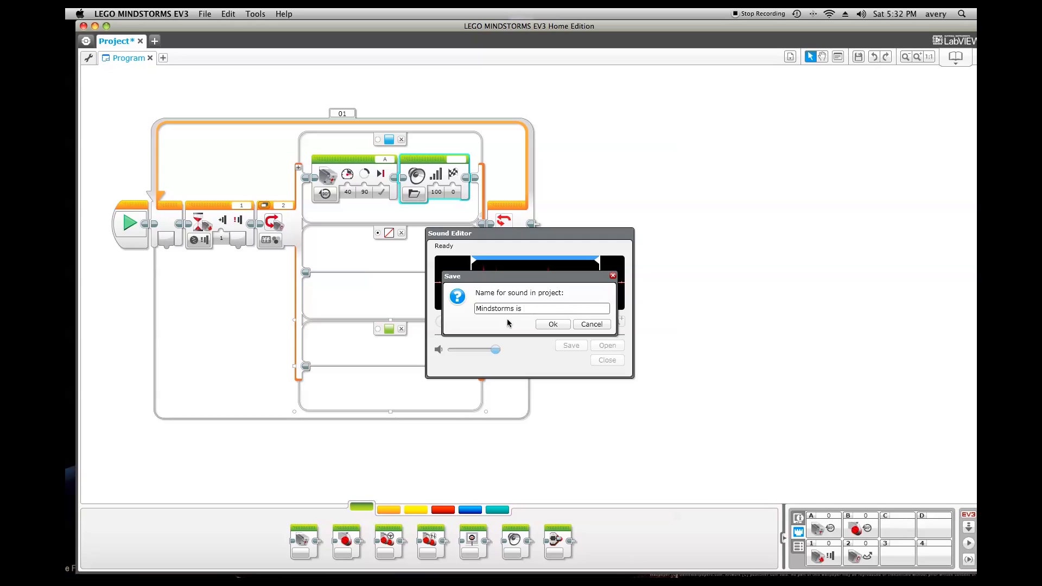
{"action": "type", "text": "awesome"}
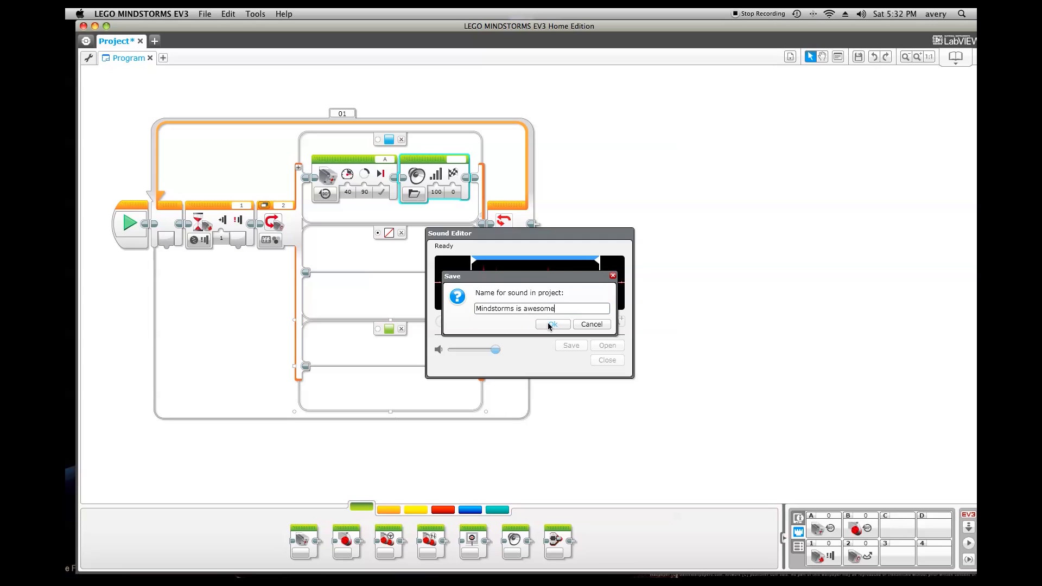
{"action": "left_click", "coordinate": [551, 325]}
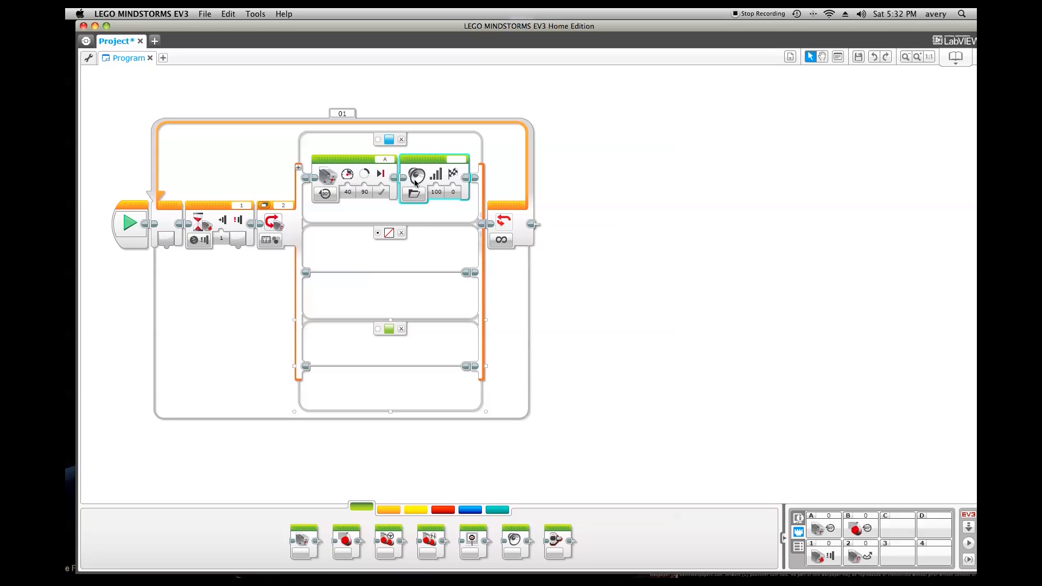
- Assign the 'Mindstorms is awesome' sound to the blue case's sound block
{"action": "left_click", "coordinate": [414, 192]}
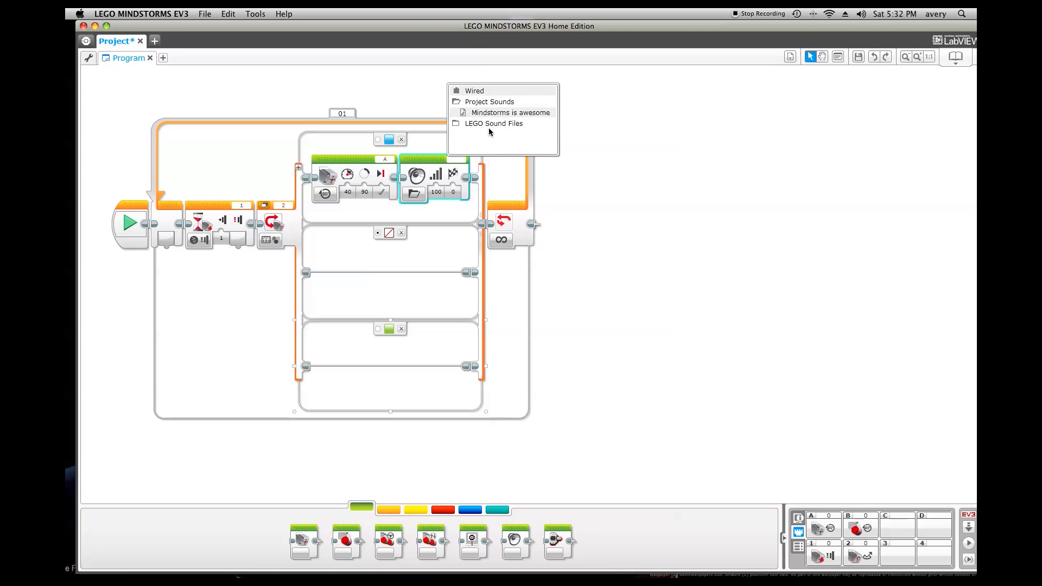
{"action": "left_click", "coordinate": [510, 113]}
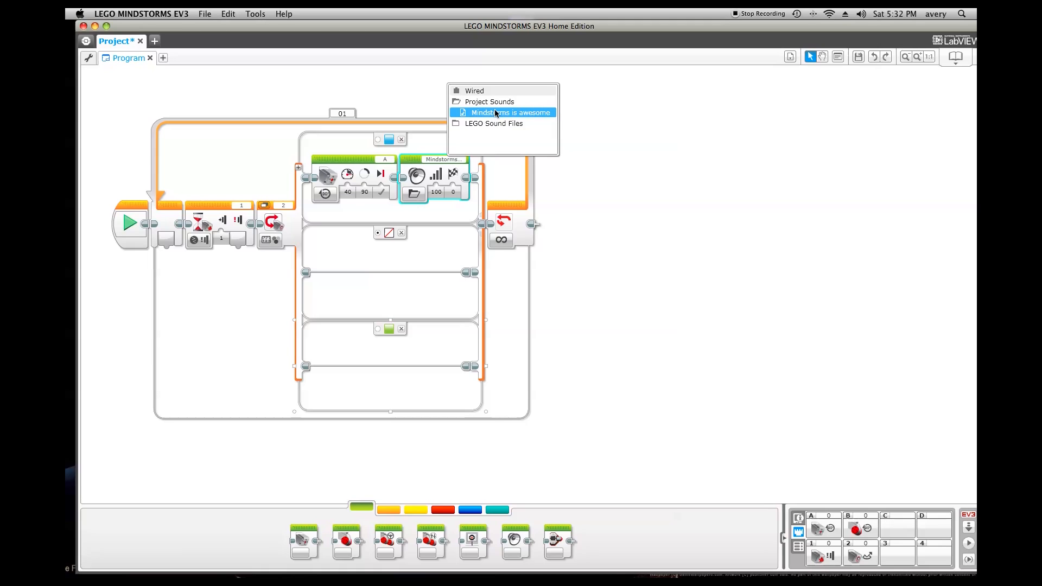
{"action": "left_click", "coordinate": [509, 112]}
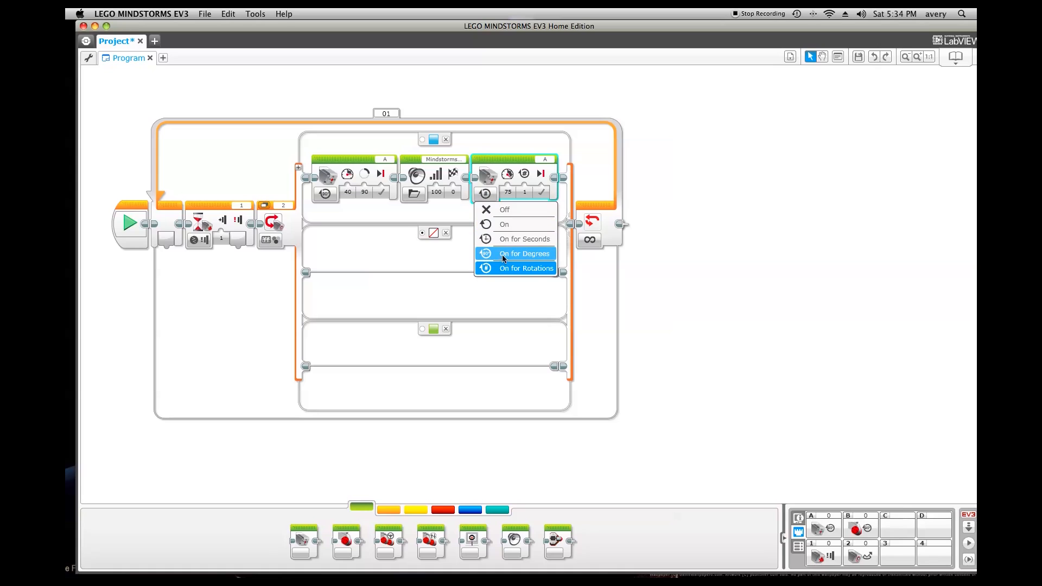
- Set the third port A motor to On for Degrees, power 40, -90 degrees
{"action": "left_click", "coordinate": [525, 268]}
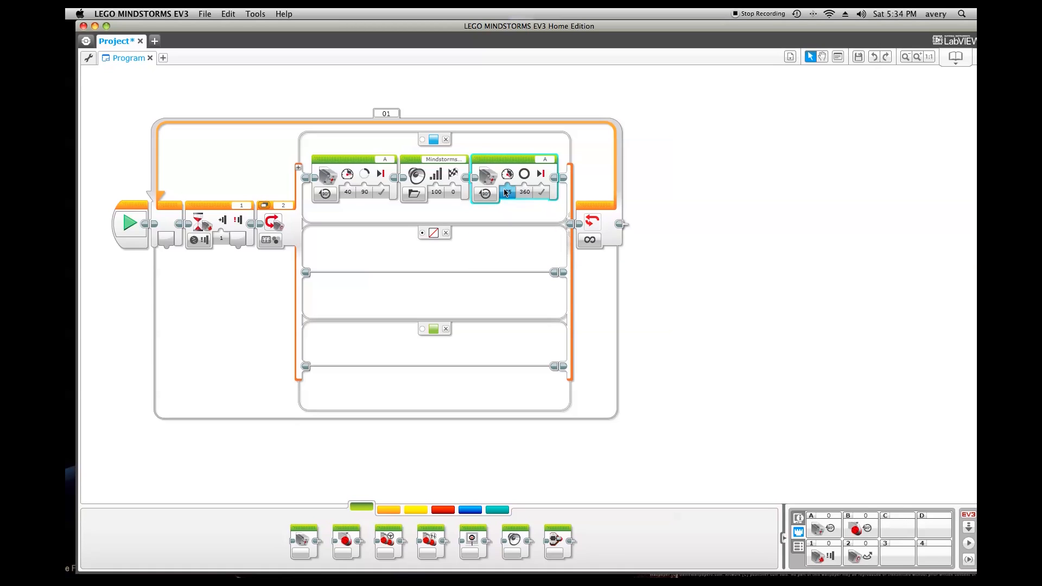
{"action": "left_click", "coordinate": [507, 193]}
{"action": "type", "text": "40"}
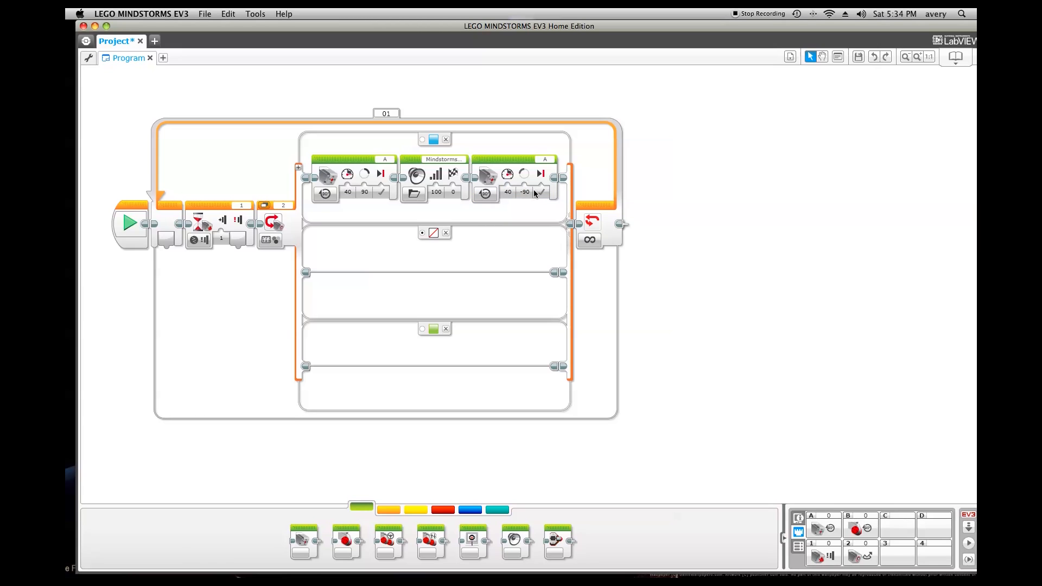
{"action": "left_click", "coordinate": [525, 192]}
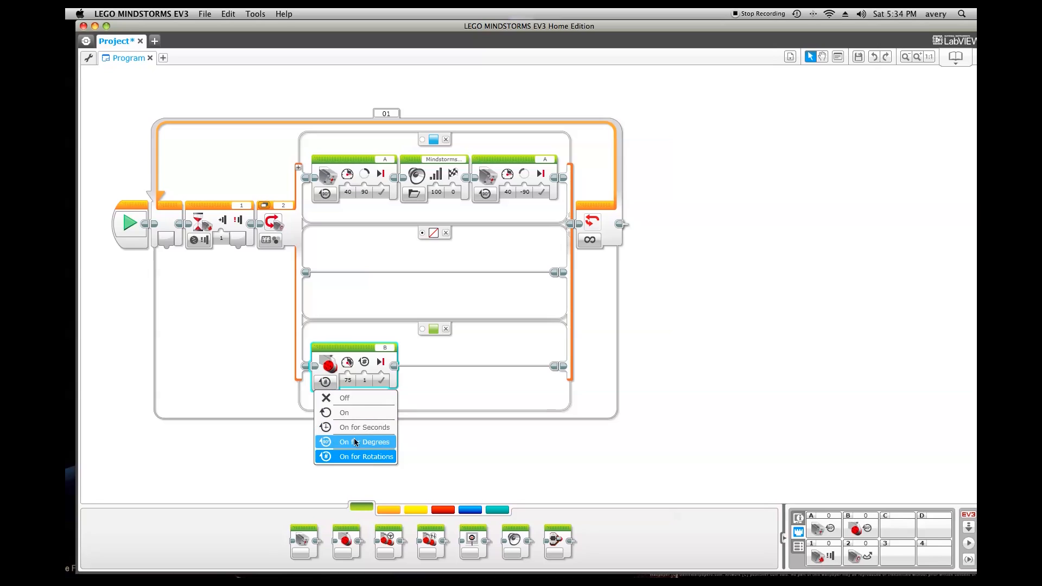
- Set the green case's port B motor to On for Degrees for a 180-degree spin
{"action": "left_click", "coordinate": [364, 441]}
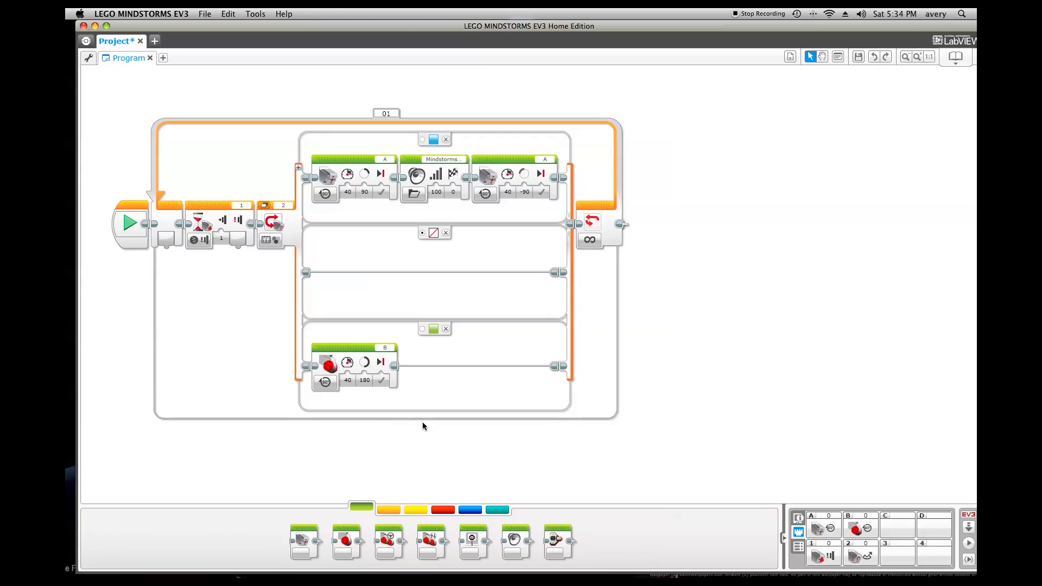
{"action": "mouse_move", "coordinate": [277, 572]}
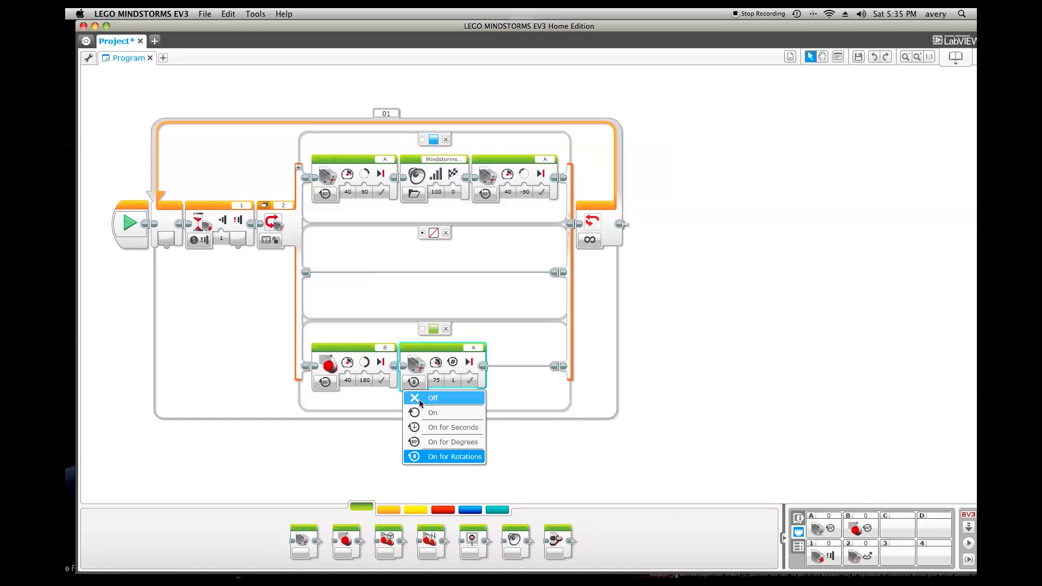
- Set the green case's port A motor to On for Degrees and edit its power
{"action": "left_click", "coordinate": [452, 442]}
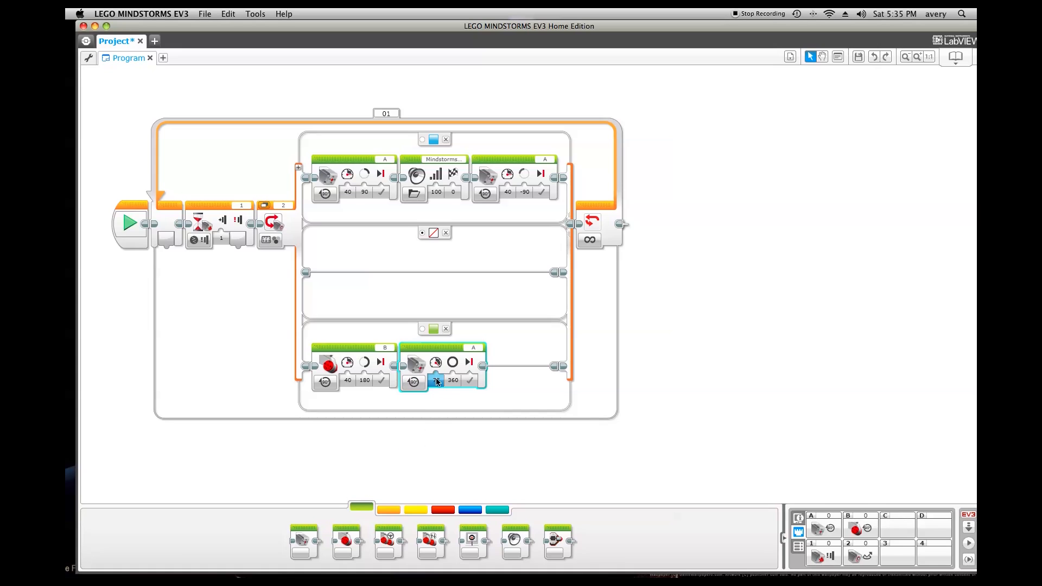
{"action": "left_click", "coordinate": [436, 380]}
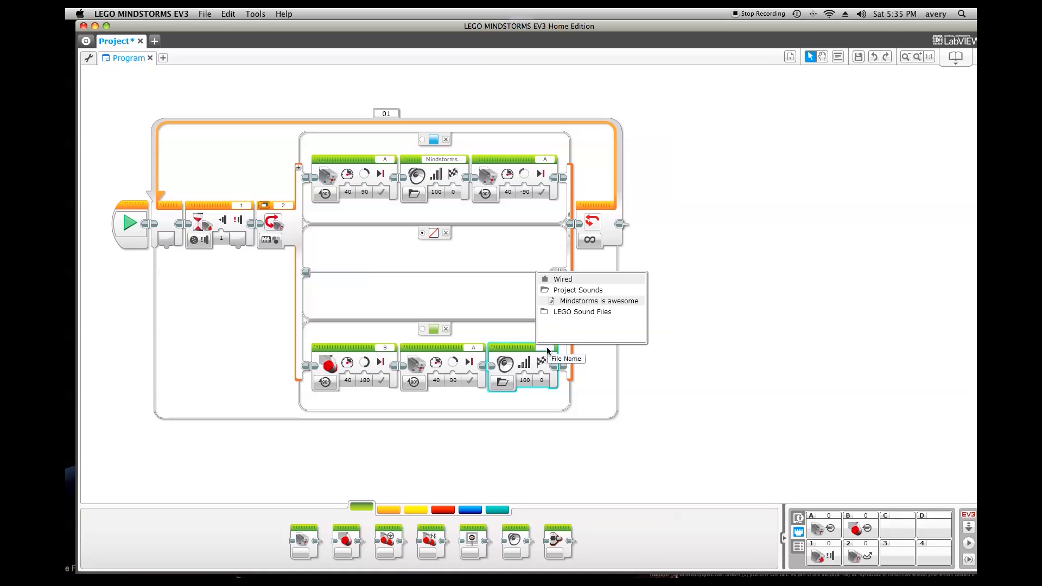
{"action": "mouse_move", "coordinate": [598, 300]}
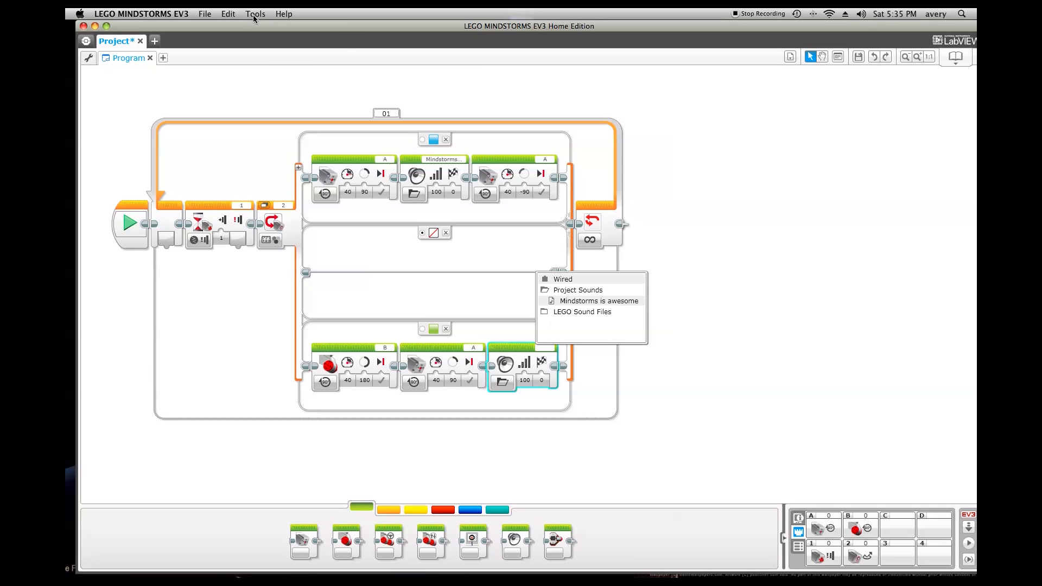
- Launch the Sound Editor from the Tools menu
{"action": "left_click", "coordinate": [254, 13]}
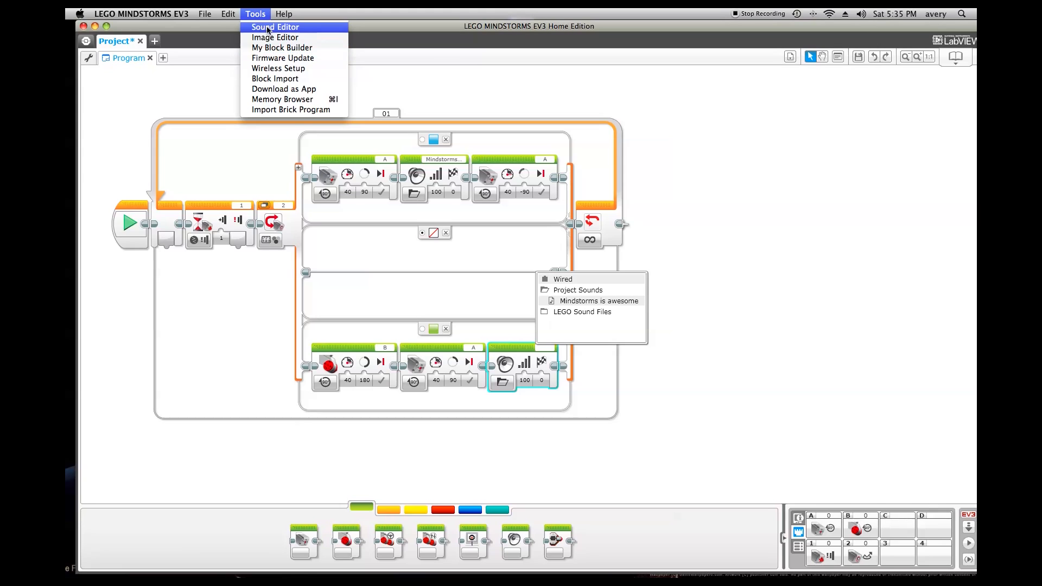
{"action": "left_click", "coordinate": [275, 26]}
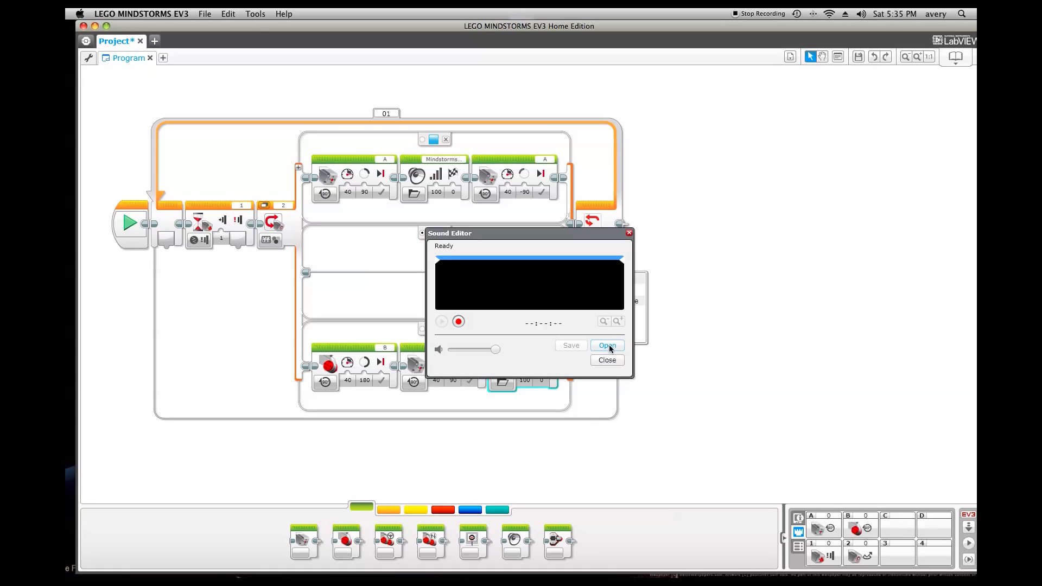
- Load the saganapplepie.wav clip into the Sound Editor and play it back
{"action": "left_click", "coordinate": [606, 345]}
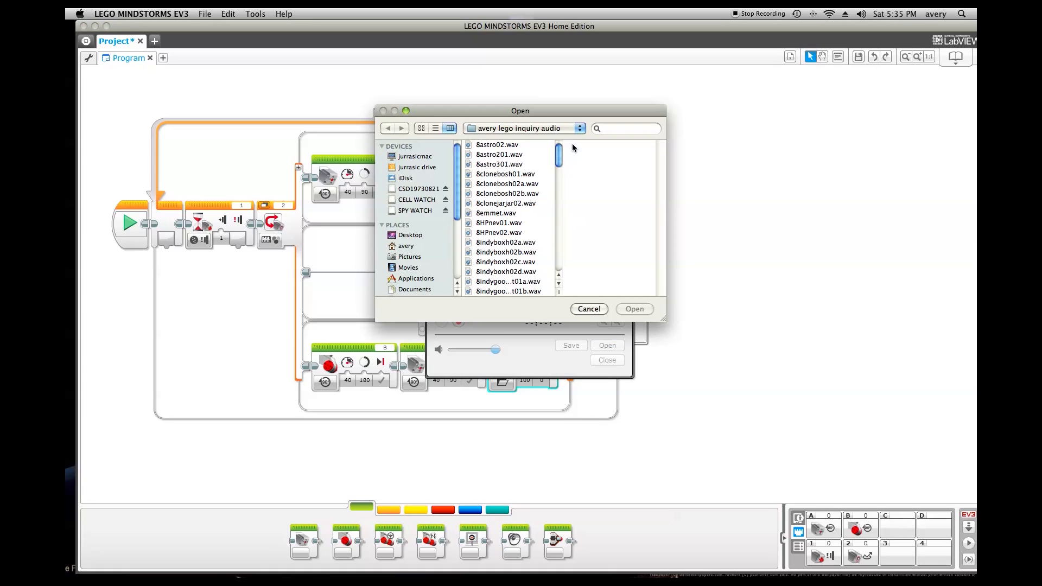
{"action": "mouse_move", "coordinate": [559, 154]}
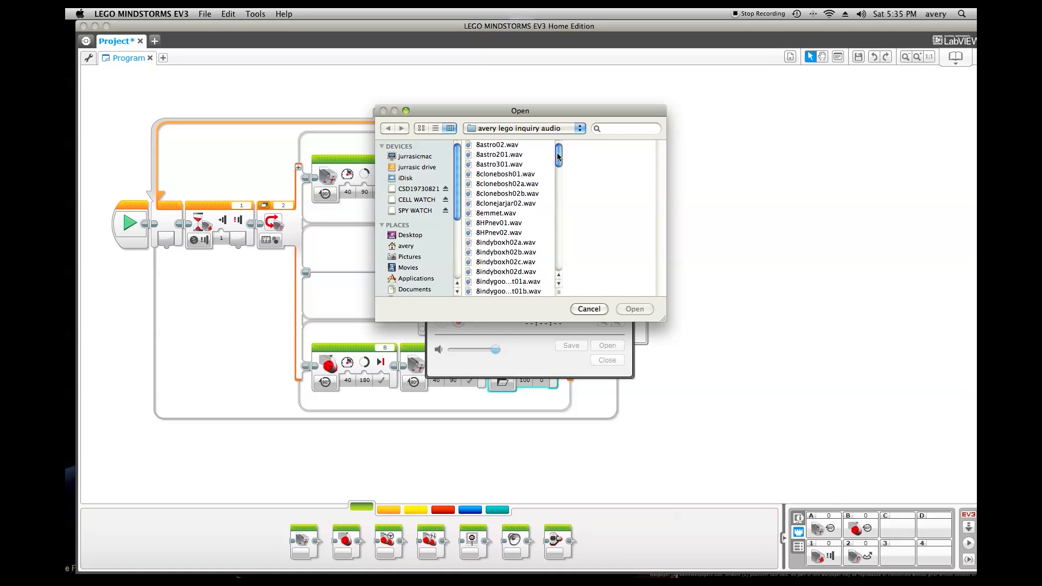
{"action": "scroll", "scroll_direction": "down", "scroll_amount": 3}
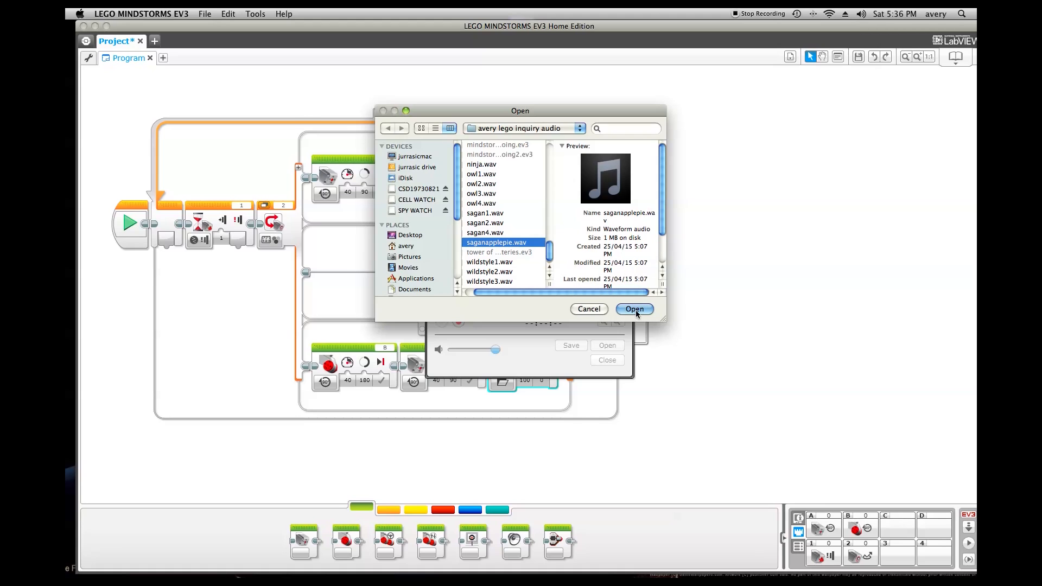
{"action": "left_click", "coordinate": [634, 309]}
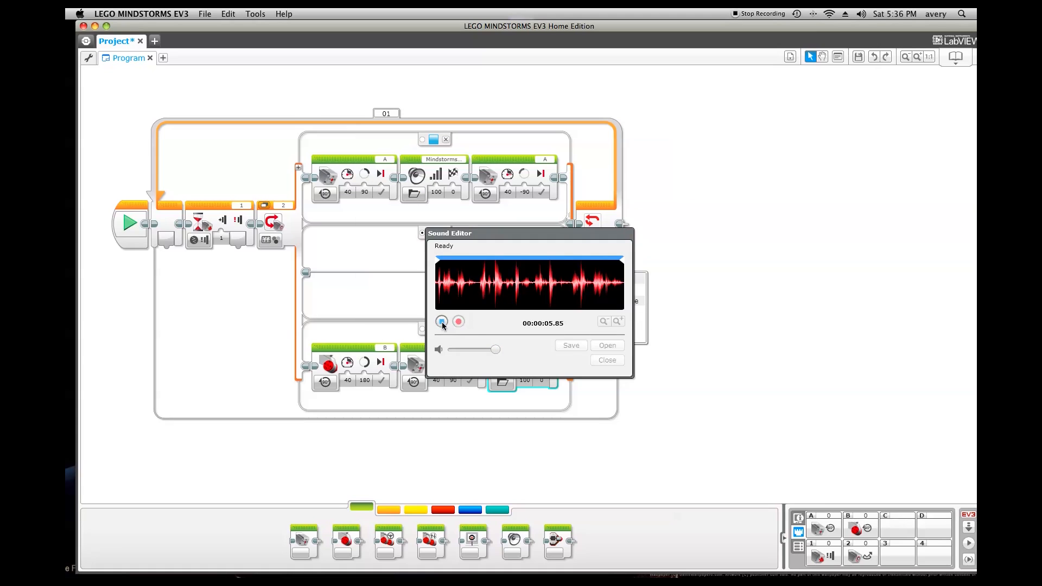
{"action": "left_click", "coordinate": [441, 323]}
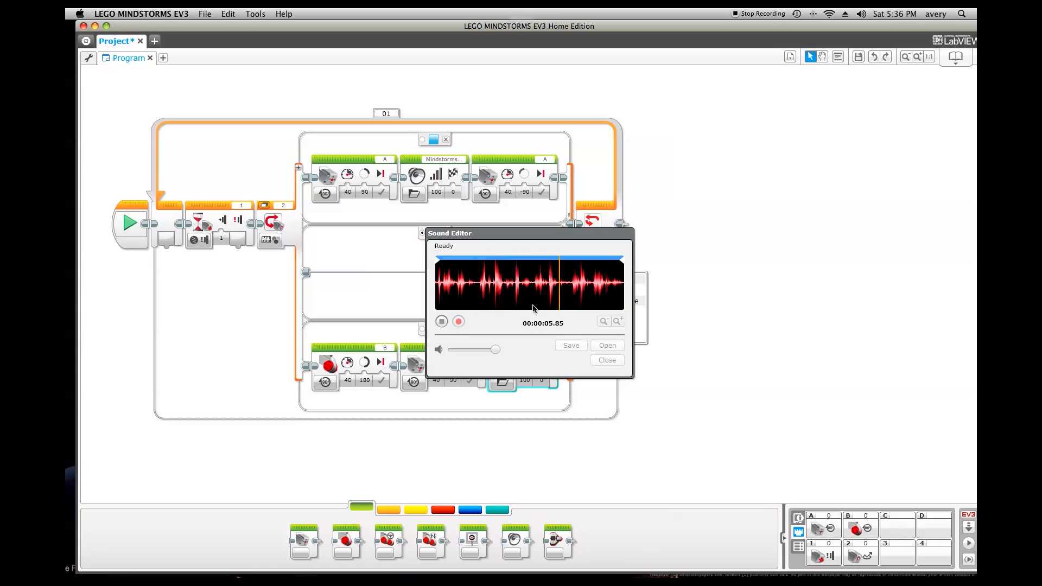
{"action": "left_click", "coordinate": [442, 322]}
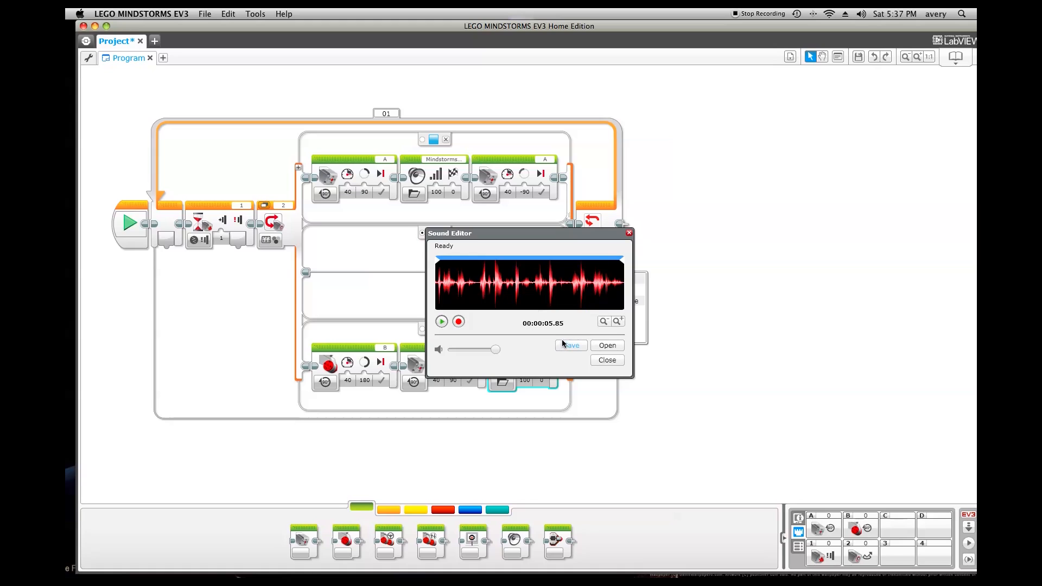
- Save the clip to the project as 'Awesome Sagan song'
{"action": "left_click", "coordinate": [571, 345]}
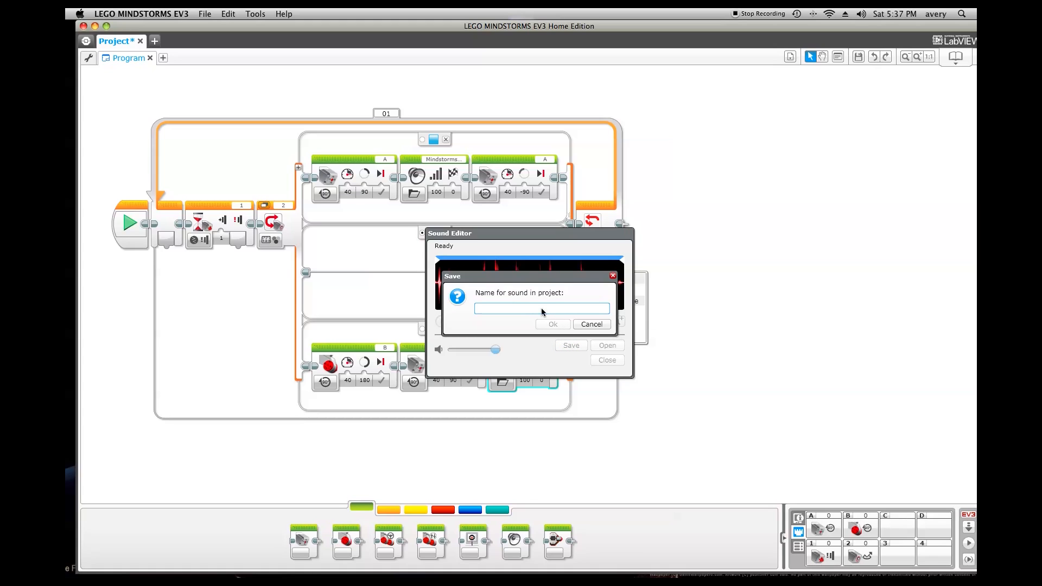
{"action": "type", "text": "Awesome S"}
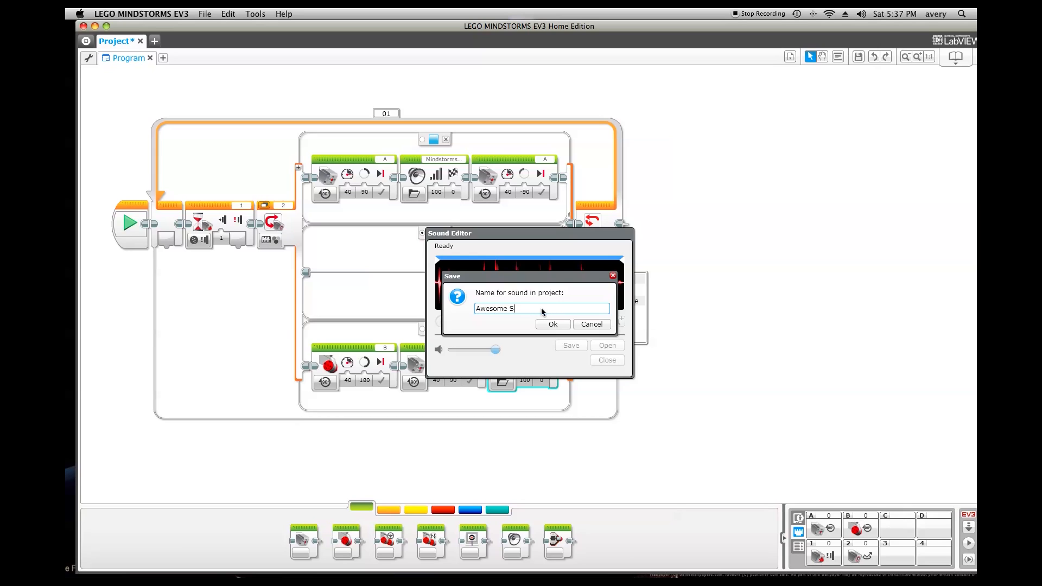
{"action": "type", "text": "agan"}
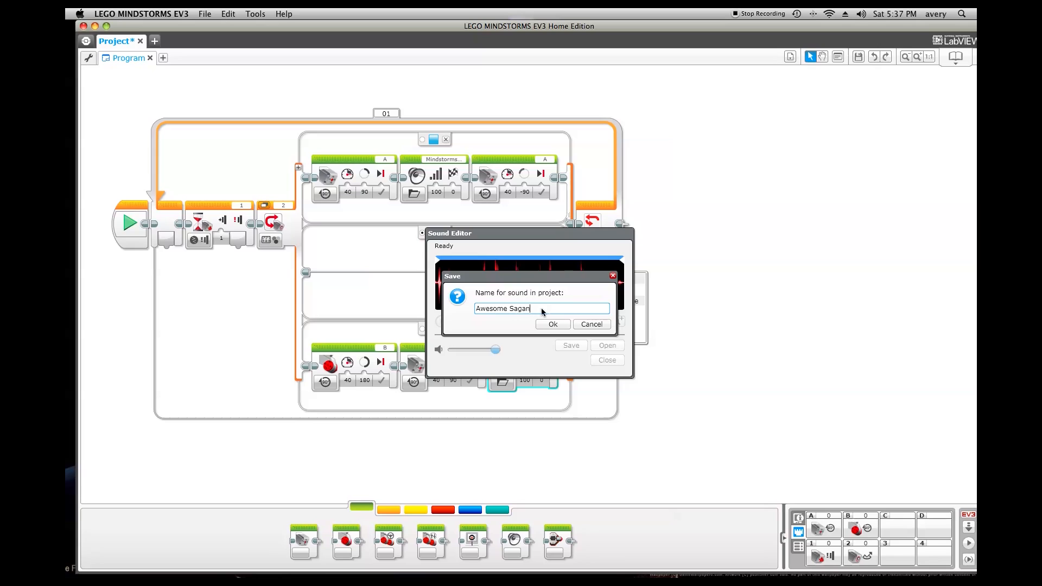
{"action": "type", "text": "song"}
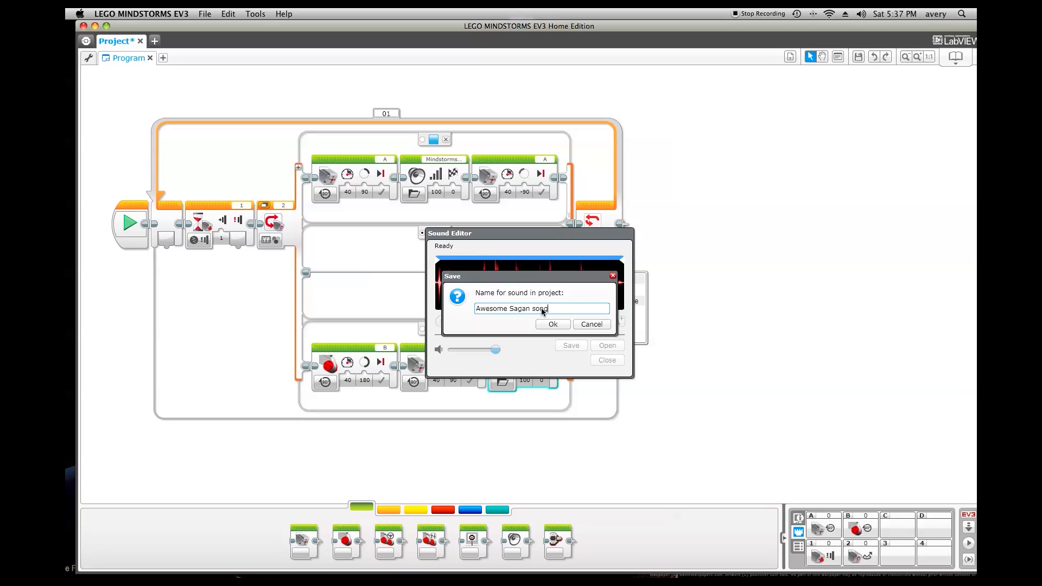
{"action": "left_click", "coordinate": [553, 324]}
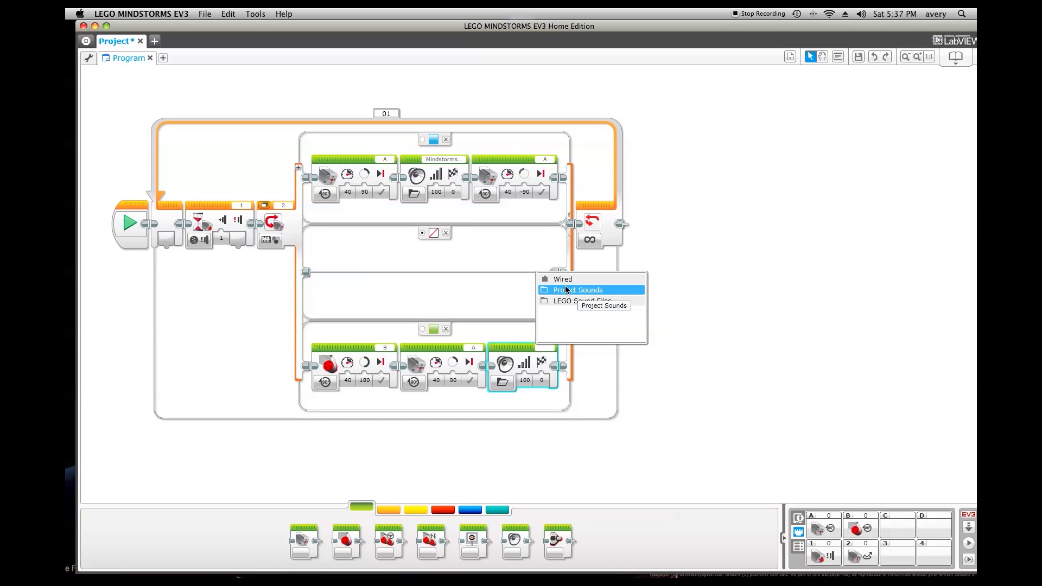
- Choose Awesome Sagan song from Project Sounds for the green case's sound block
{"action": "left_click", "coordinate": [577, 290]}
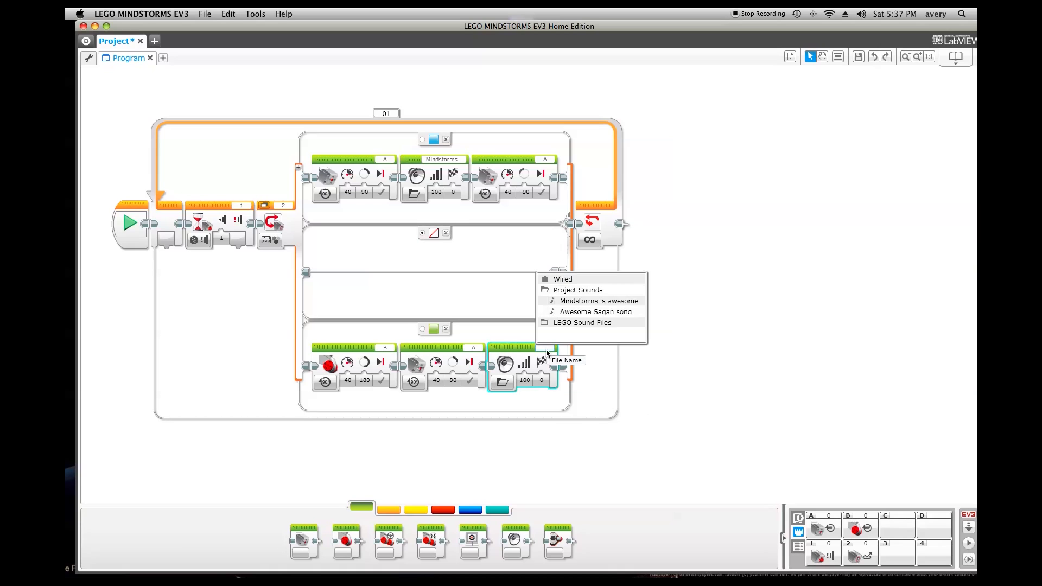
{"action": "left_click", "coordinate": [595, 311]}
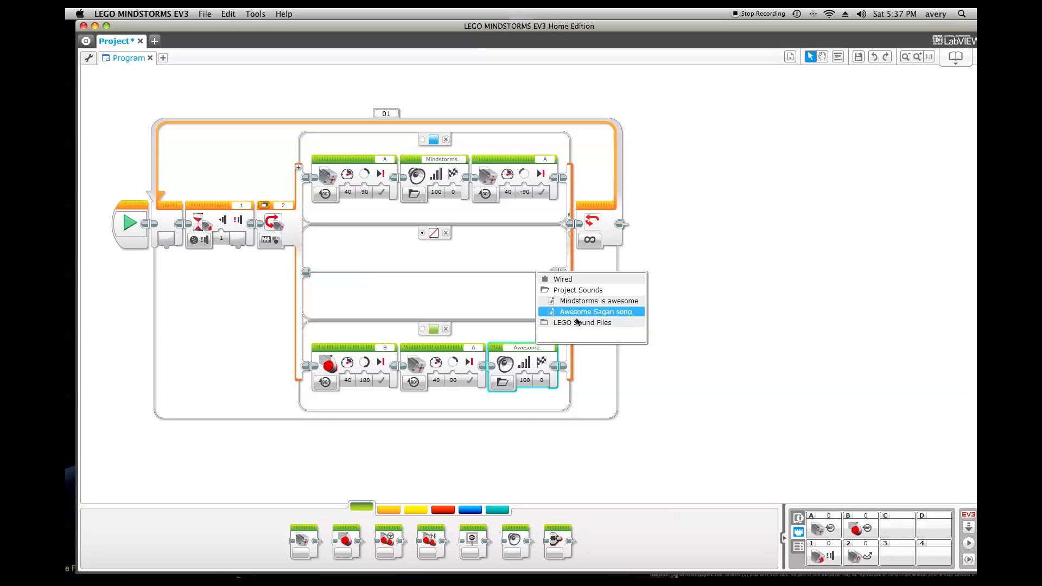
{"action": "left_click", "coordinate": [594, 311]}
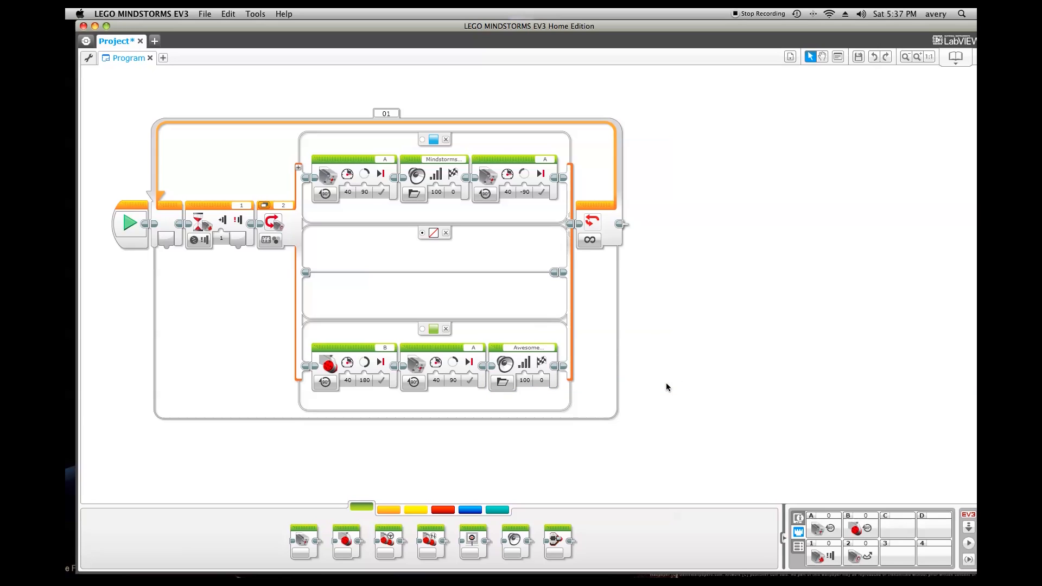
{"action": "mouse_move", "coordinate": [455, 346]}
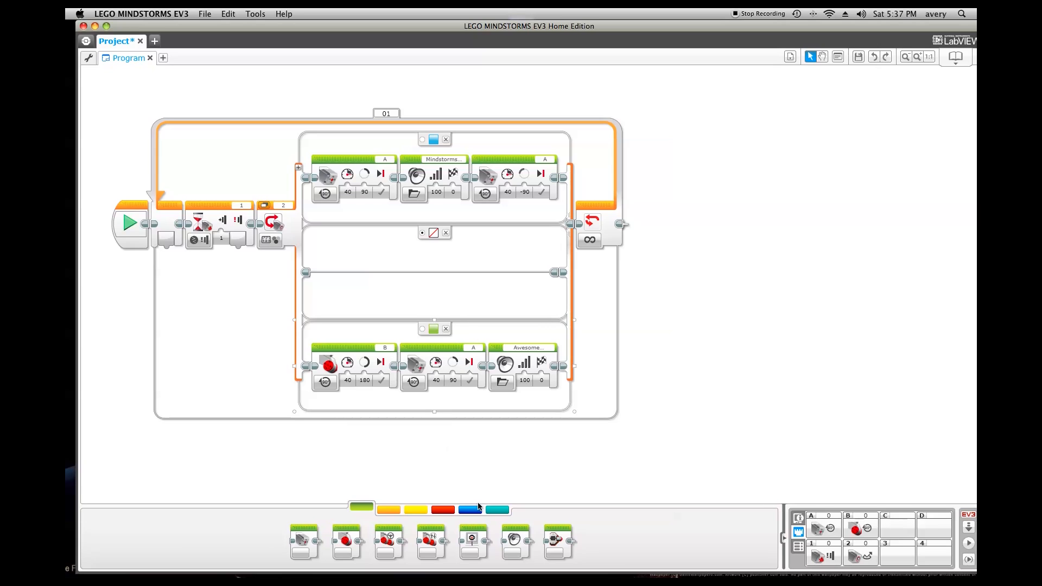
{"action": "mouse_move", "coordinate": [402, 512]}
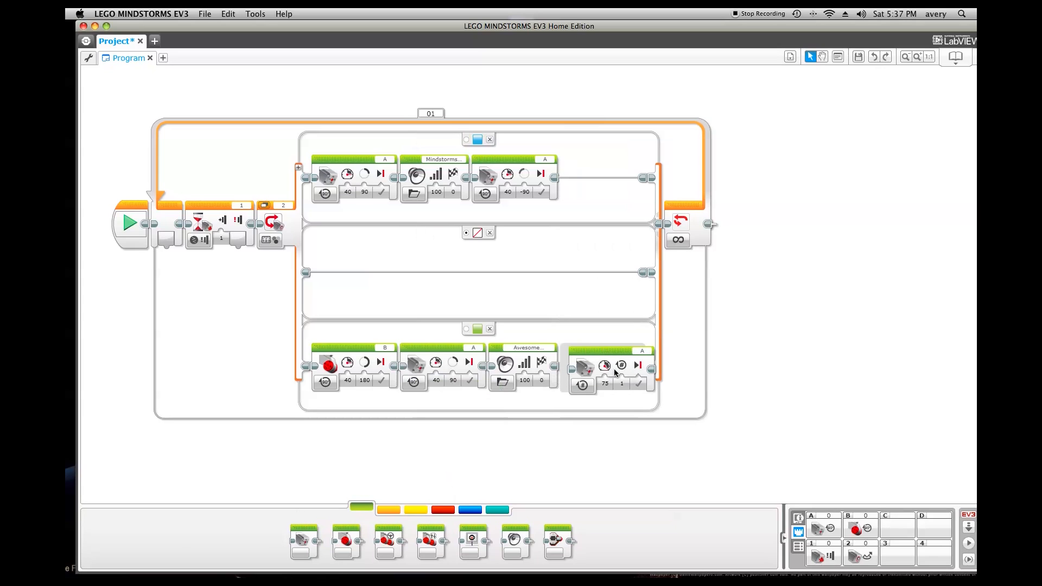
- Switch the new port A motor to On for Degrees and edit its rotation to -90
{"action": "left_click", "coordinate": [605, 365]}
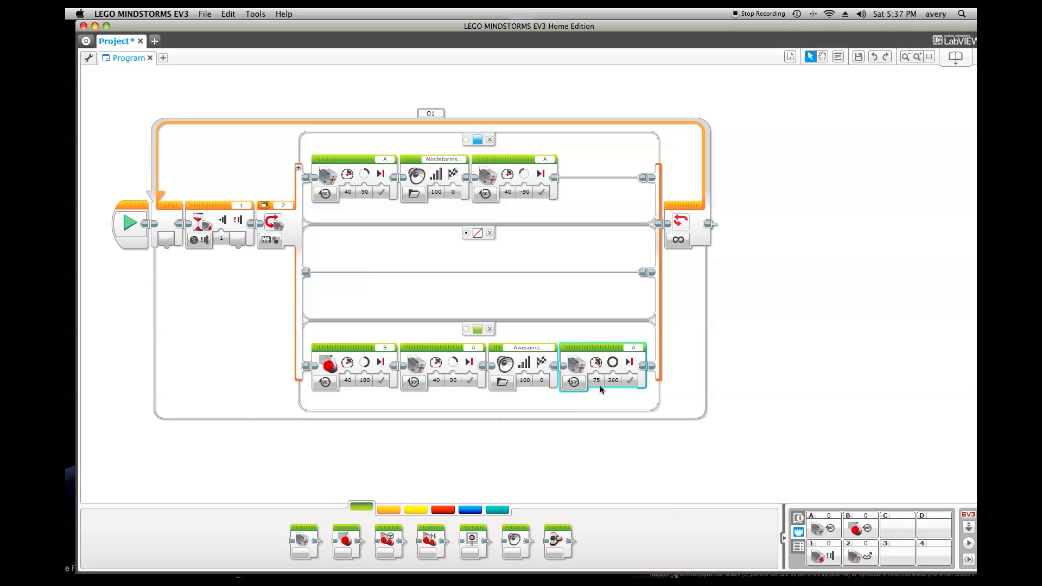
{"action": "left_click", "coordinate": [595, 380]}
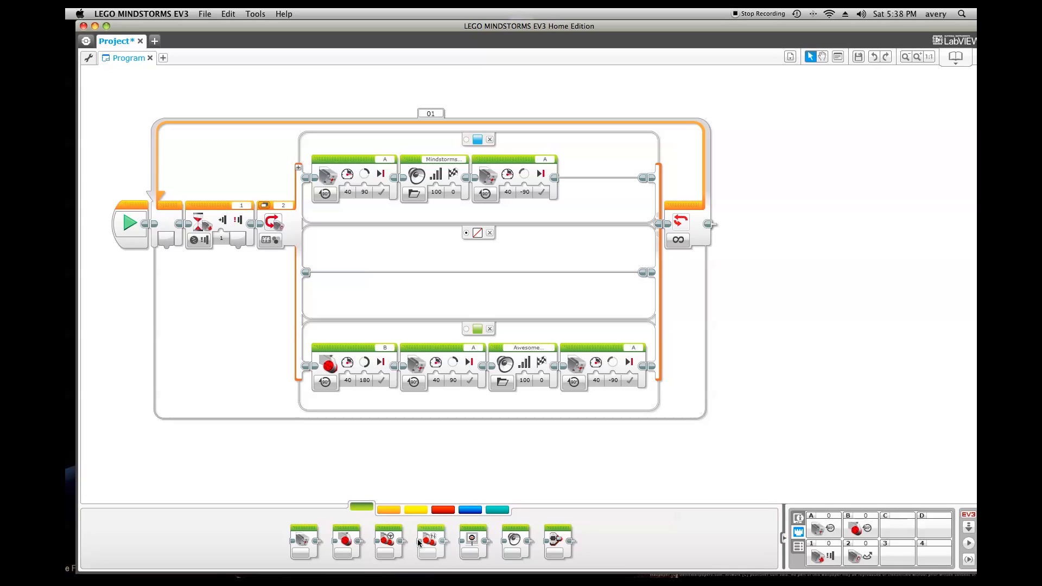
{"action": "mouse_move", "coordinate": [431, 542]}
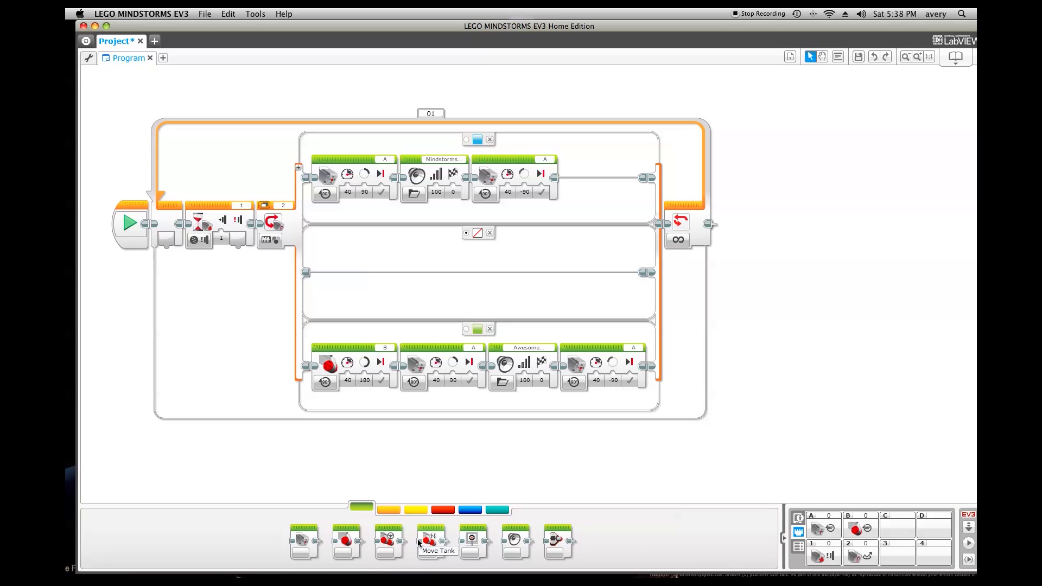
{"action": "mouse_move", "coordinate": [473, 539]}
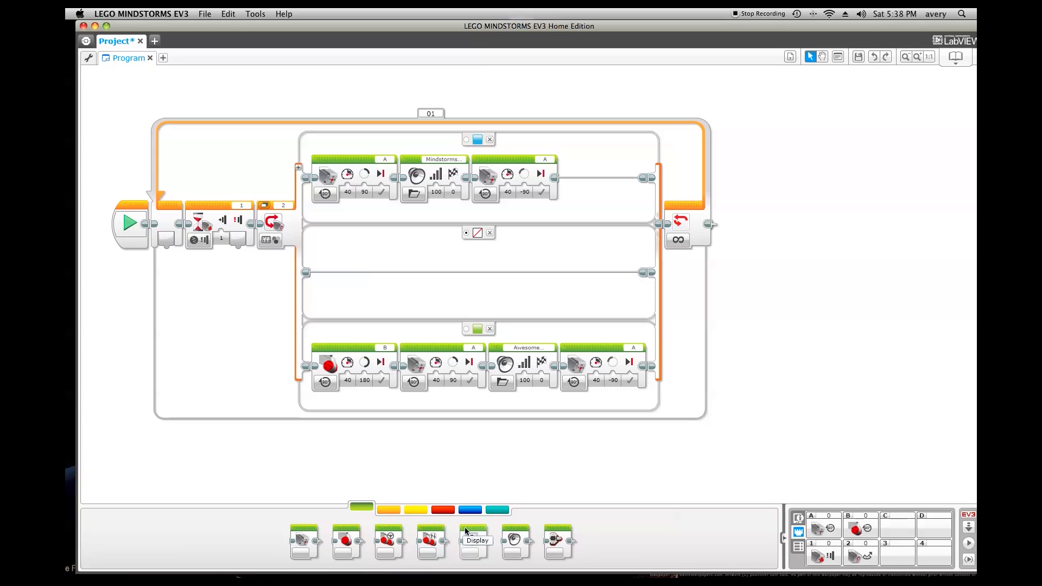
{"action": "mouse_move", "coordinate": [391, 539]}
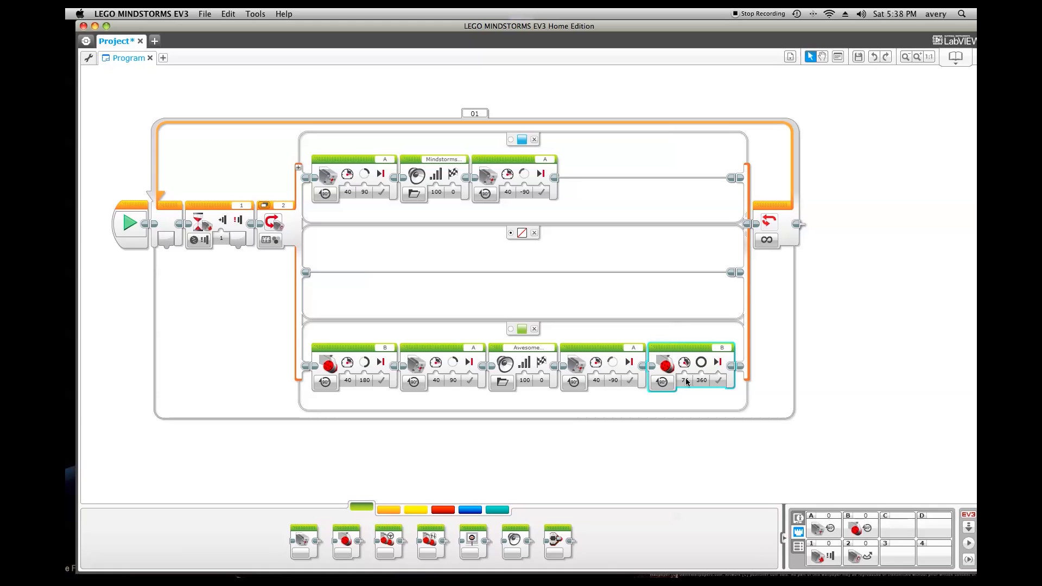
- Adjust the power of the final port B motor block
{"action": "left_click", "coordinate": [685, 380]}
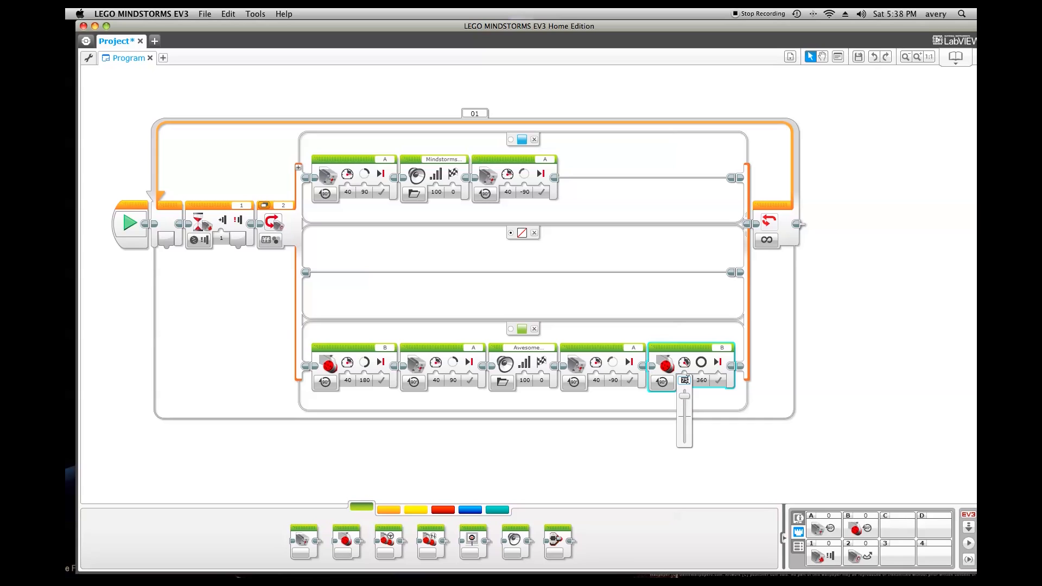